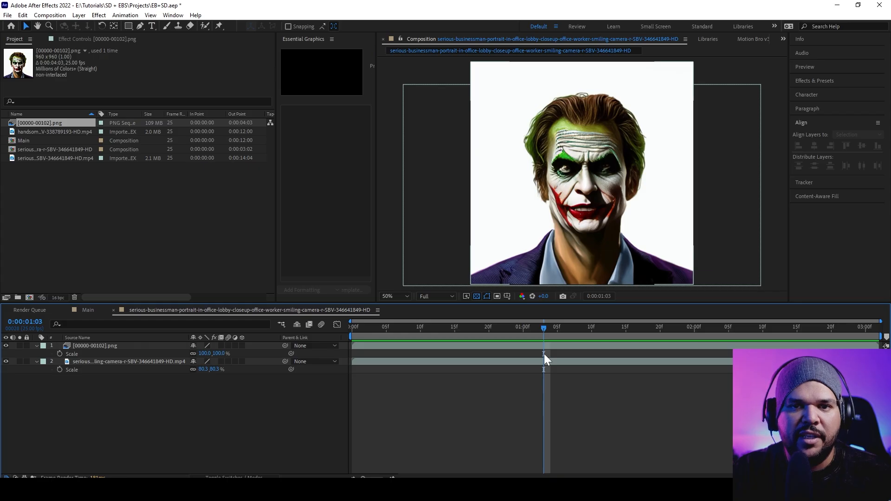
# Scrub through the Joker-styled frames toward the end and return to the first frame.
pyautogui.moveTo(543, 326); pyautogui.dragTo(811, 327)
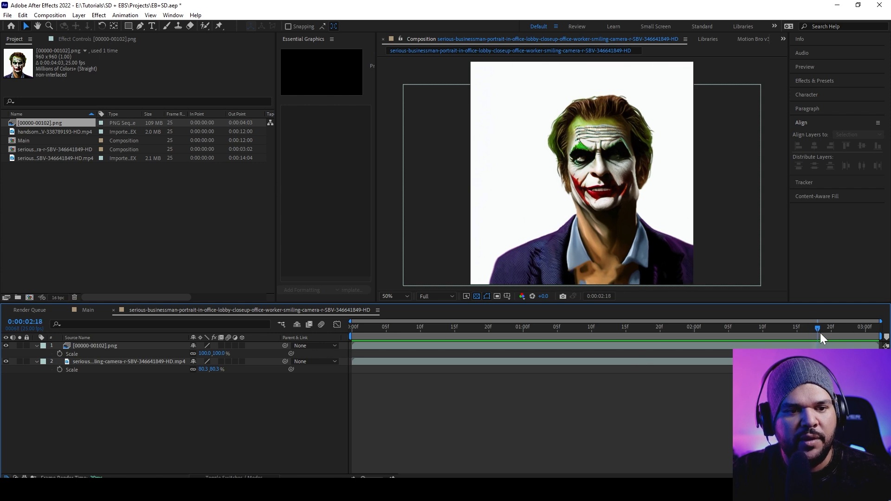
pyautogui.moveTo(827, 326); pyautogui.dragTo(867, 326)
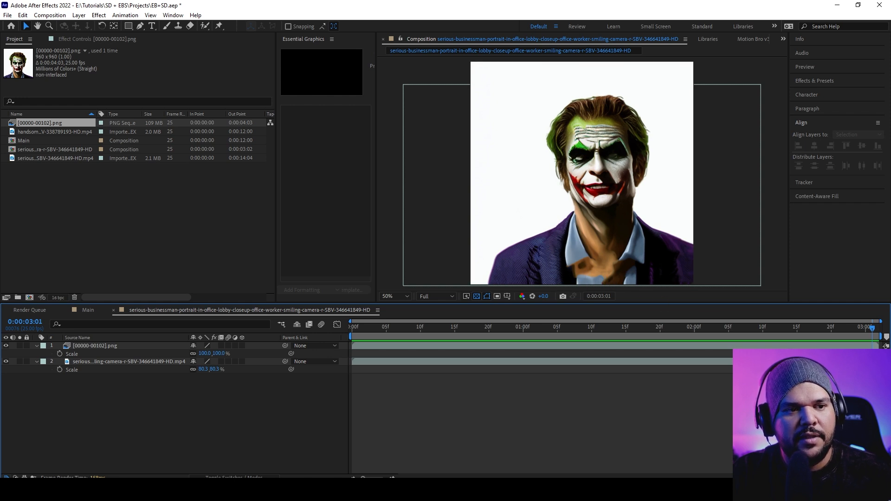
pyautogui.click(508, 327)
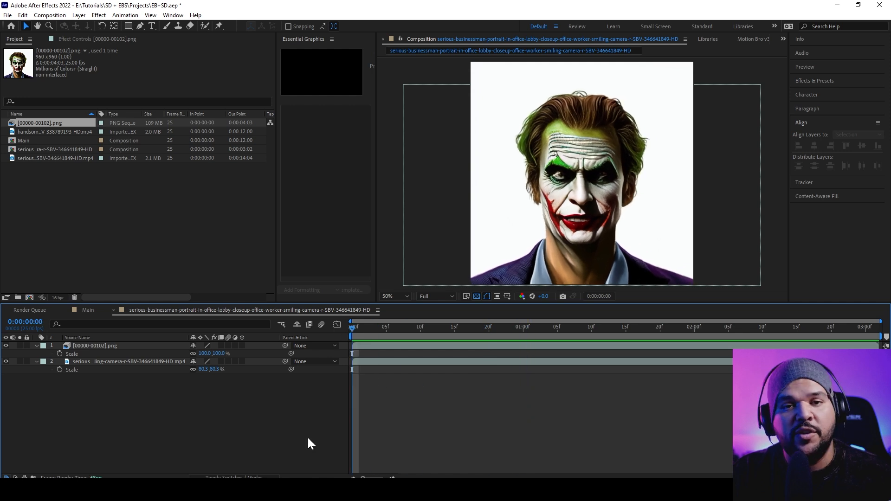
pyautogui.moveTo(372, 345)
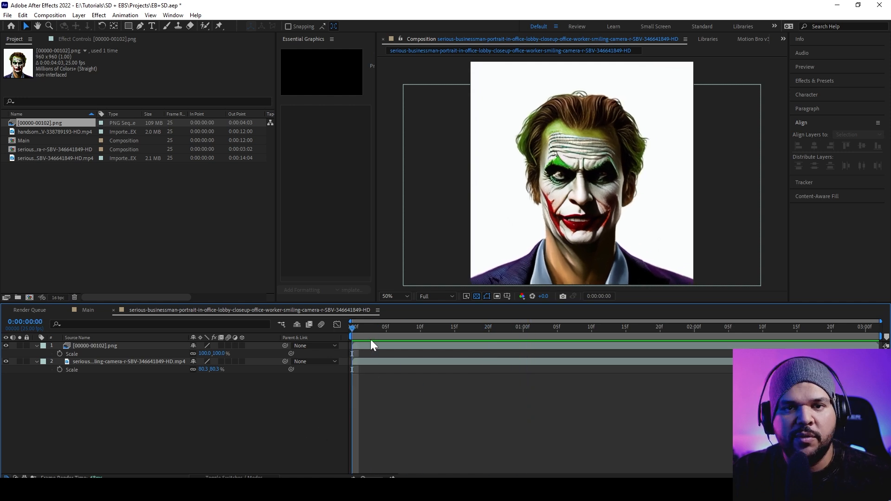
pyautogui.moveTo(372, 344)
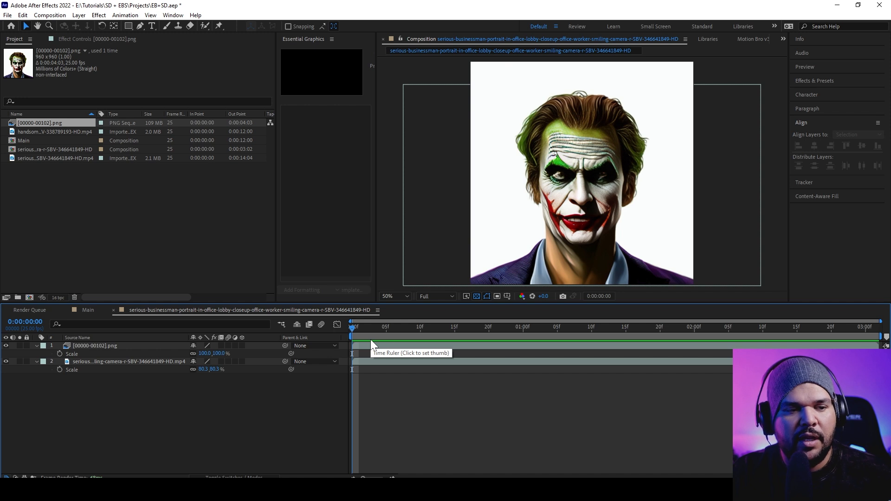
pyautogui.moveTo(397, 334)
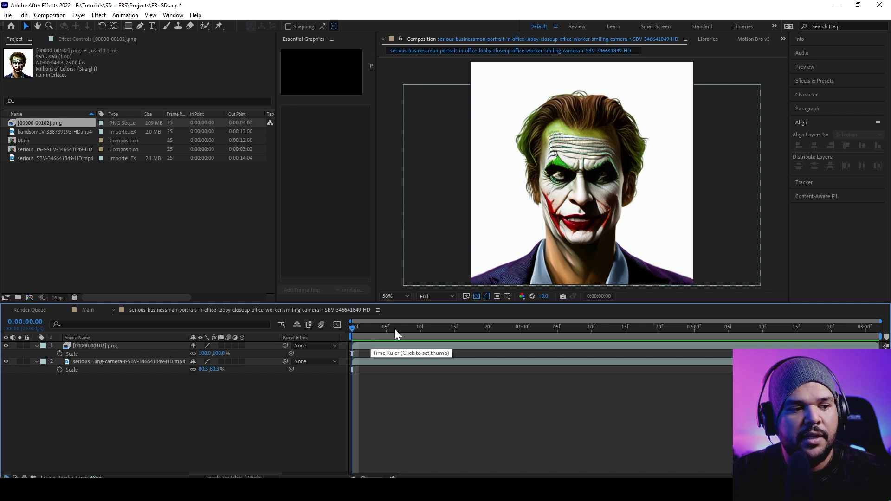
# Select the businessman composition and footage clip in the Project panel and open the clip.
pyautogui.click(46, 148)
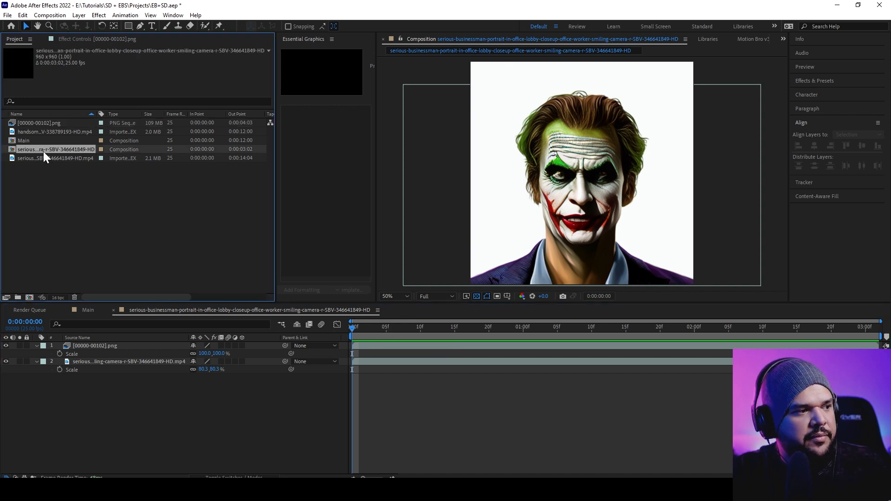
pyautogui.click(45, 158)
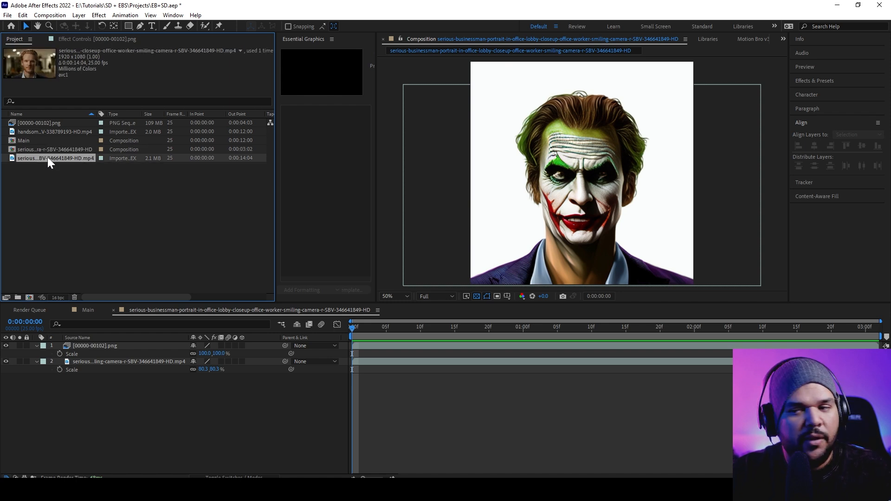
pyautogui.doubleClick(53, 158)
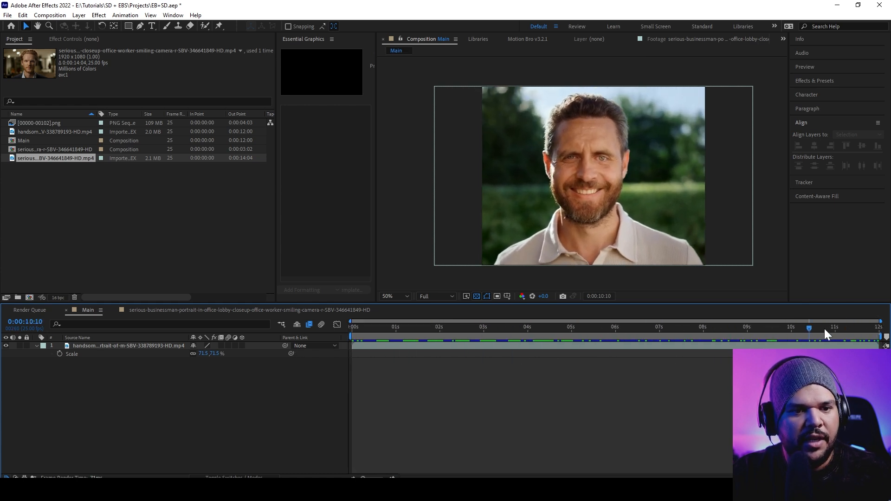
# Preview the smiling-man footage at several points along the time ruler, ending back at the start.
pyautogui.click(351, 326)
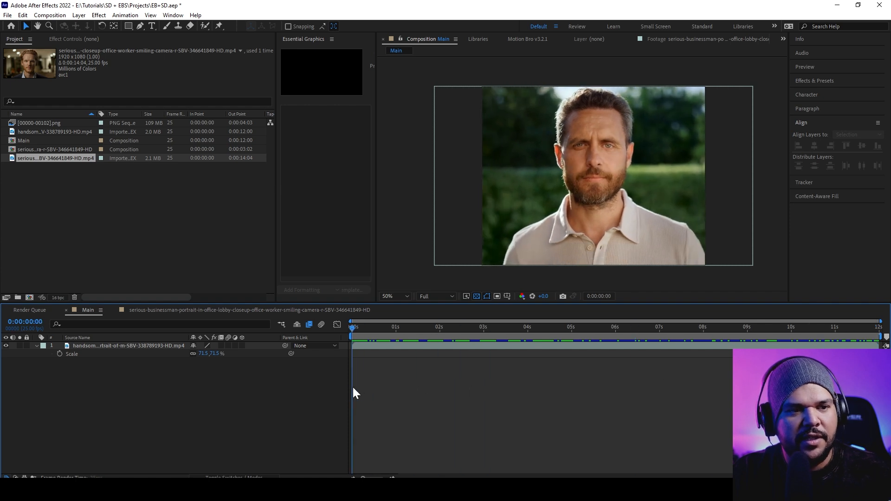
pyautogui.click(878, 326)
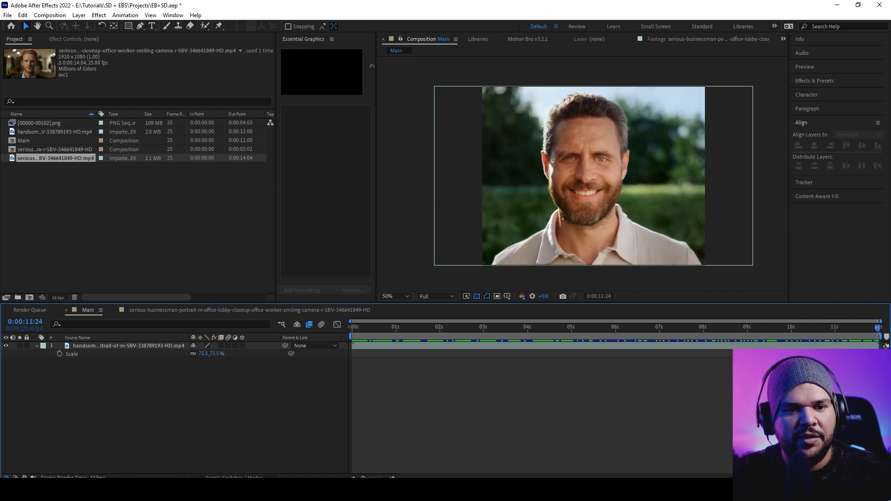
pyautogui.click(402, 327)
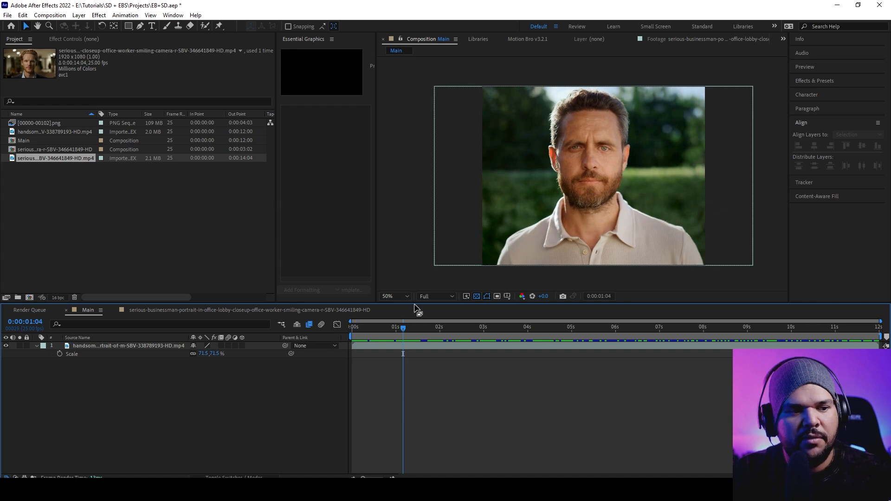
pyautogui.click(656, 327)
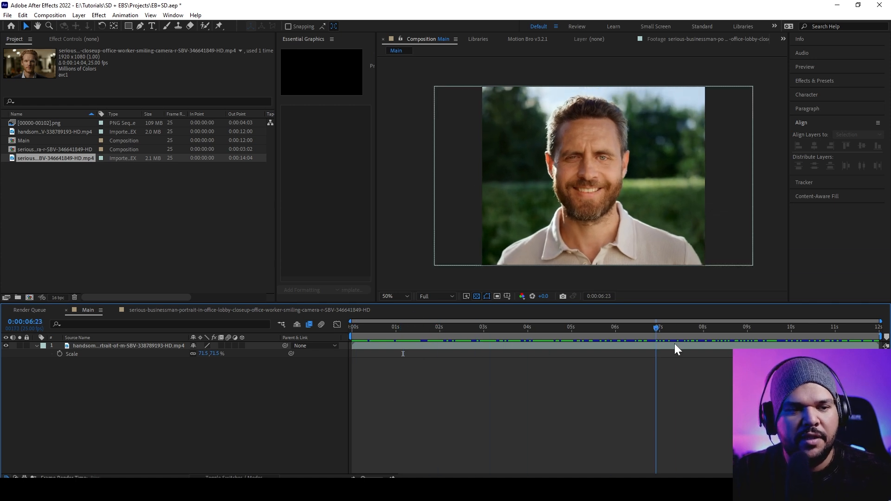
pyautogui.click(488, 327)
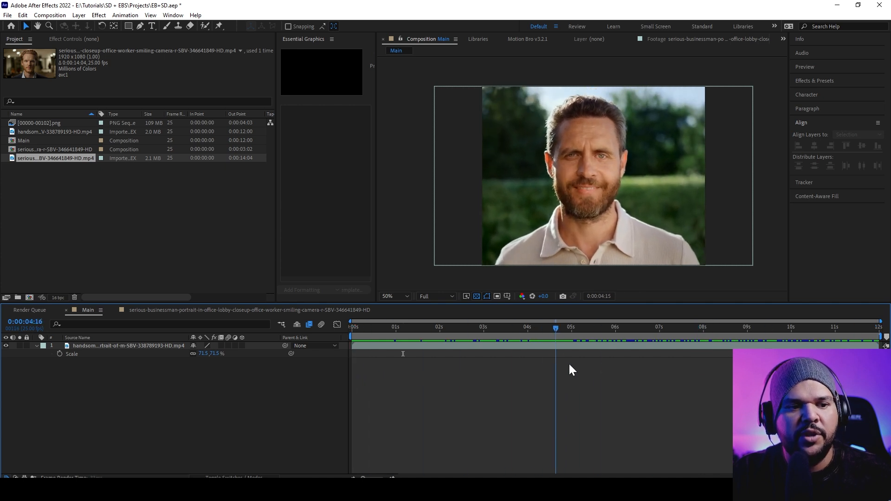
pyautogui.click(592, 328)
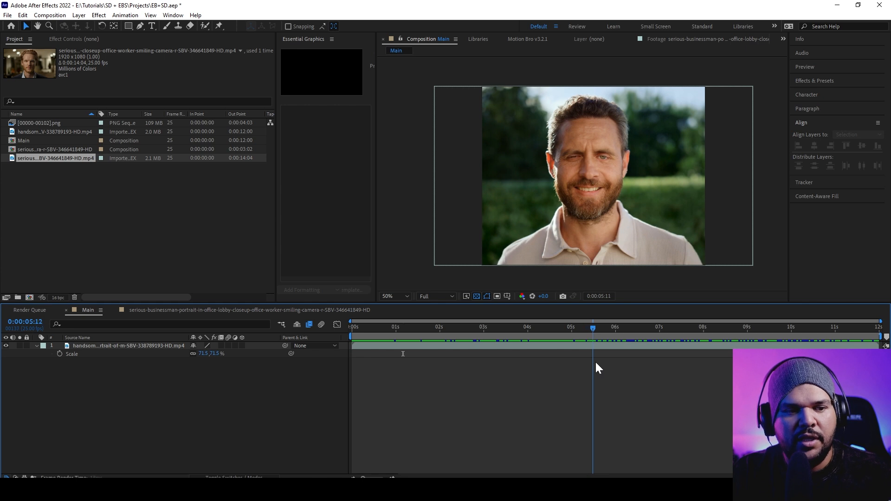
pyautogui.click(653, 328)
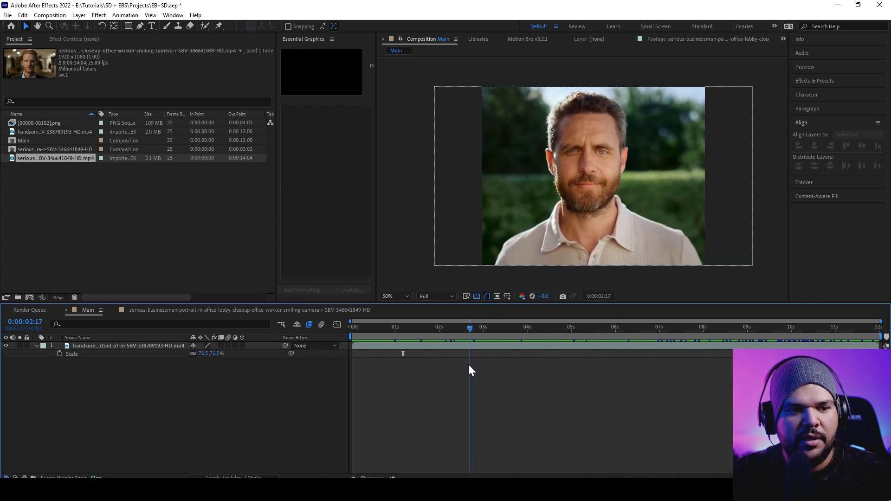
pyautogui.click(439, 327)
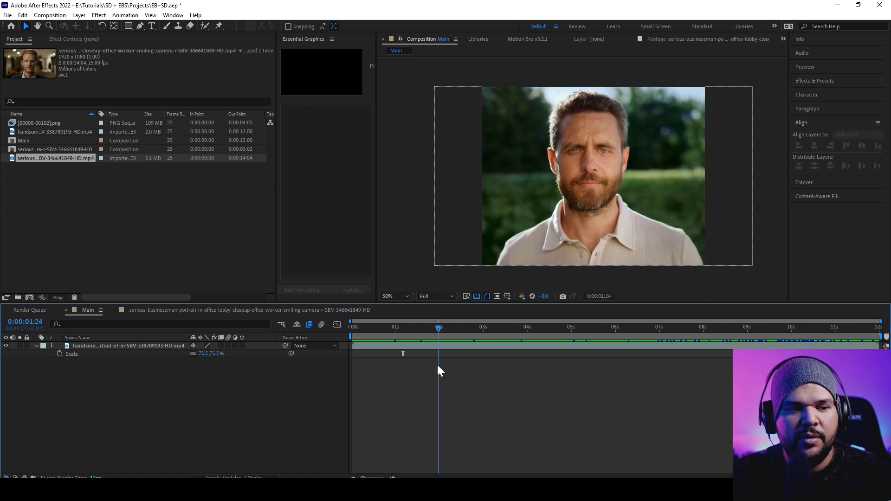
pyautogui.click(393, 327)
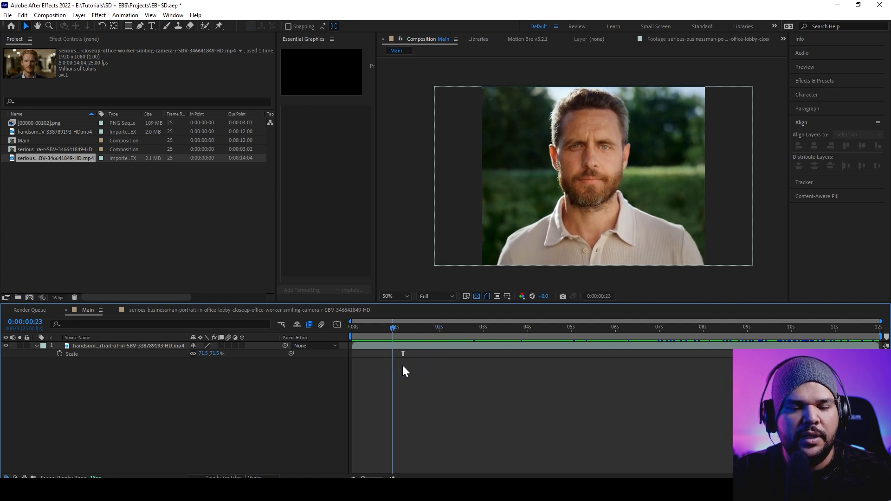
pyautogui.click(779, 329)
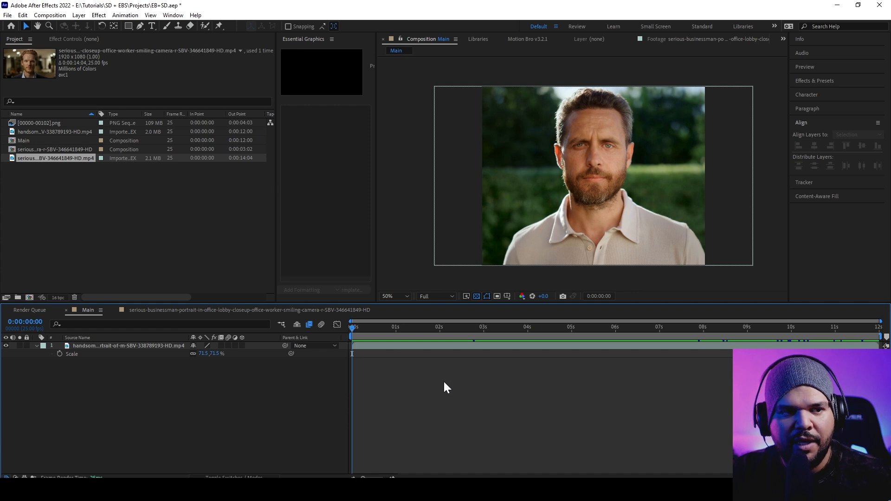
pyautogui.moveTo(442, 390)
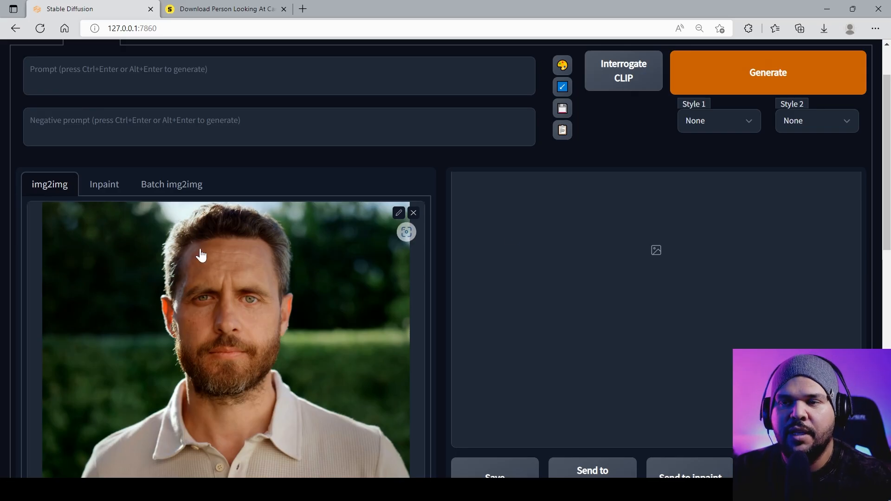
# Set CFG scale to 27 and denoising strength to about 0.55 for the man's photo.
pyautogui.scroll(3)
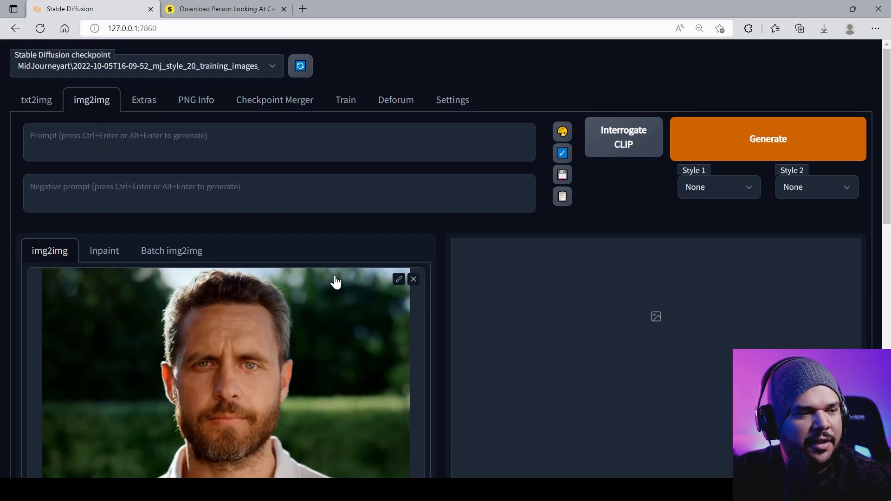
pyautogui.moveTo(145, 174)
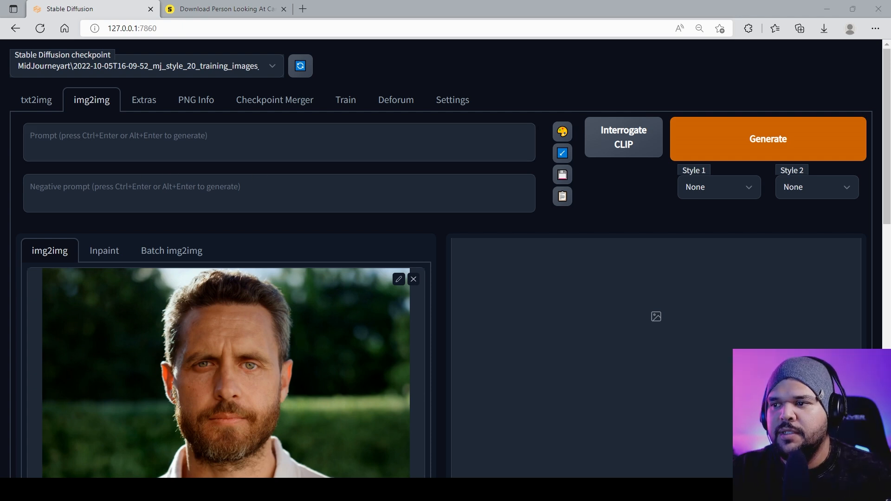
pyautogui.scroll(-3)
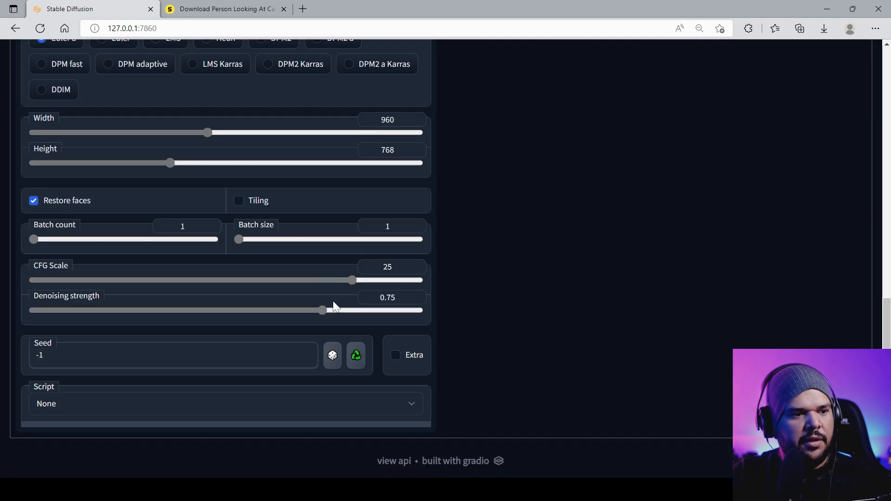
pyautogui.moveTo(322, 310); pyautogui.dragTo(280, 310)
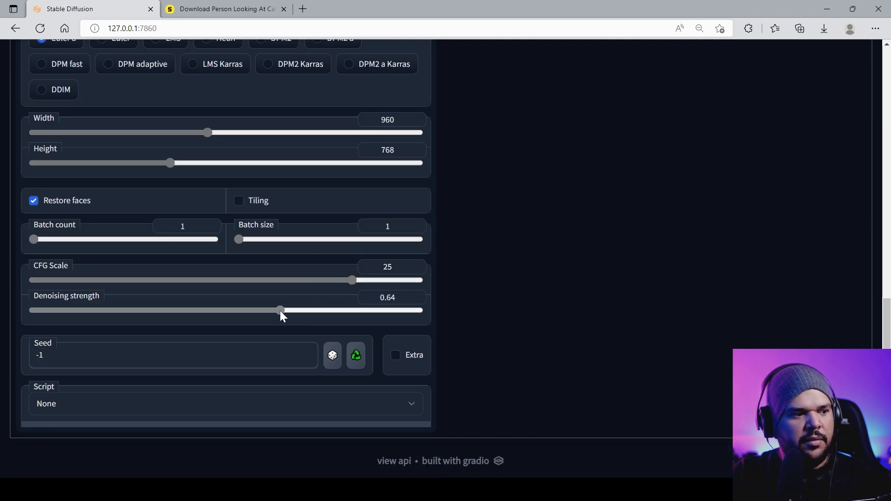
pyautogui.moveTo(279, 310); pyautogui.dragTo(246, 310)
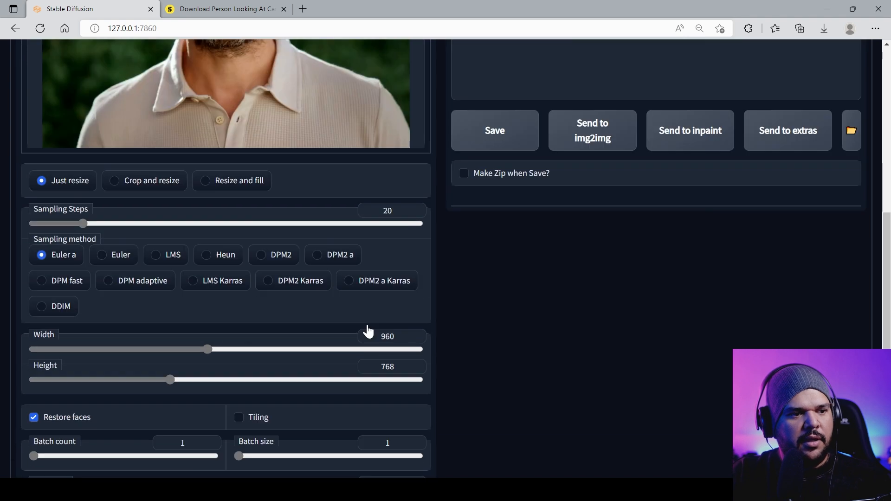
pyautogui.scroll(-3)
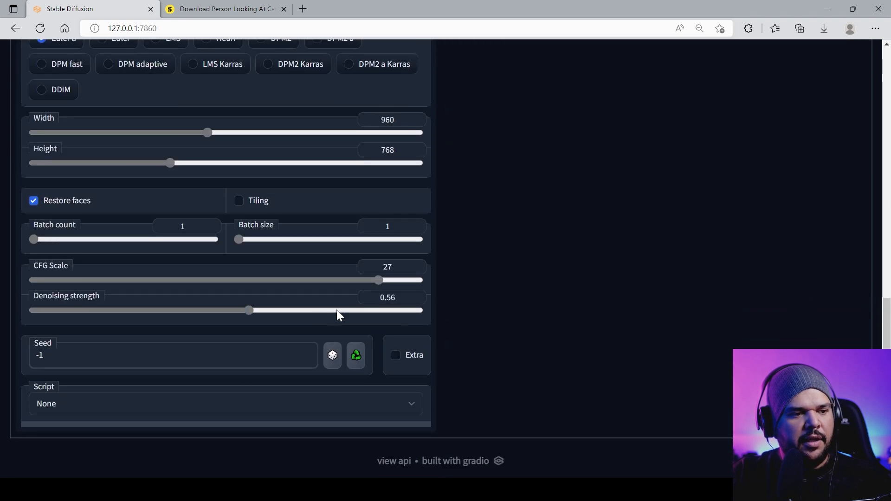
pyautogui.moveTo(249, 310); pyautogui.dragTo(244, 310)
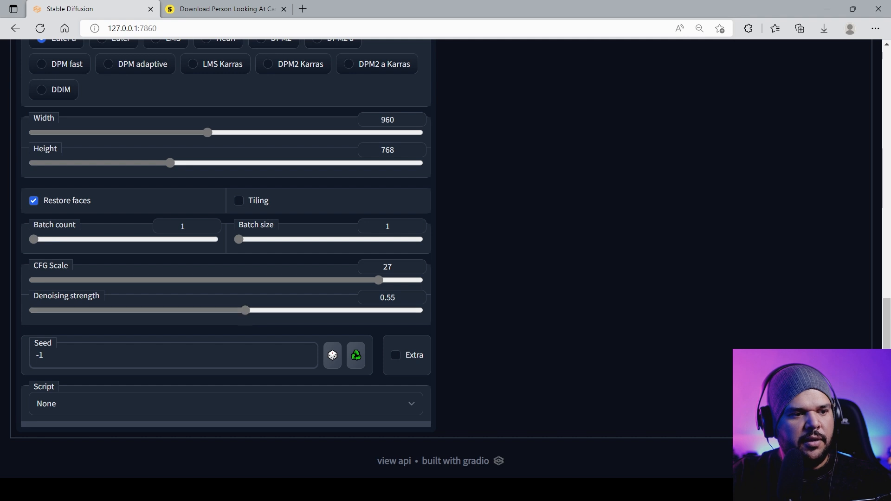
pyautogui.scroll(3)
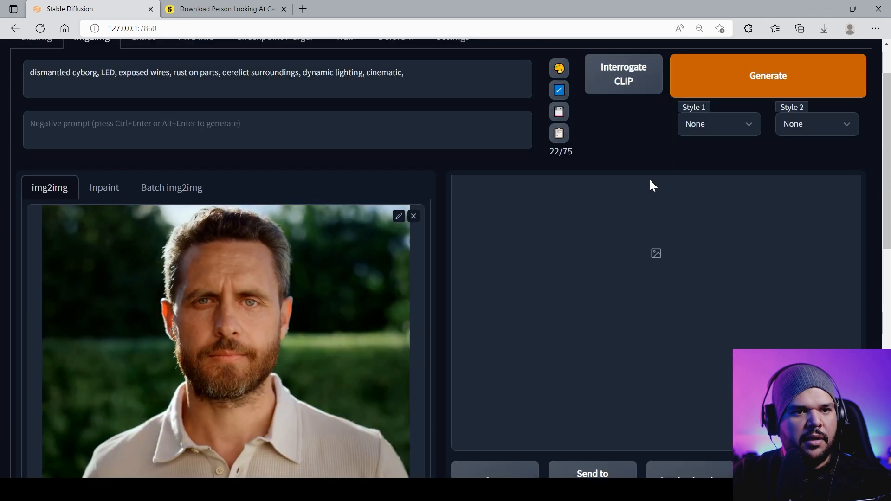
# Generate the first dismantled-cyborg version of the photo and view the result larger.
pyautogui.click(768, 76)
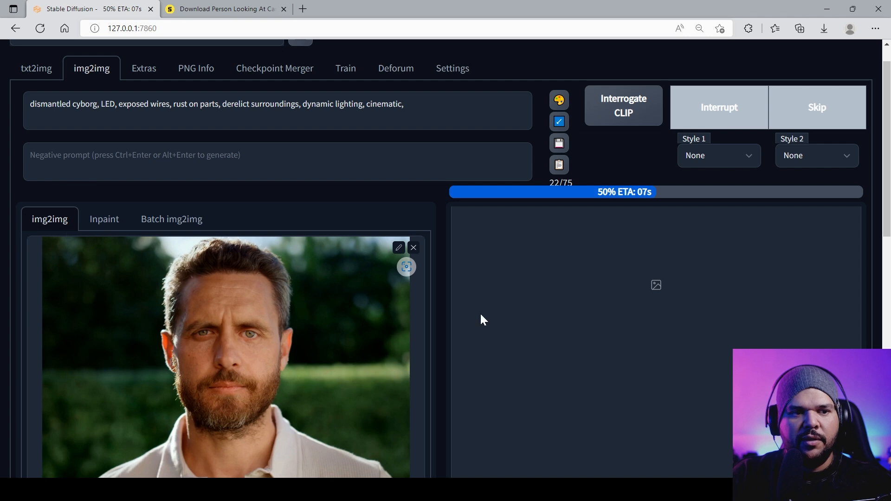
pyautogui.moveTo(473, 322)
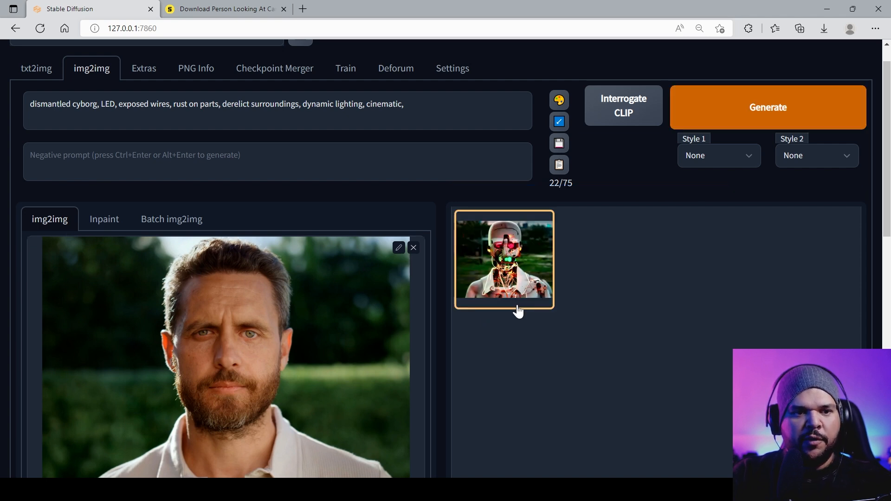
pyautogui.click(503, 259)
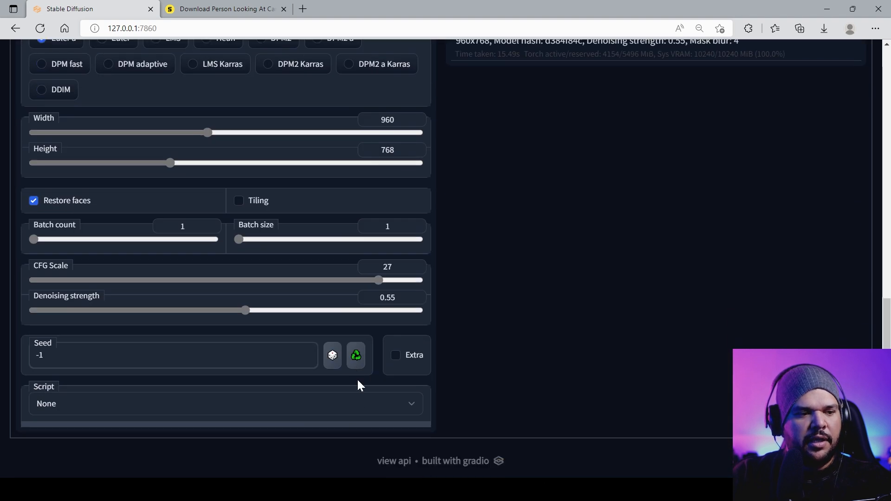
pyautogui.scroll(3)
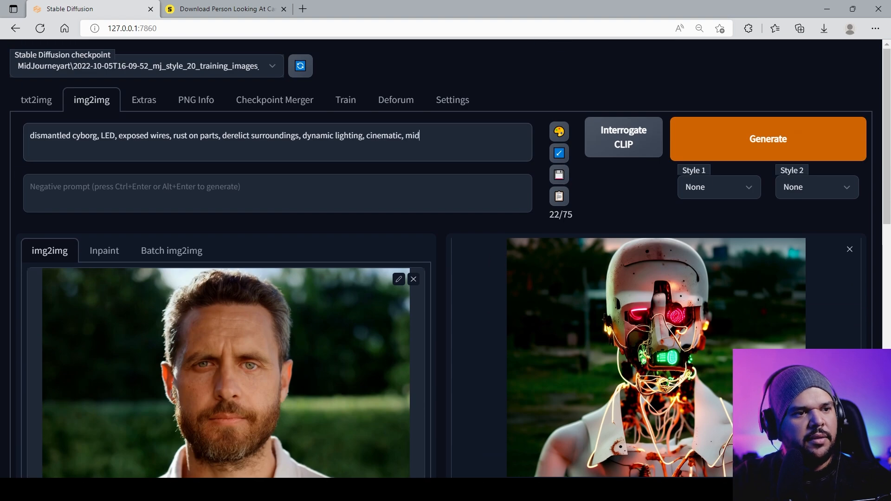
# Append 'midjourneyart style' to the prompt, add 'red lights' as negative prompt, and regenerate.
pyautogui.write('jour')
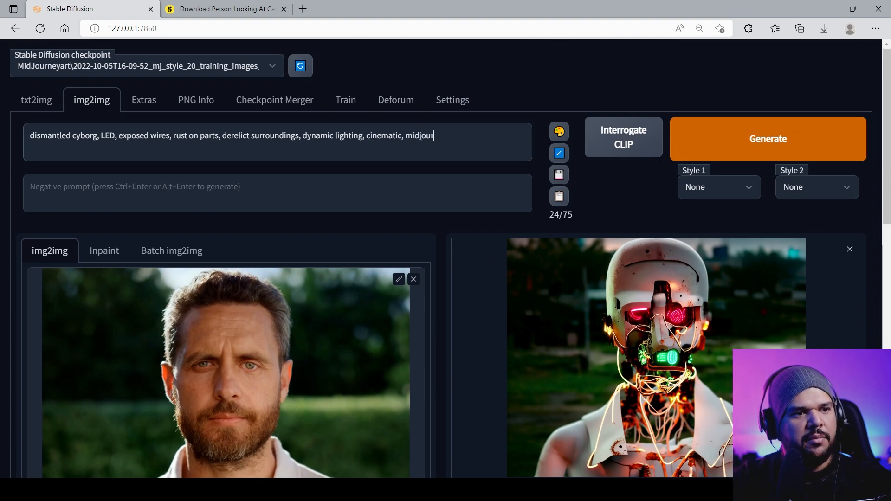
pyautogui.write('neyart style')
pyautogui.click(278, 193)
pyautogui.write('red')
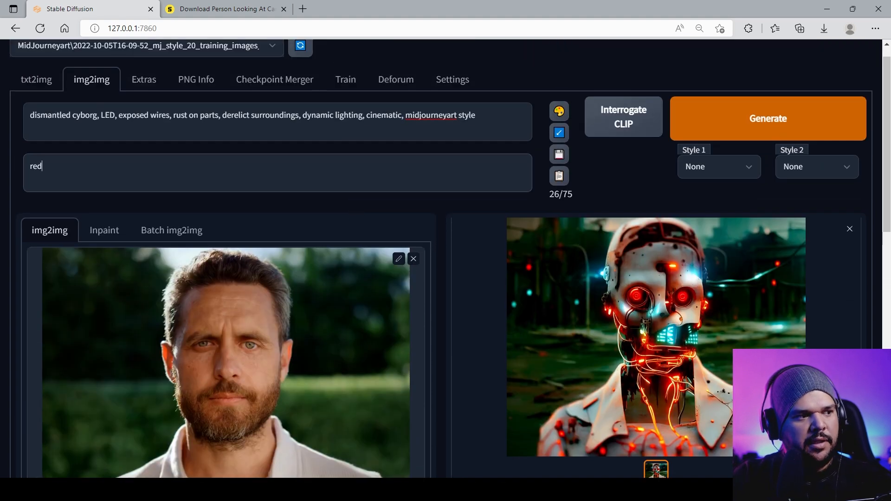
pyautogui.write('lights')
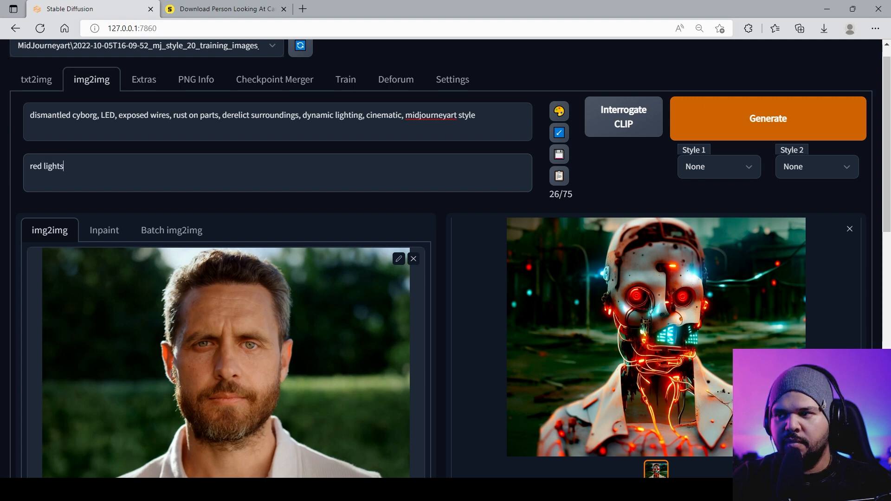
pyautogui.click(767, 119)
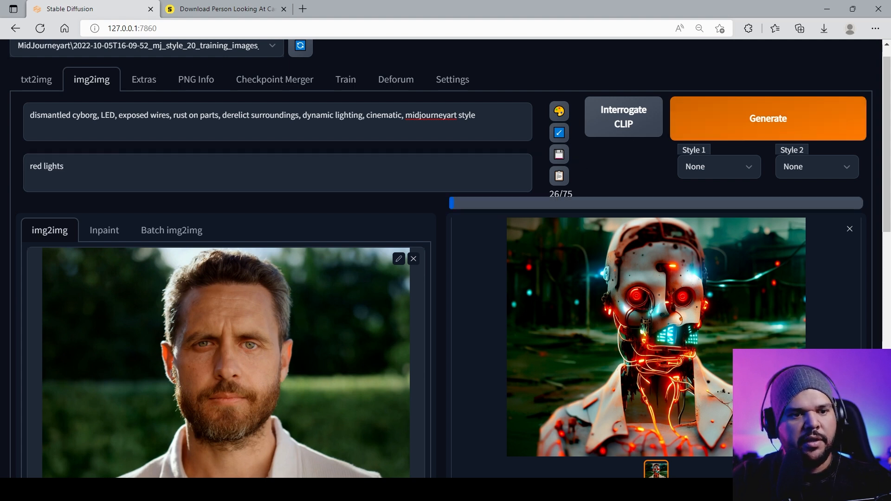
# Adjust the denoising strength controlling how strongly the photo is transformed.
pyautogui.scroll(-3)
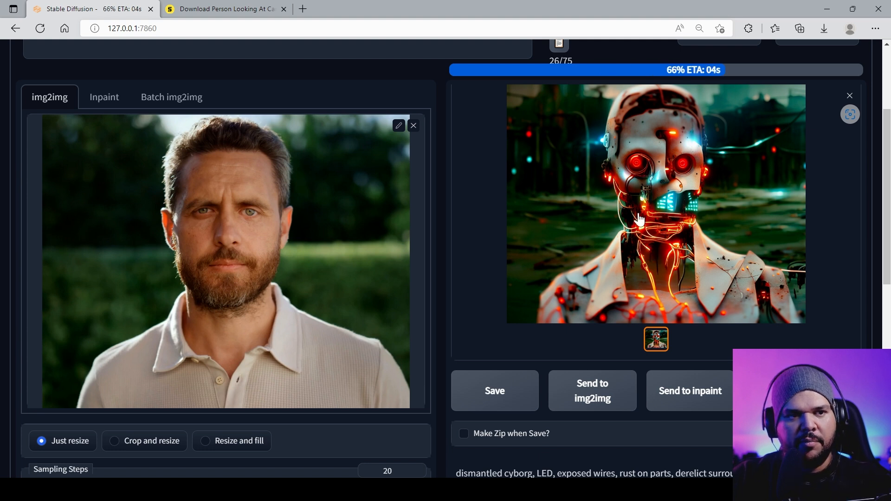
pyautogui.moveTo(634, 302)
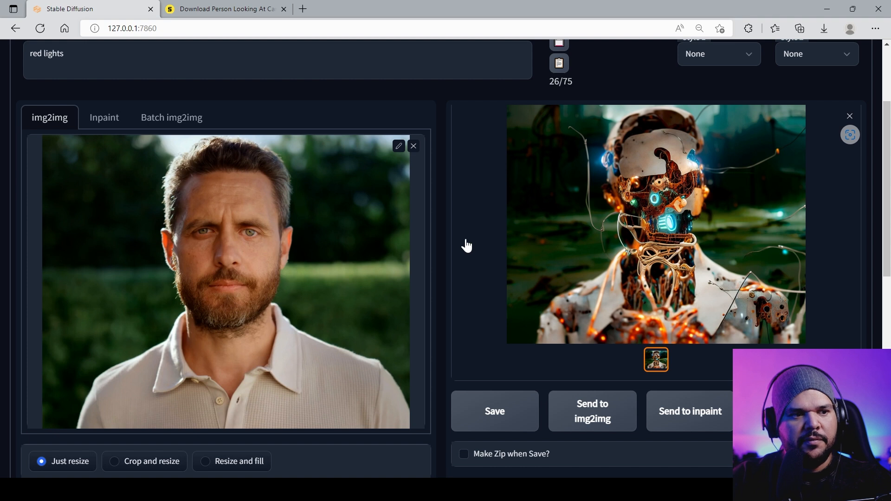
pyautogui.scroll(-3)
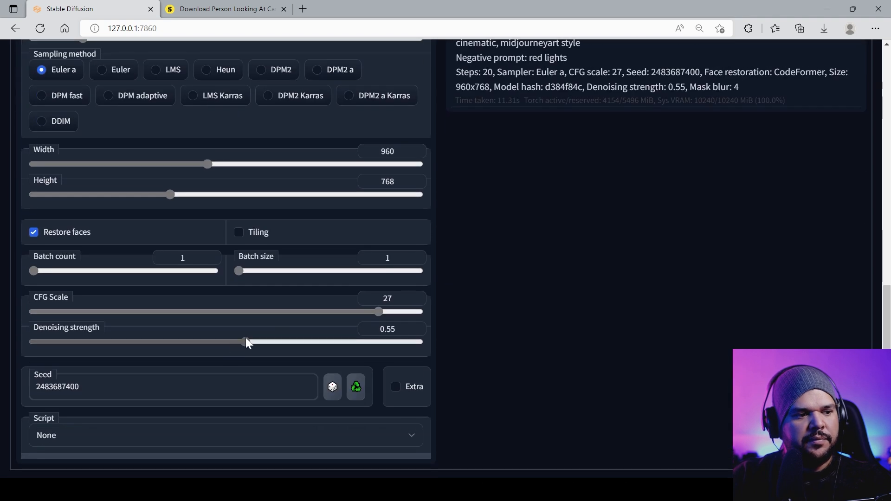
pyautogui.moveTo(245, 342); pyautogui.dragTo(203, 342)
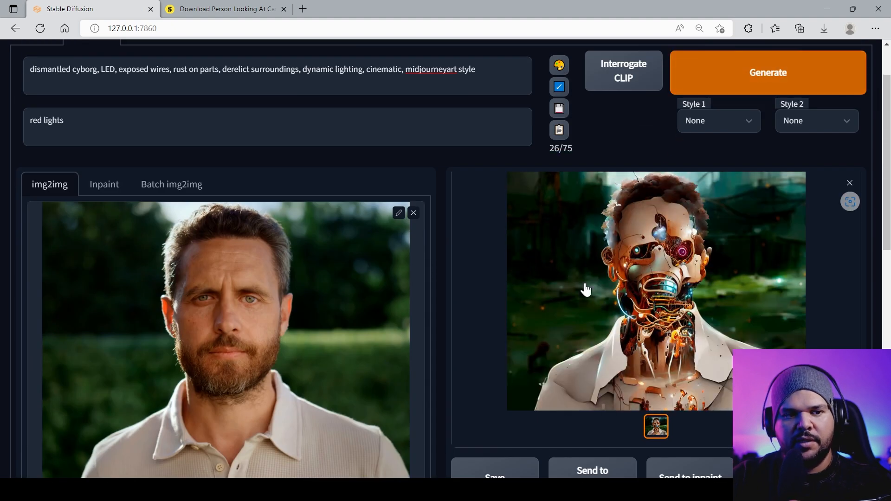
pyautogui.moveTo(315, 226)
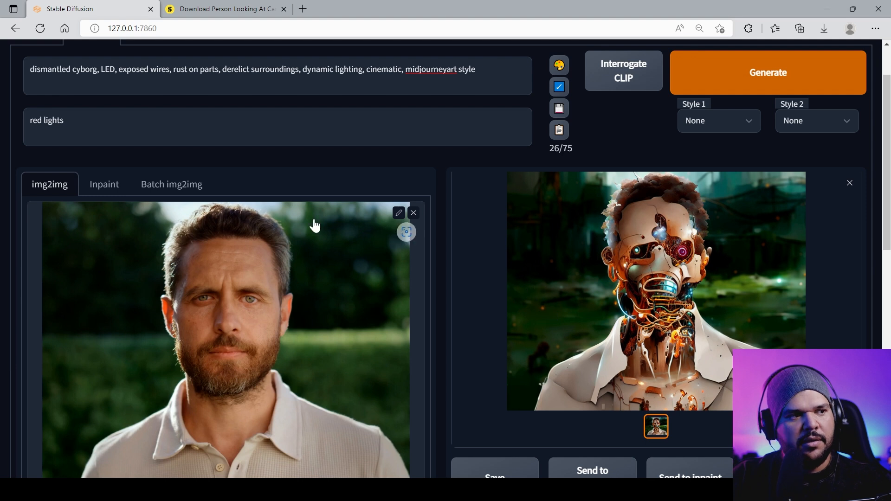
# Review the regenerated cyborg image in the enlarged preview and close it.
pyautogui.scroll(-3)
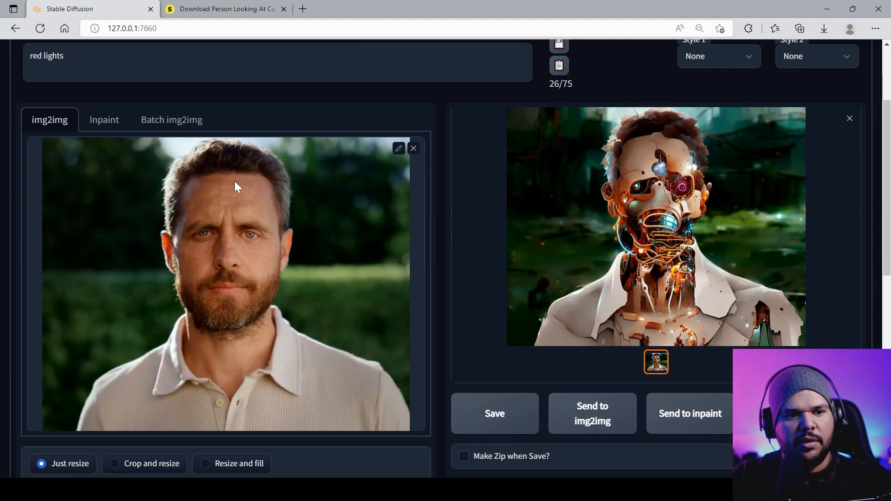
pyautogui.scroll(-3)
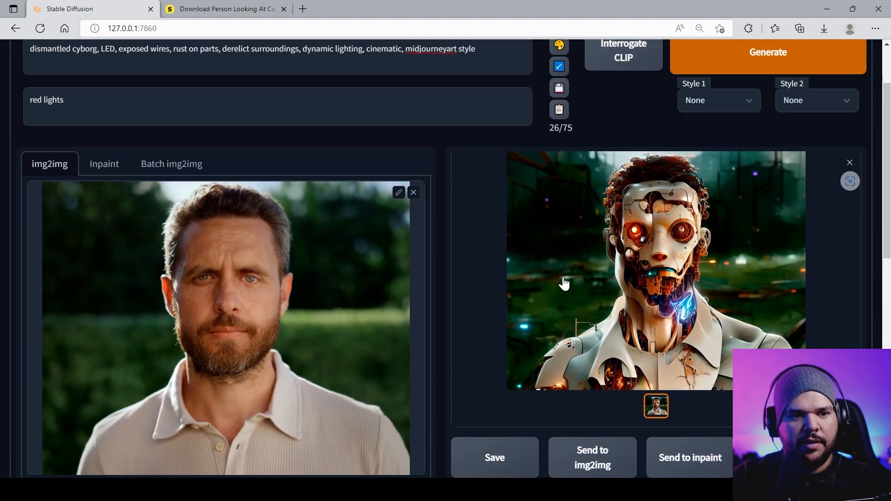
pyautogui.scroll(-3)
pyautogui.write(', pieces of face still intact')
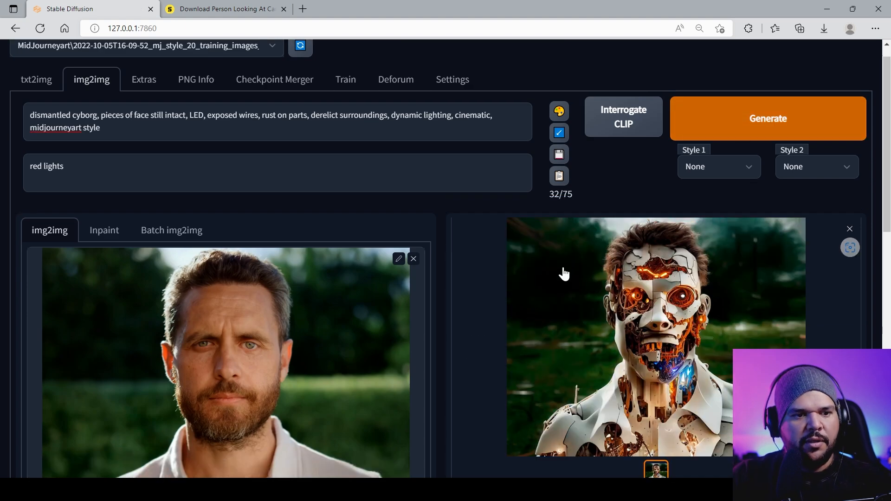
pyautogui.scroll(-3)
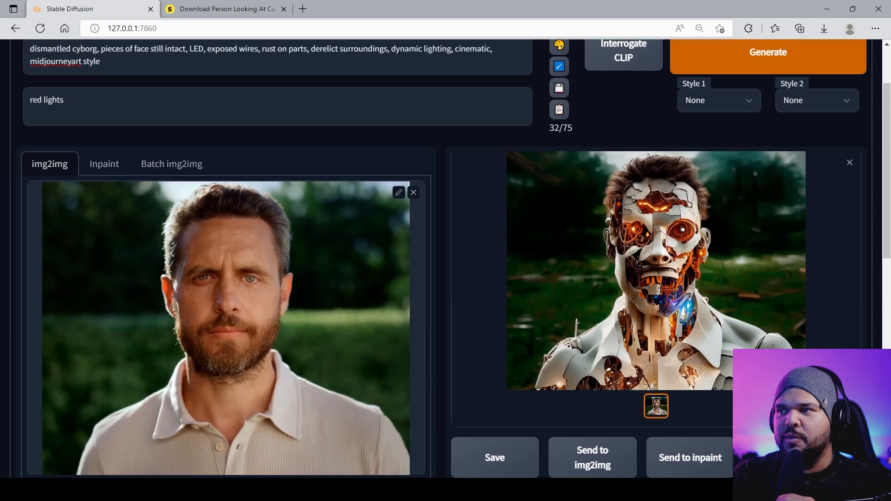
pyautogui.scroll(-3)
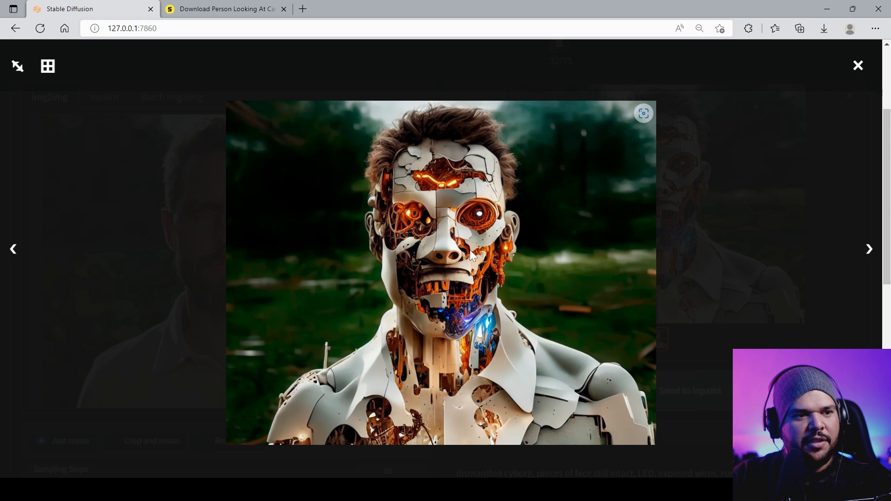
pyautogui.moveTo(469, 295)
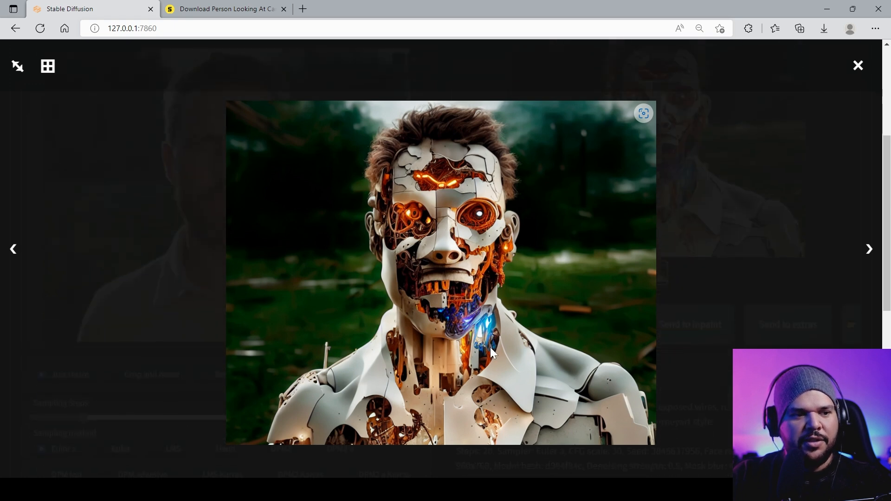
pyautogui.click(858, 65)
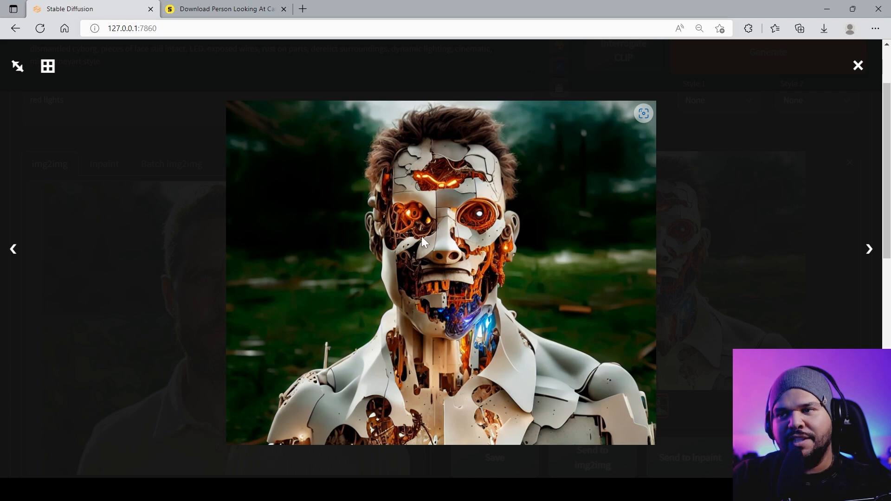
pyautogui.moveTo(507, 214)
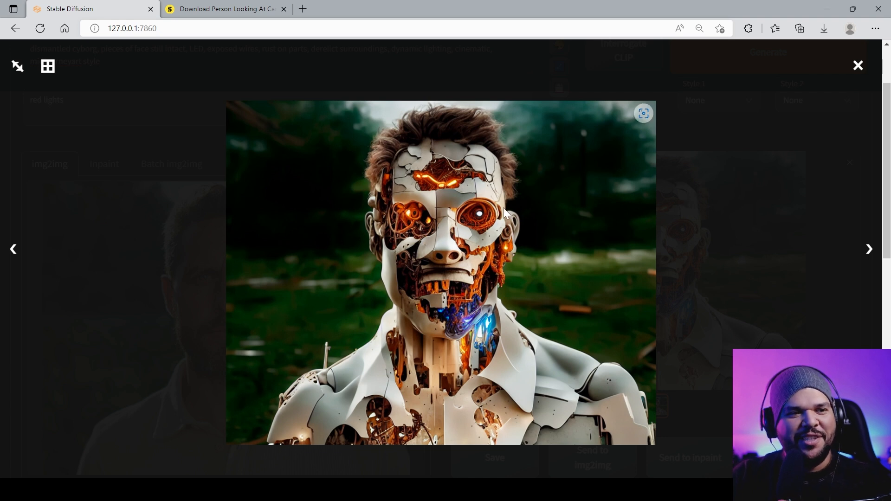
pyautogui.click(857, 65)
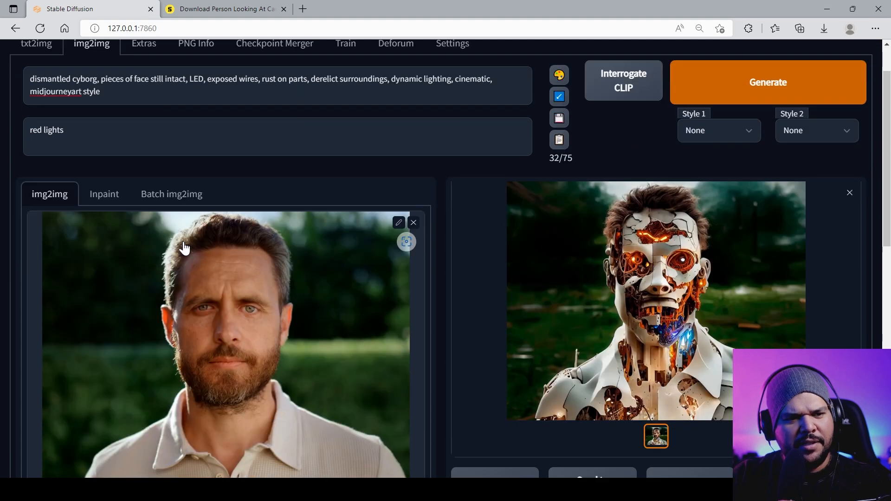
# Edit the prompt to include 'octane render, 8k,'.
pyautogui.scroll(-3)
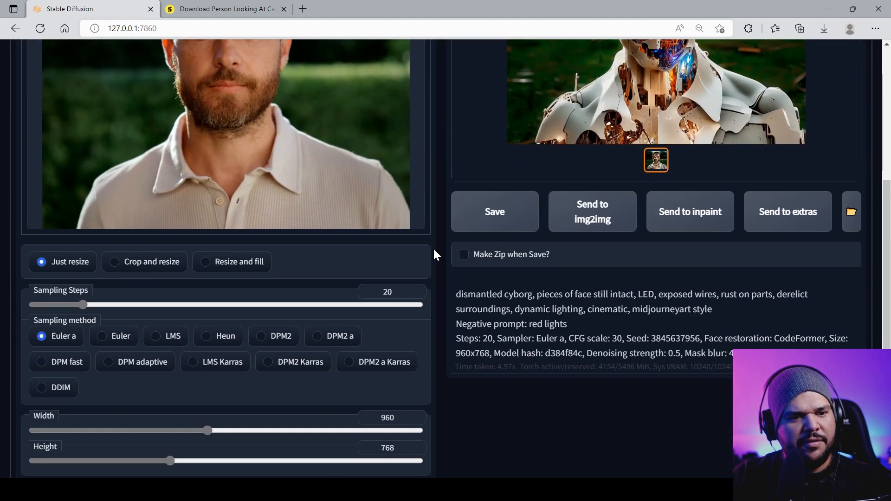
pyautogui.scroll(-3)
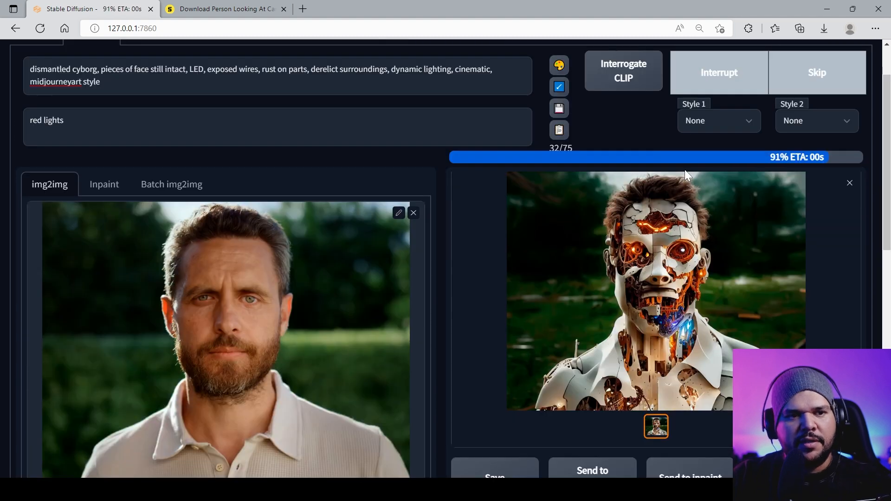
pyautogui.scroll(-3)
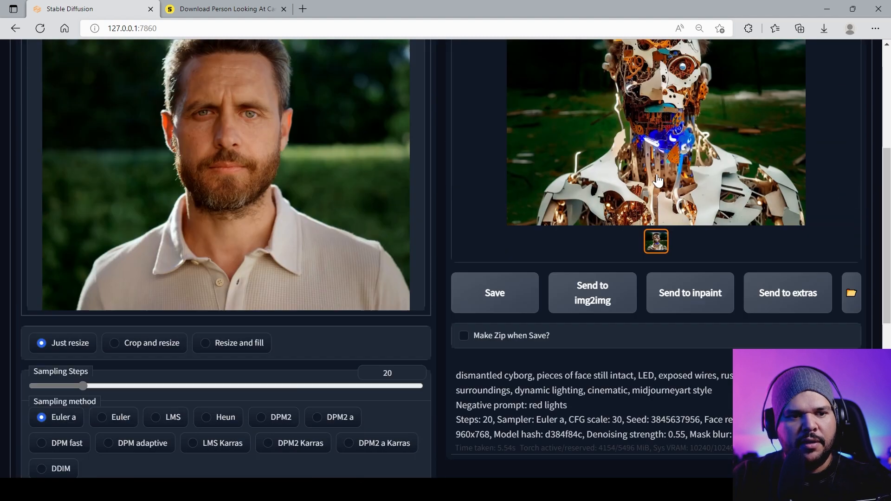
pyautogui.scroll(-3)
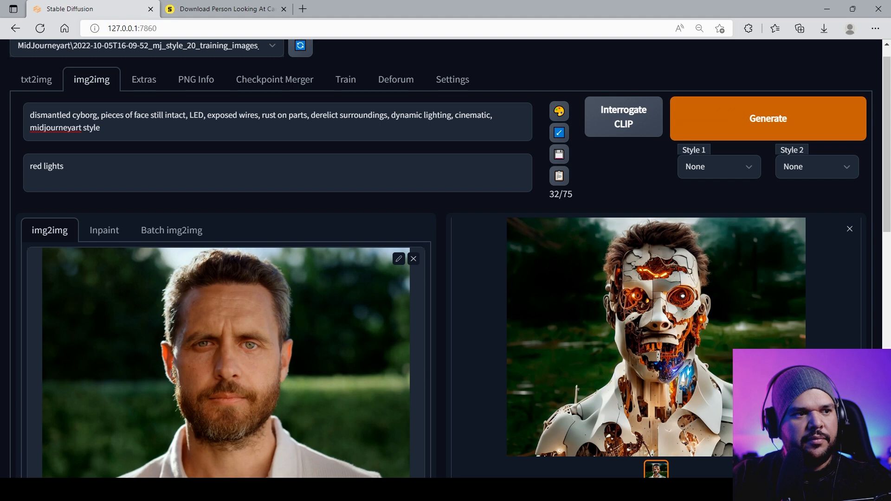
pyautogui.write('octane render, 8k,')
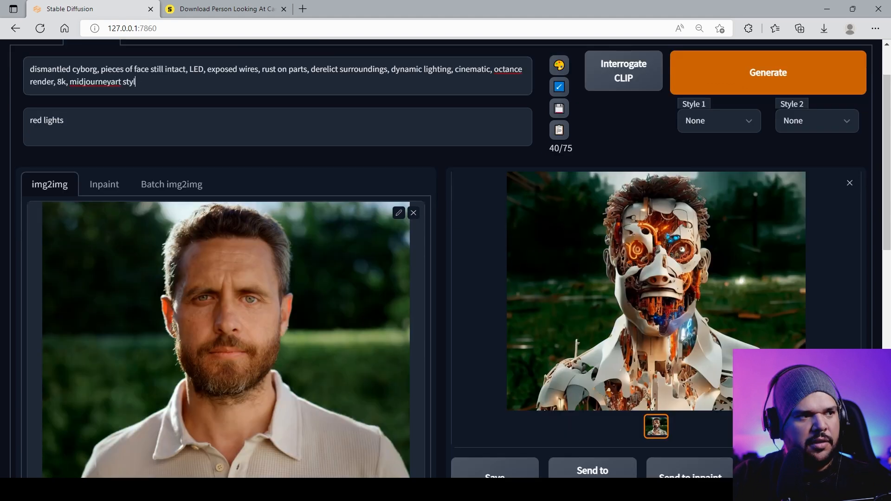
# Inspect the cyborg result full size, then lower the denoising strength slightly.
pyautogui.click(655, 290)
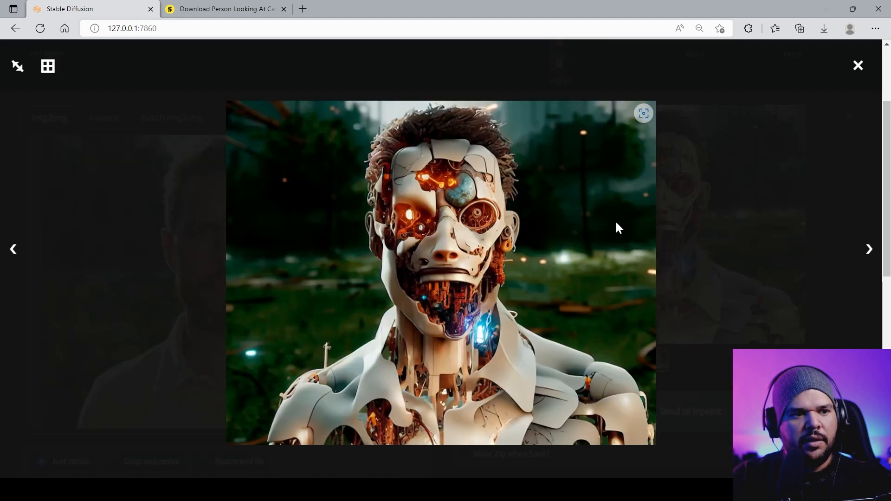
pyautogui.click(858, 65)
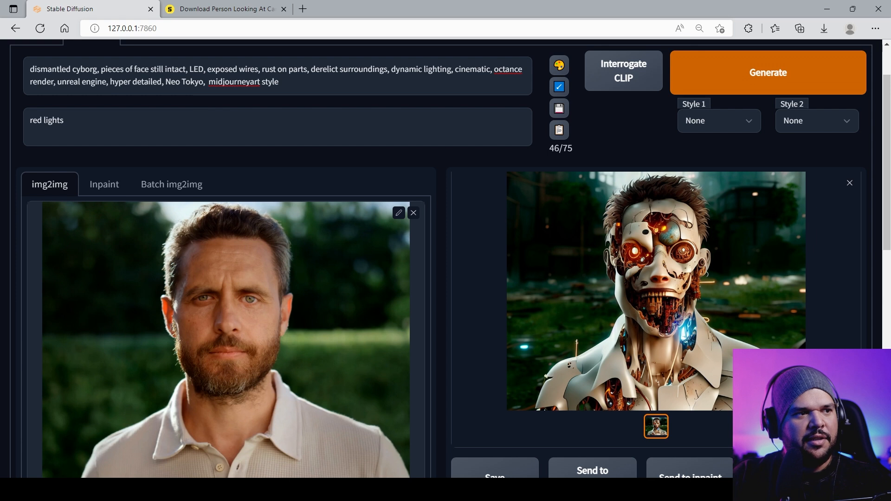
pyautogui.scroll(-3)
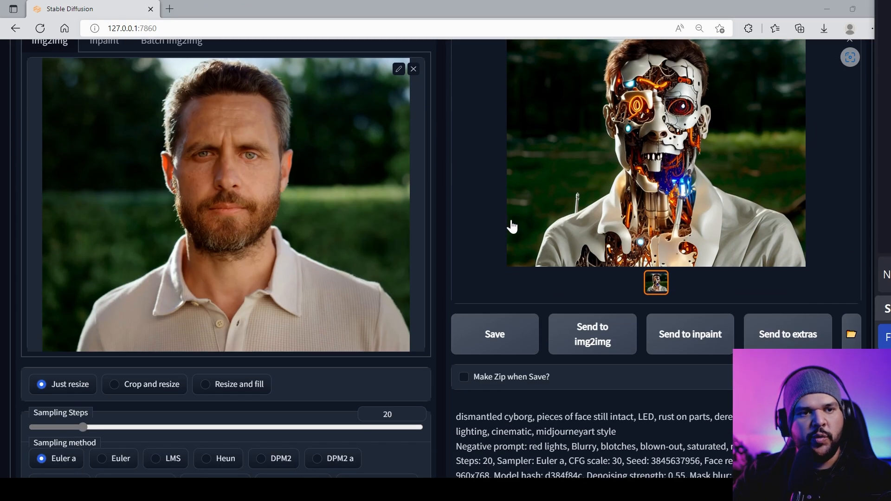
pyautogui.scroll(-3)
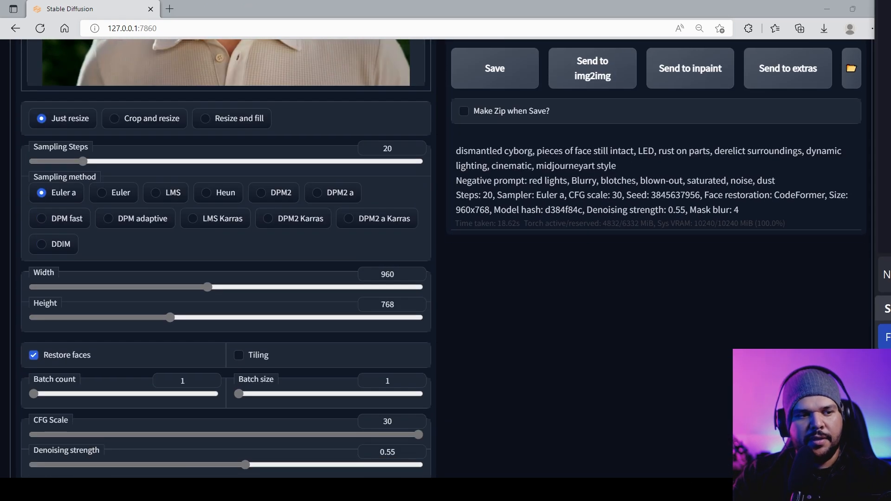
pyautogui.scroll(-3)
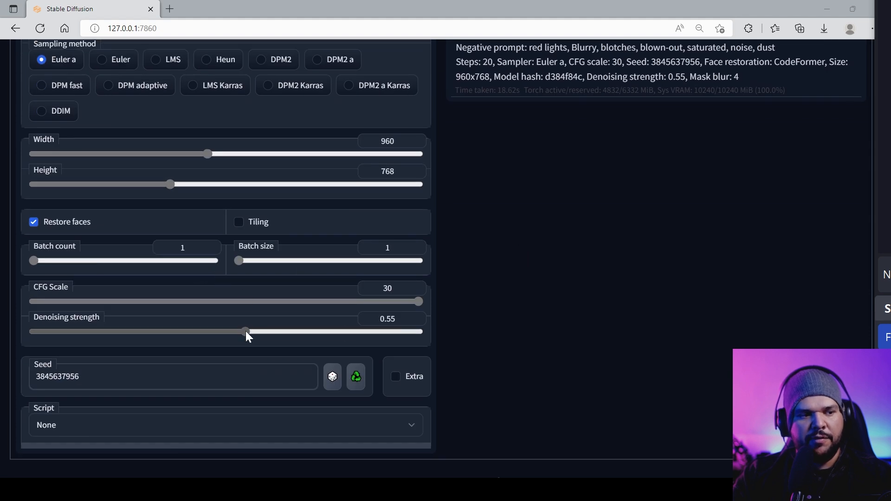
pyautogui.moveTo(245, 331); pyautogui.dragTo(227, 331)
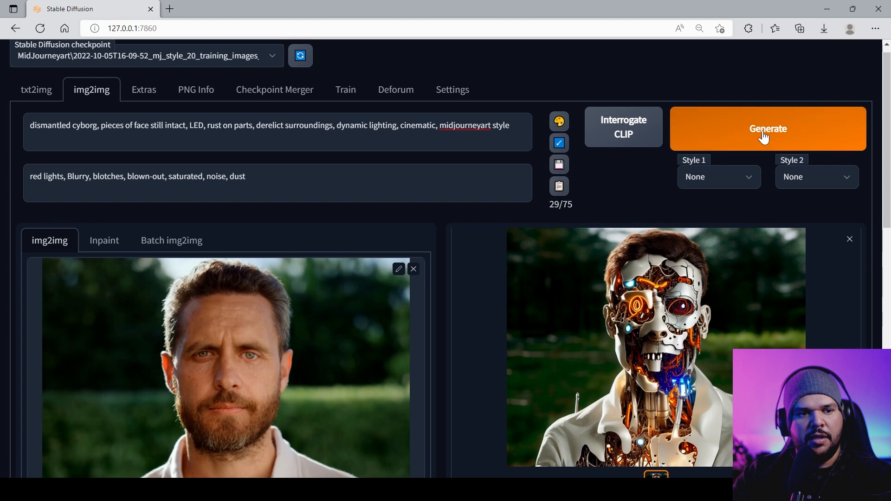
# Generate a new cyborg image and check it at full size.
pyautogui.scroll(-3)
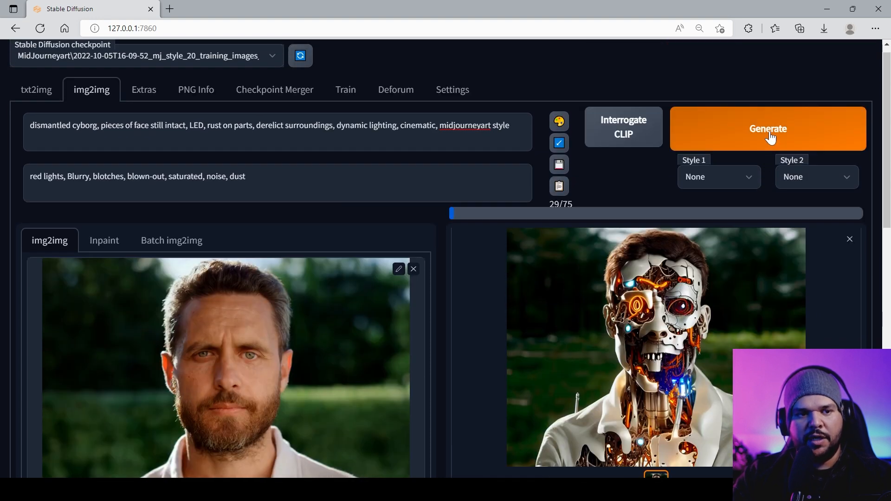
pyautogui.click(769, 128)
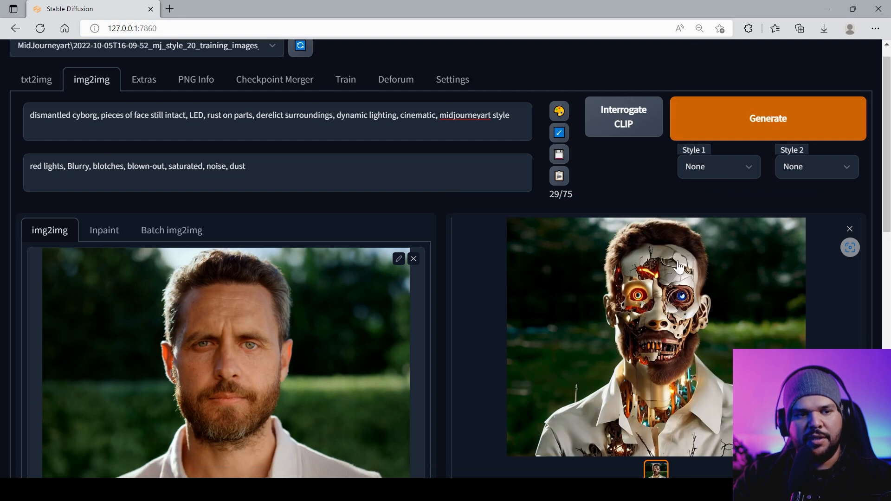
pyautogui.click(676, 265)
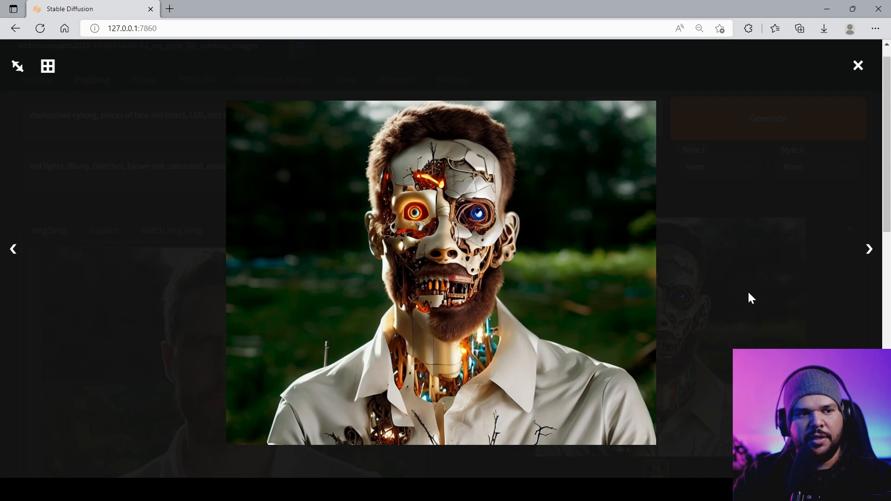
pyautogui.click(858, 65)
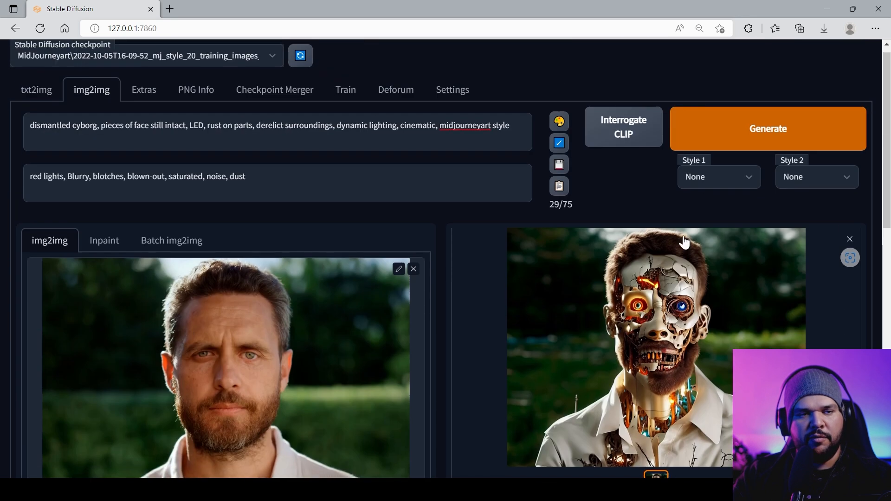
# Generate again and compare the bearded cyborg result at full size twice.
pyautogui.click(768, 128)
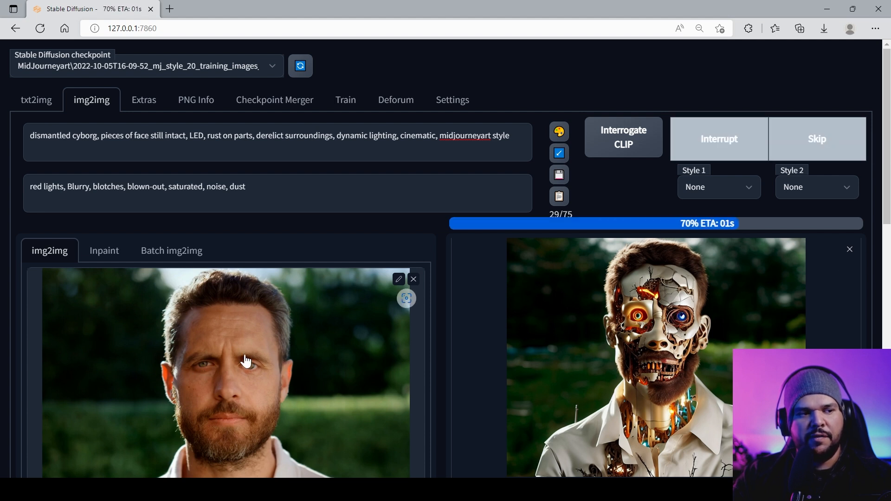
pyautogui.click(653, 356)
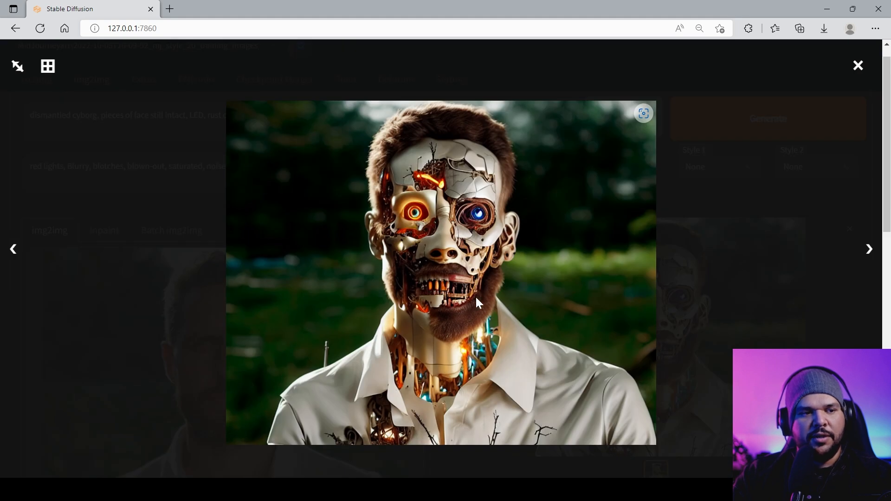
pyautogui.click(857, 65)
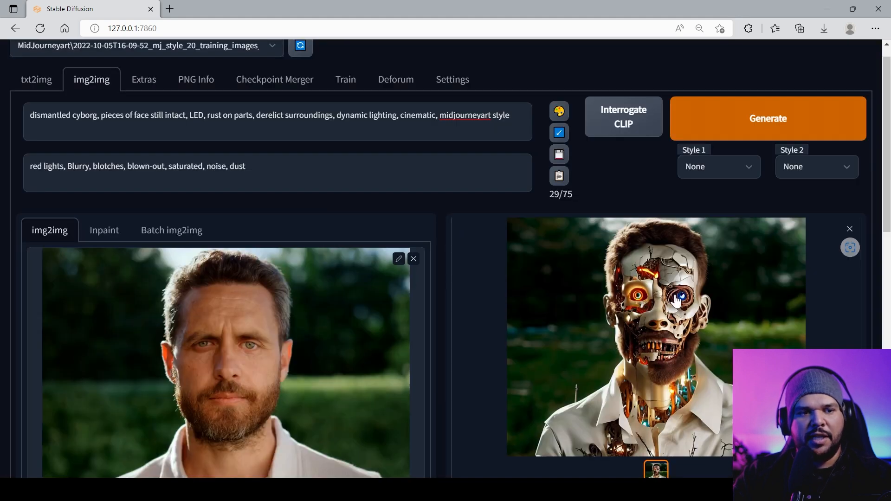
pyautogui.click(681, 301)
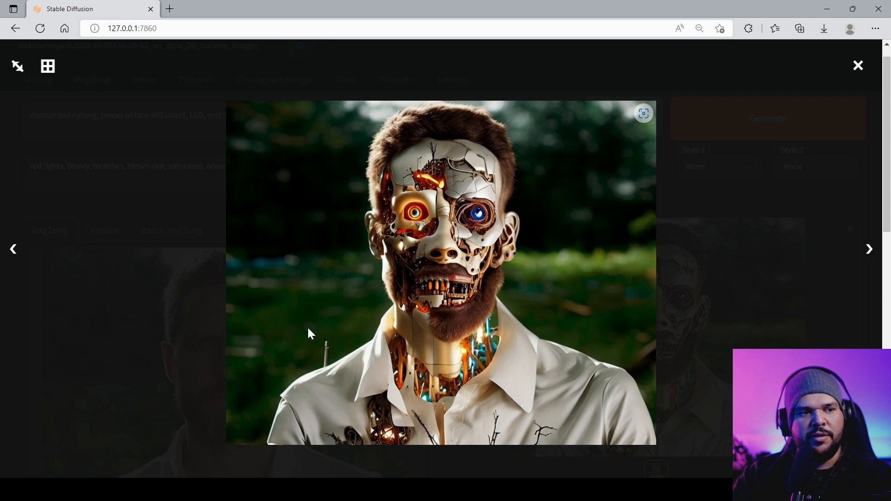
pyautogui.click(857, 65)
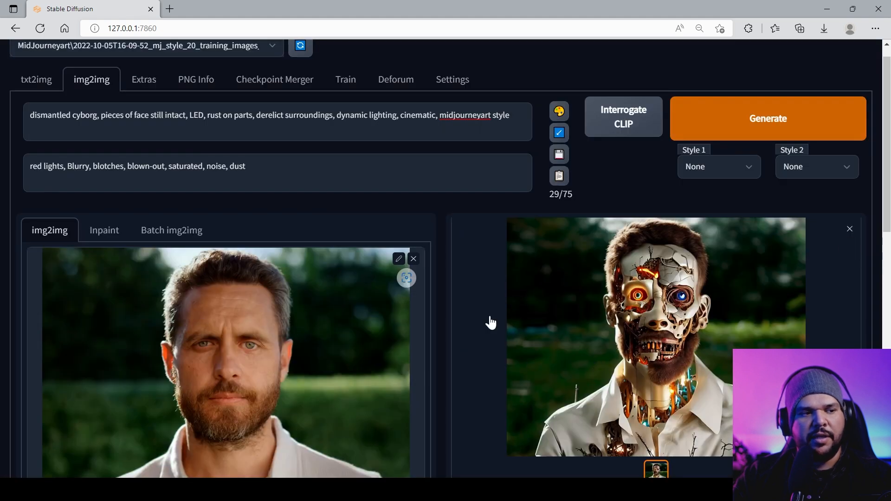
pyautogui.scroll(-3)
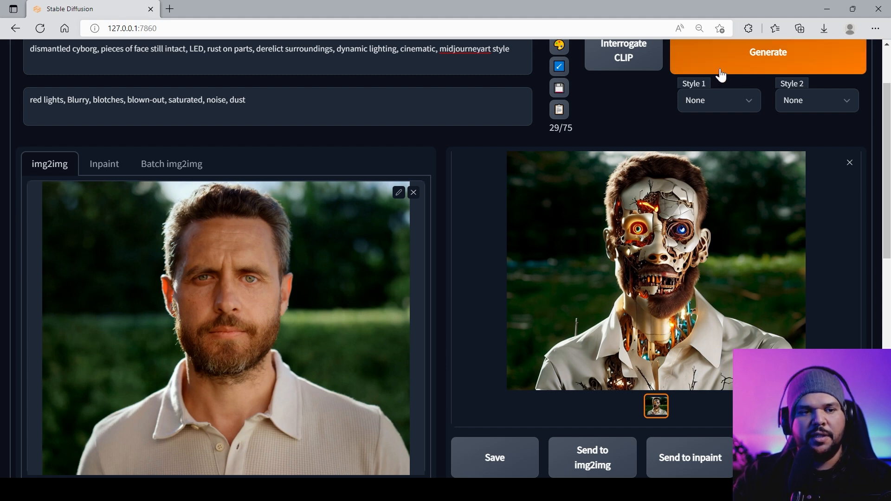
# Save the generated cyborg image via Save as into the Style folder as 0000.png.
pyautogui.scroll(-3)
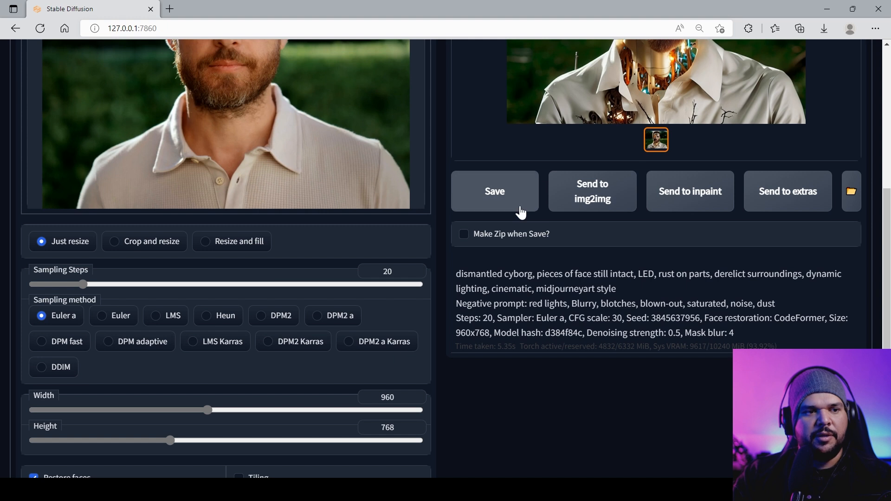
pyautogui.click(494, 191)
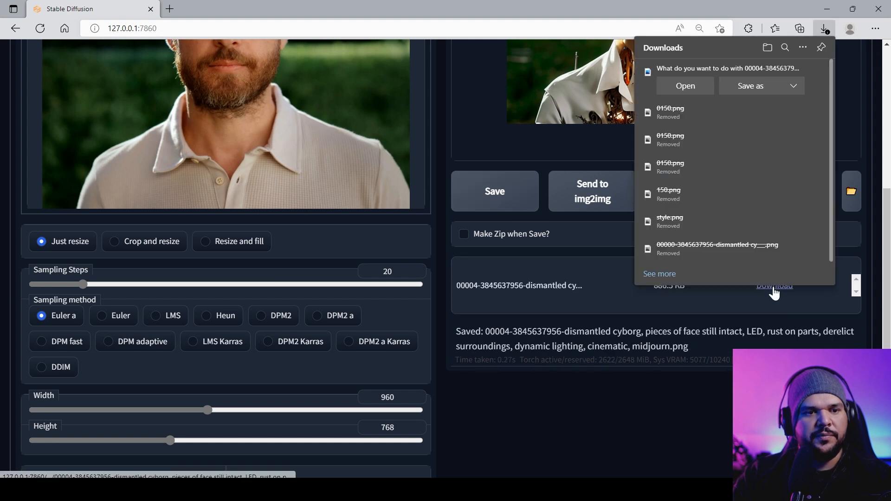
pyautogui.click(751, 85)
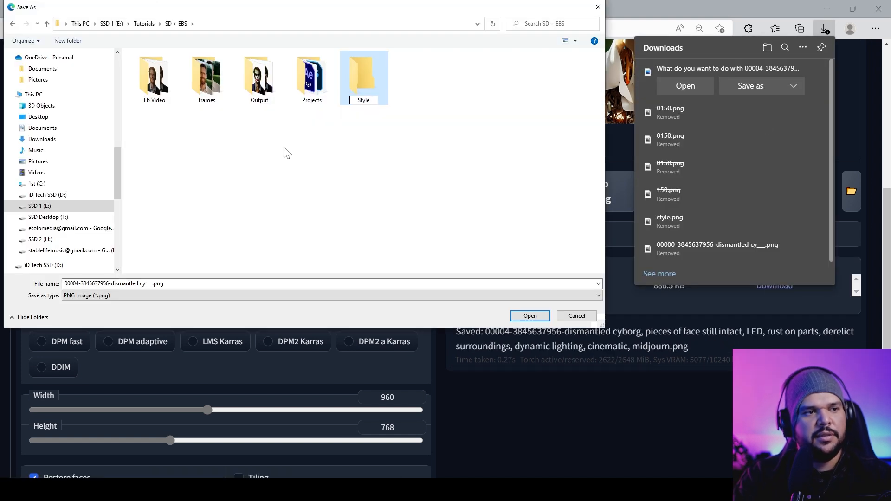
pyautogui.doubleClick(363, 74)
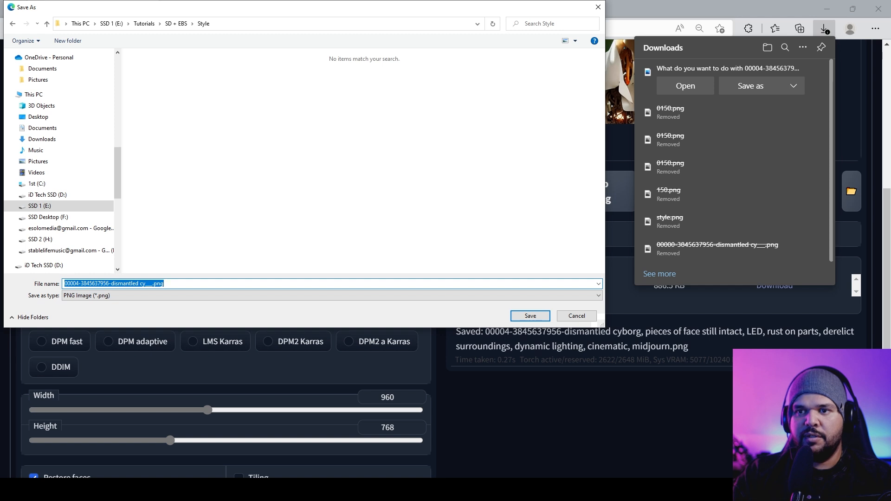
pyautogui.write('0000')
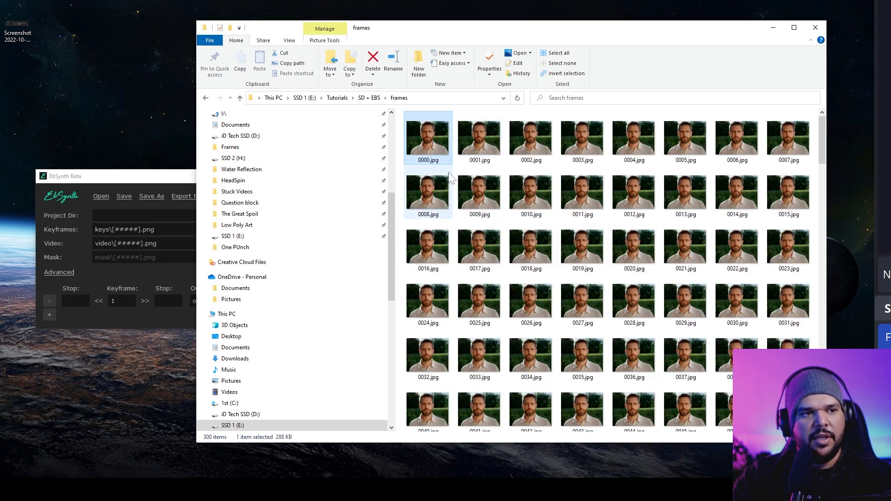
# Check the first extracted frame, load the frames sequence into EbSynth and reveal the advanced settings.
pyautogui.doubleClick(428, 137)
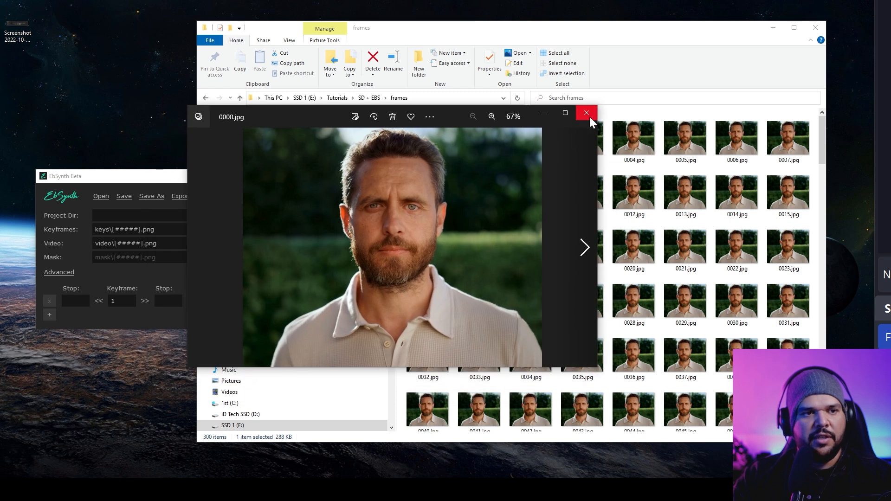
pyautogui.click(587, 113)
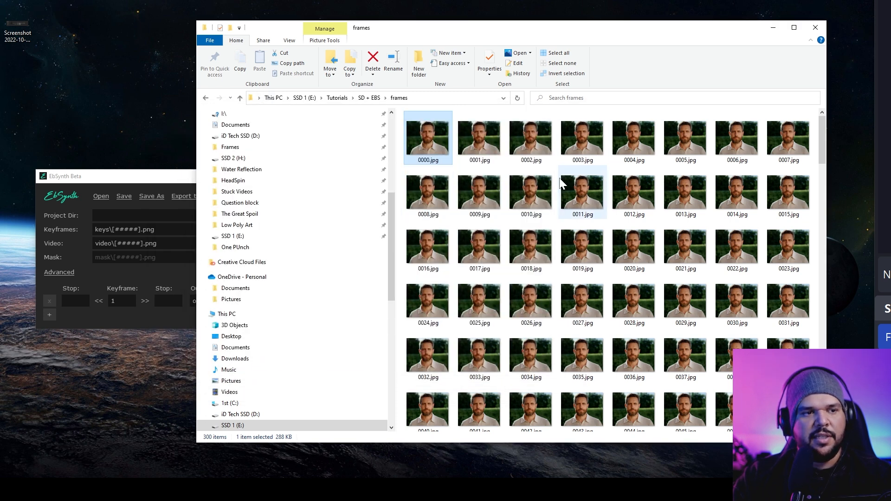
pyautogui.moveTo(583, 301)
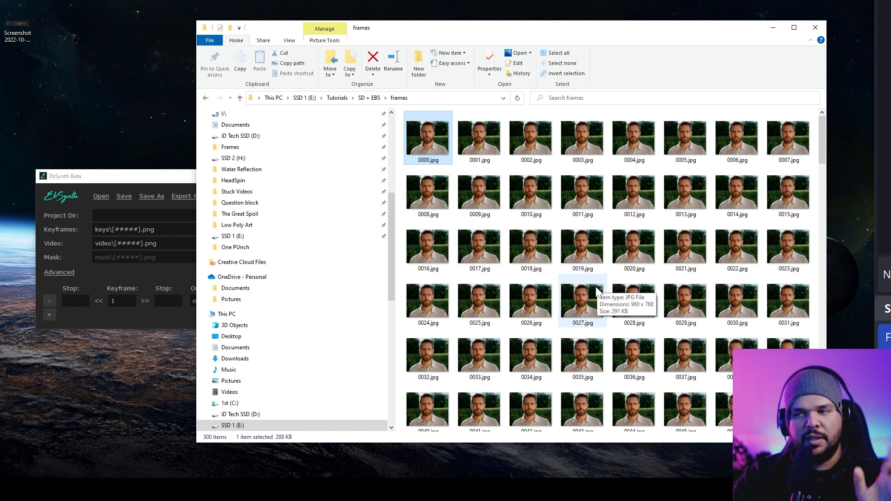
pyautogui.moveTo(611, 223)
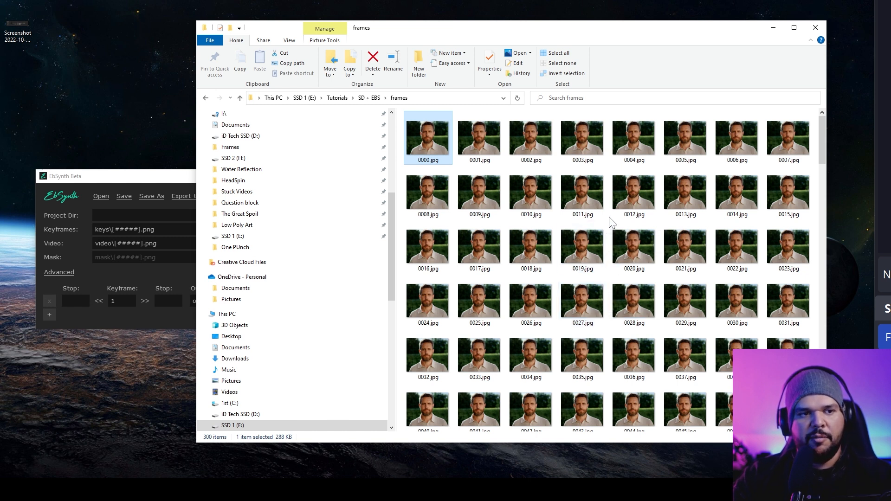
pyautogui.moveTo(440, 167)
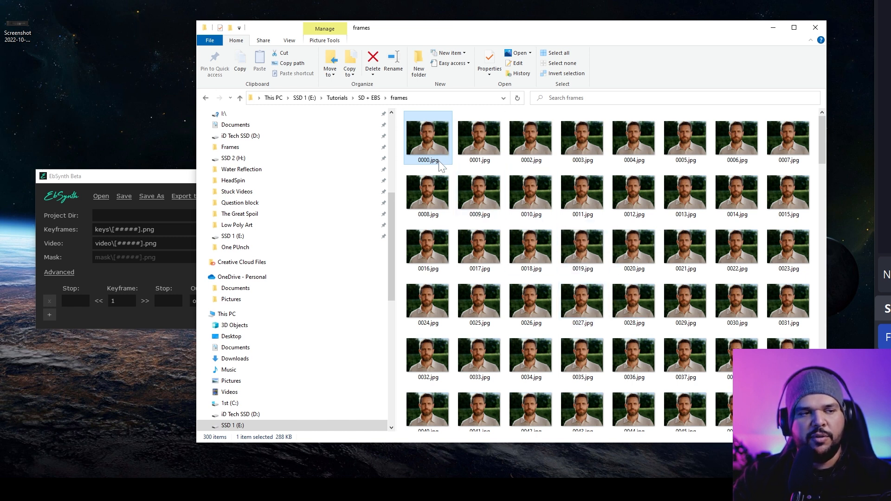
pyautogui.scroll(-3)
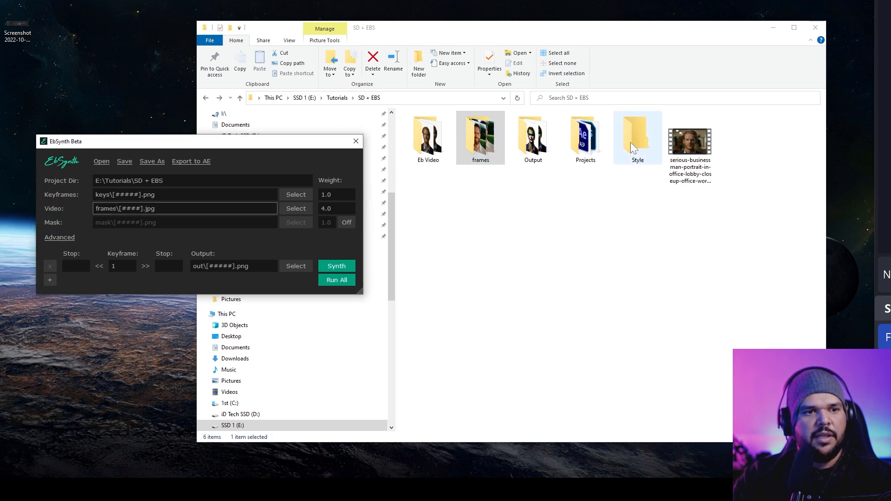
pyautogui.doubleClick(636, 134)
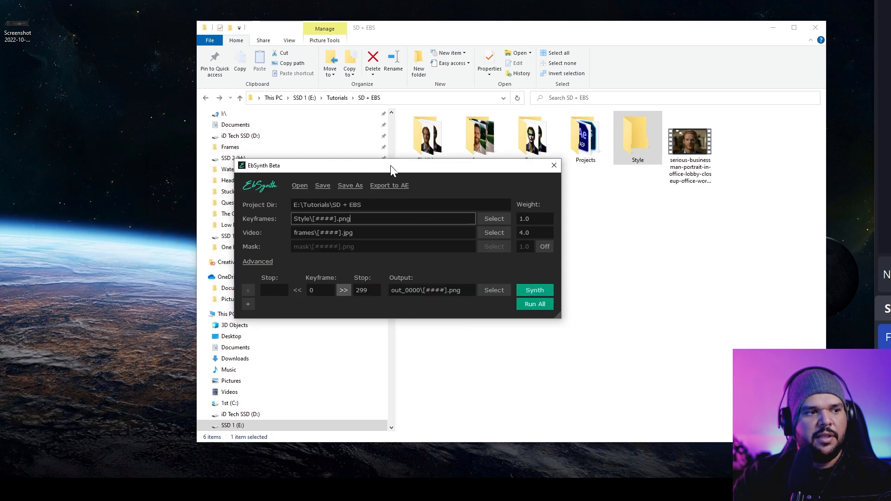
pyautogui.moveTo(394, 314)
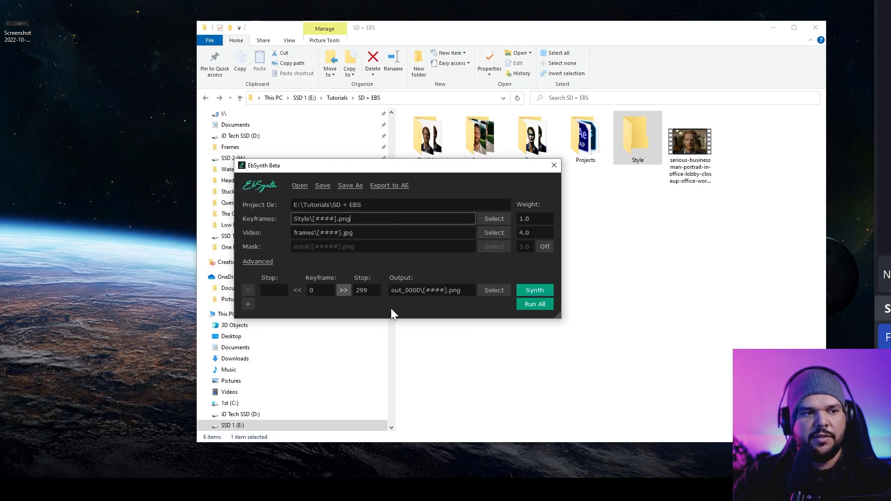
pyautogui.moveTo(412, 280)
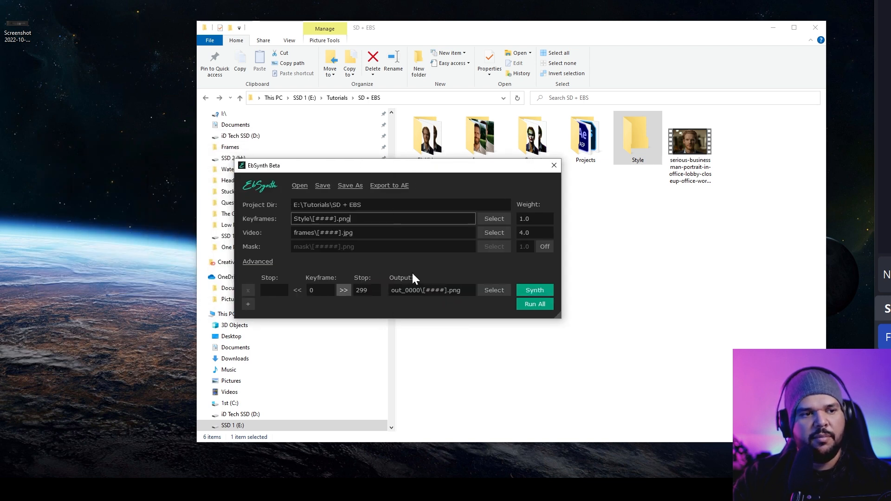
pyautogui.click(257, 262)
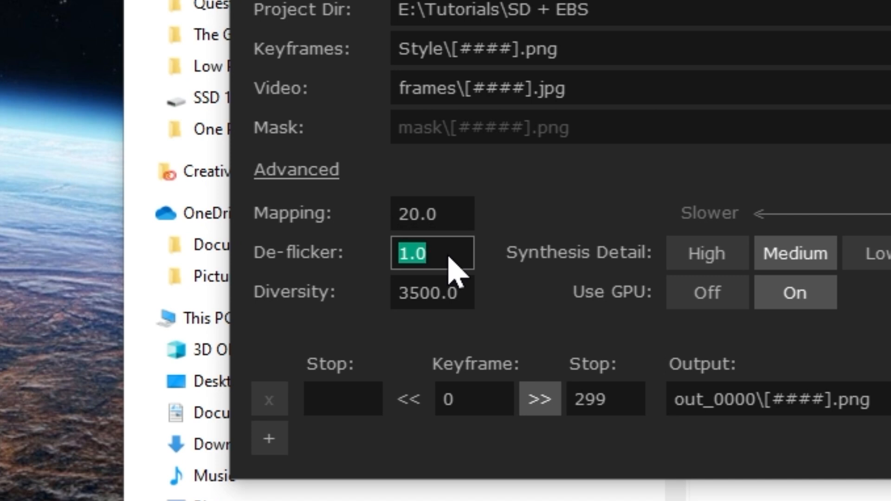
# Set De-flicker to 3, Diversity to 1000 and Synthesis Detail to High.
pyautogui.write('3')
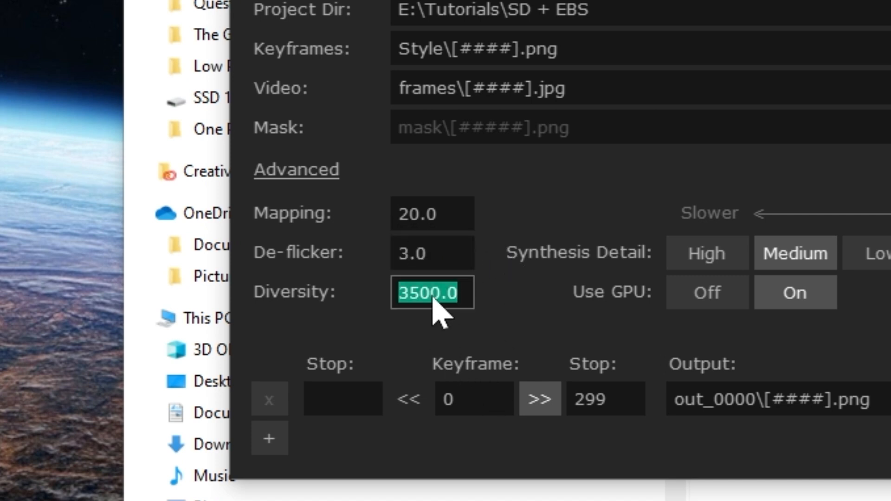
pyautogui.write('1000')
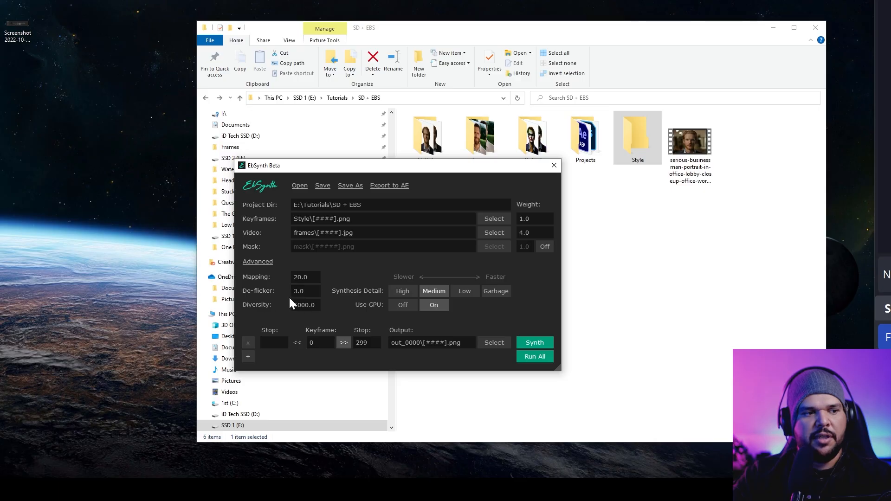
pyautogui.click(403, 290)
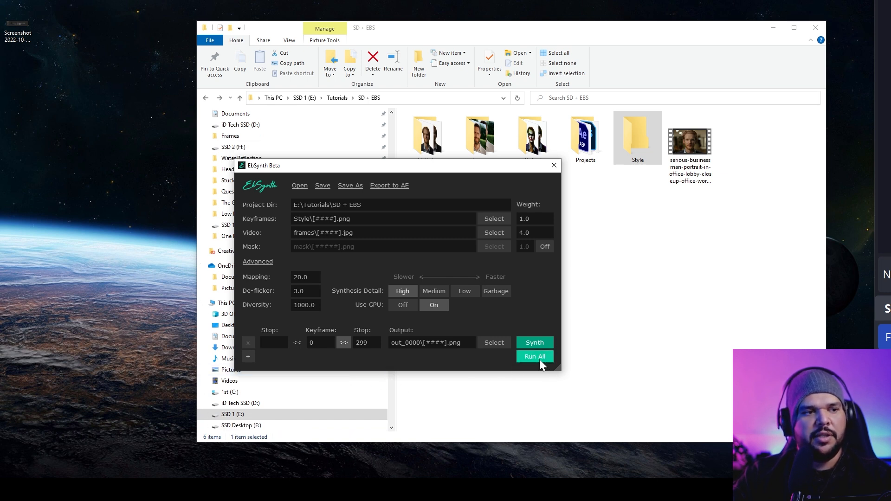
# Run All to synthesize the frames and select 0000.png in the out_0000 folder.
pyautogui.click(534, 342)
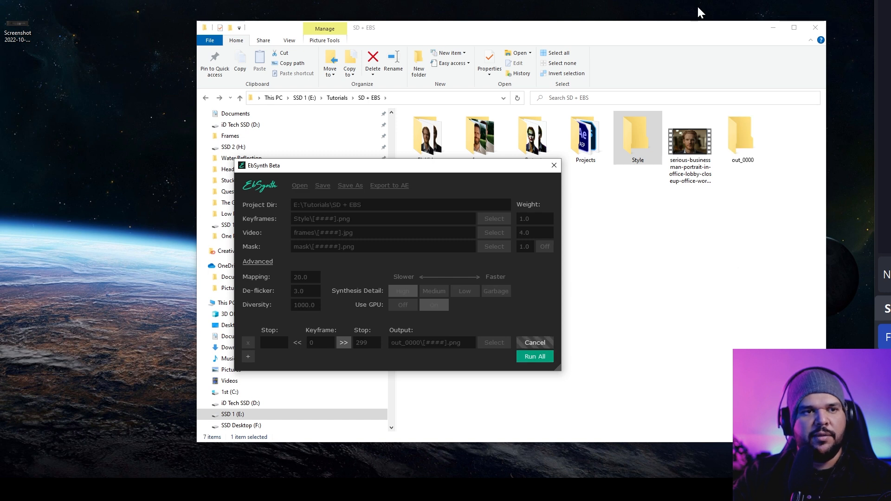
pyautogui.click(535, 342)
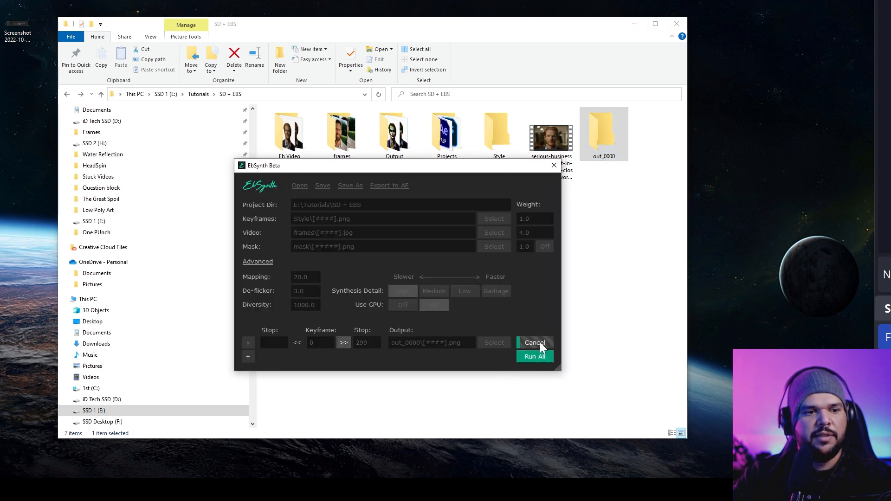
pyautogui.click(535, 343)
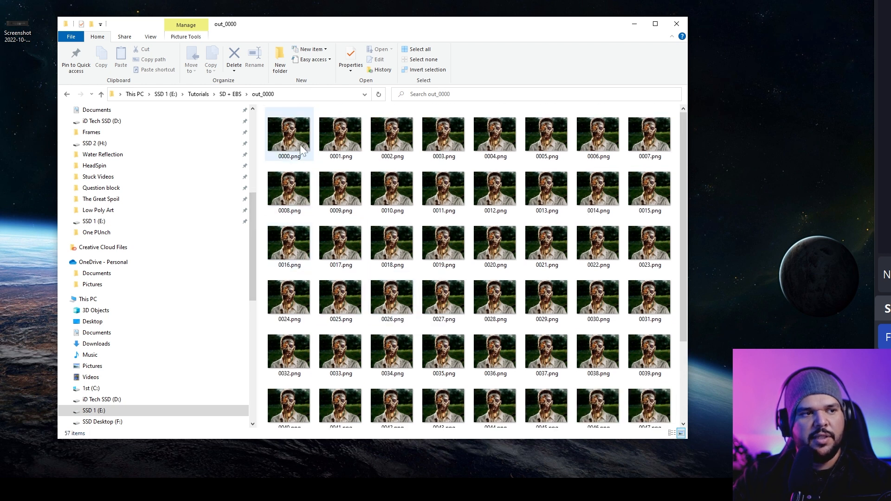
pyautogui.click(289, 133)
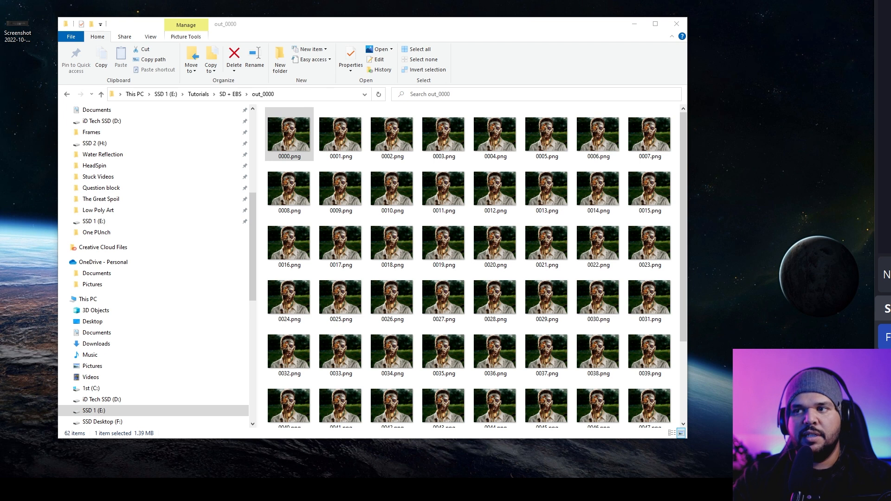
# View frame 0000.png, then enlarge frame 0157.png full screen and zoom in on the cyborg face.
pyautogui.doubleClick(288, 134)
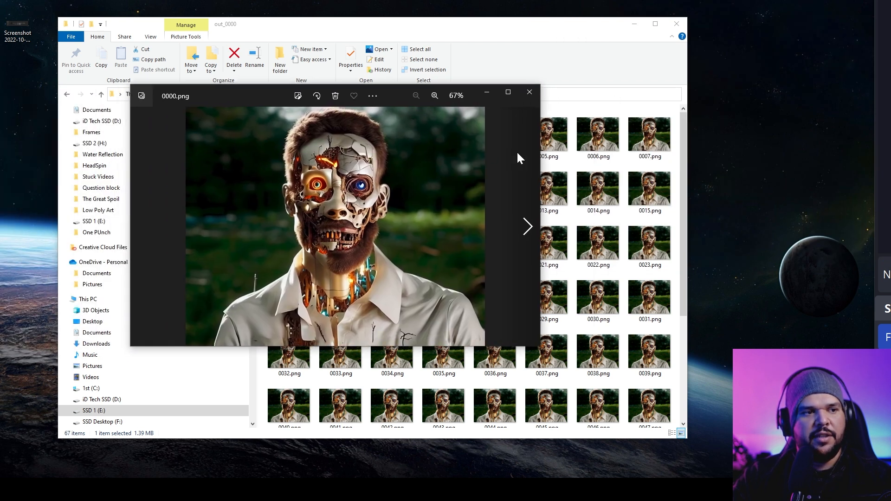
pyautogui.moveTo(529, 92)
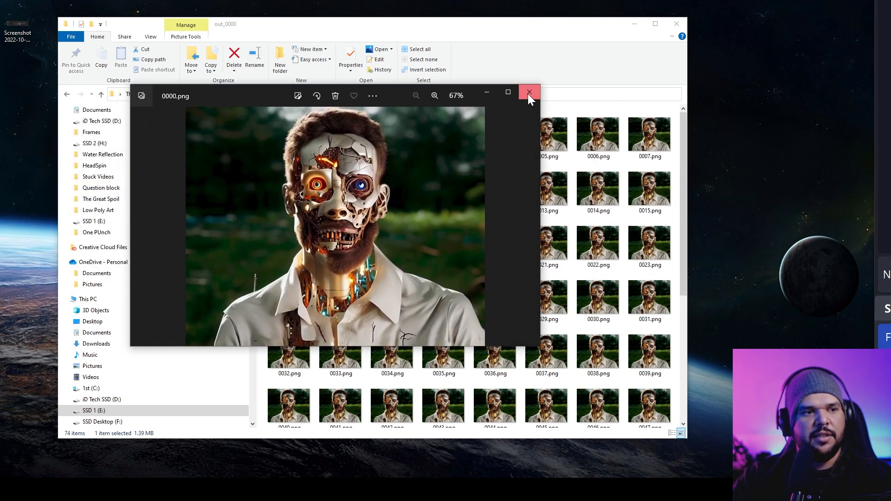
pyautogui.click(529, 92)
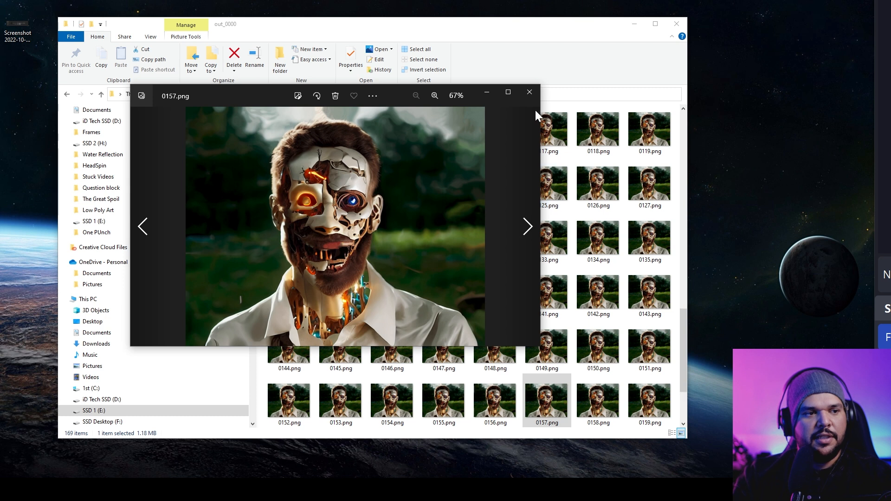
pyautogui.click(508, 92)
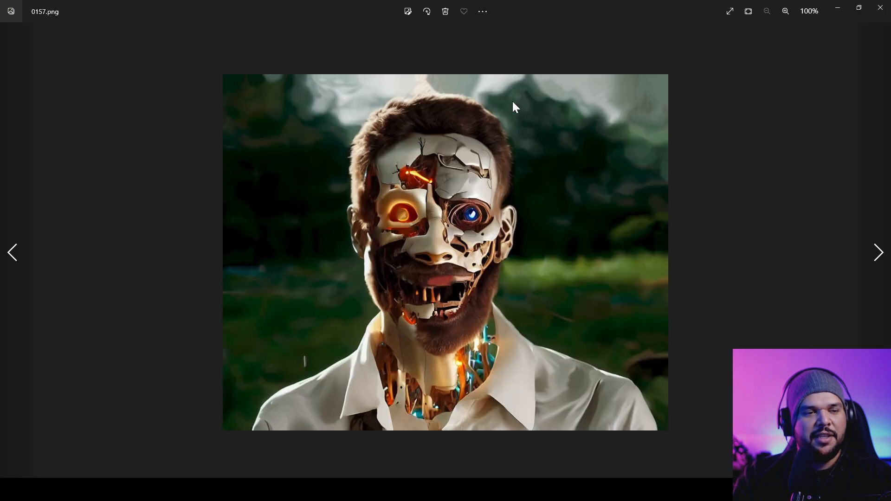
pyautogui.click(785, 11)
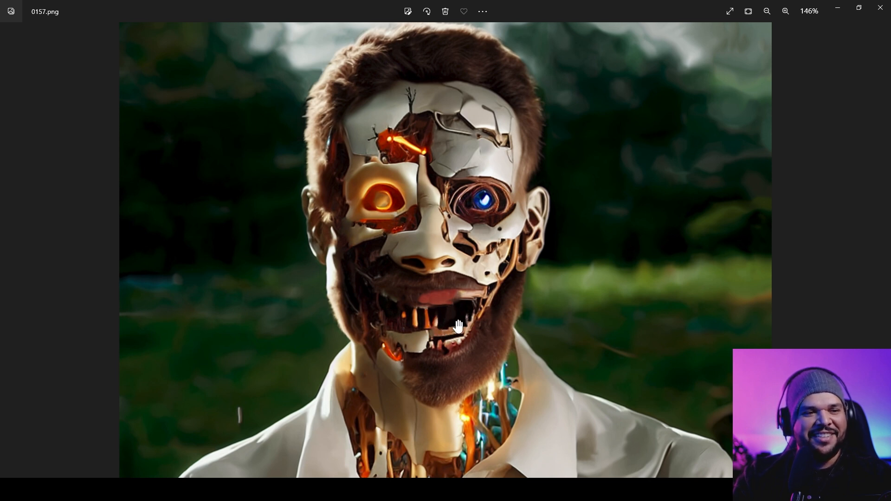
pyautogui.moveTo(494, 326)
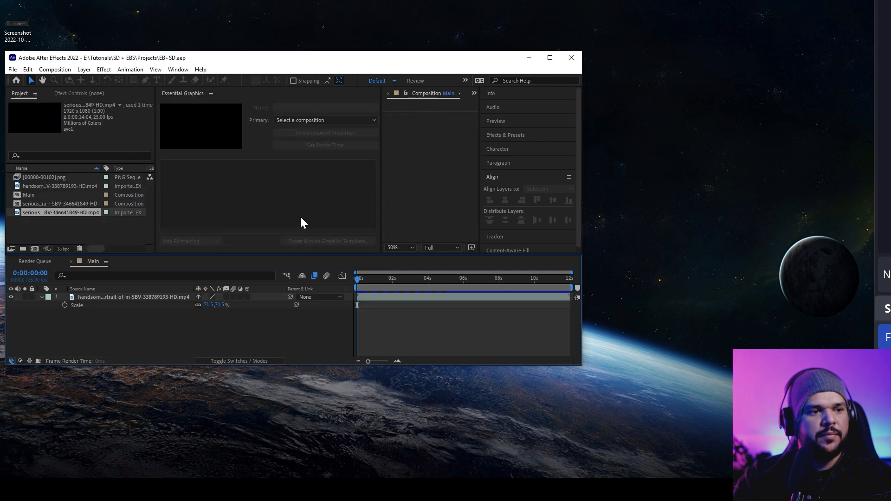
# Import 0000.png from the out_0000 folder into the project as a PNG sequence.
pyautogui.click(549, 57)
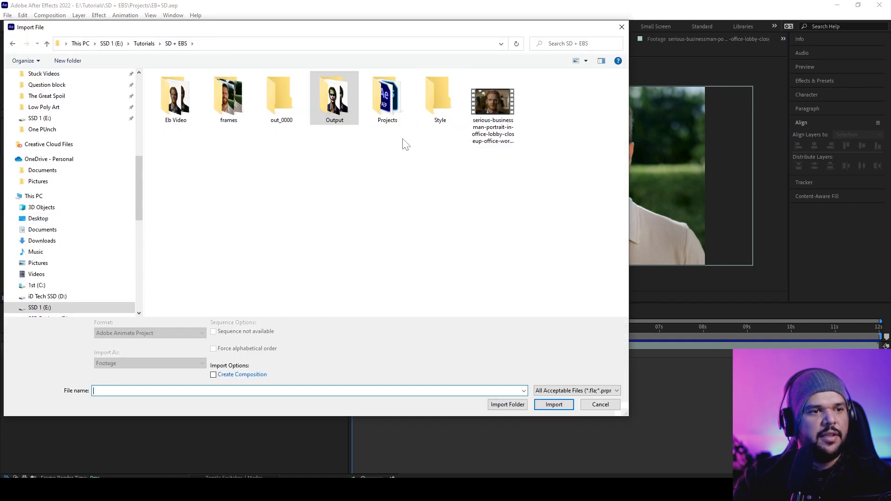
pyautogui.doubleClick(280, 93)
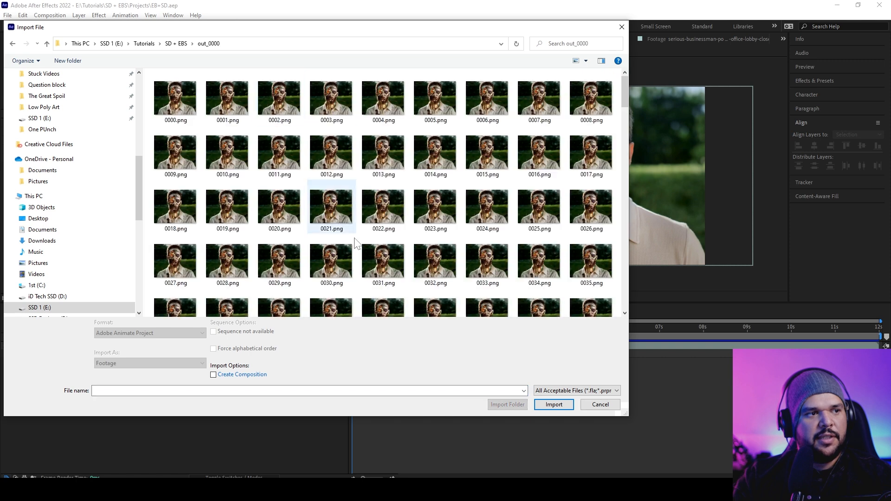
pyautogui.click(174, 99)
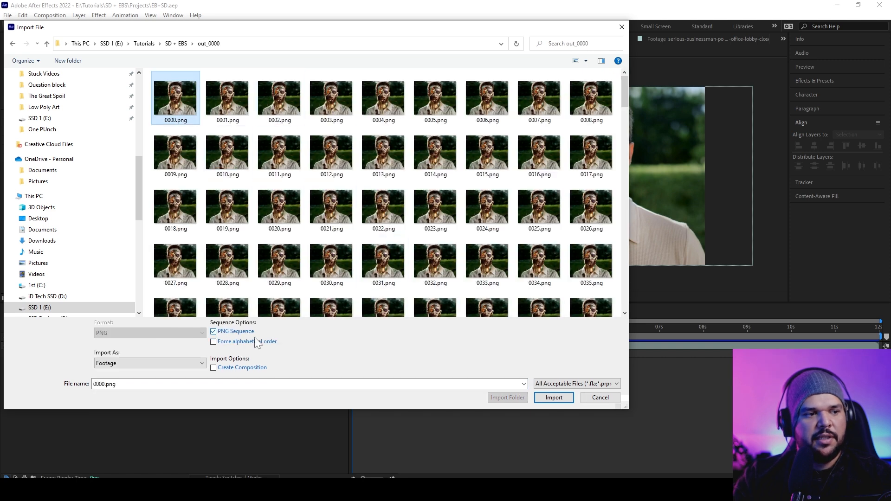
pyautogui.click(553, 397)
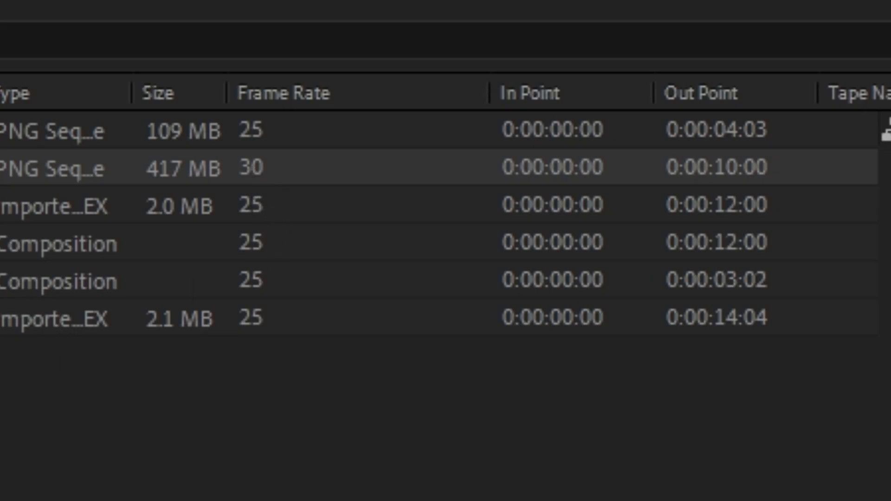
pyautogui.moveTo(266, 328)
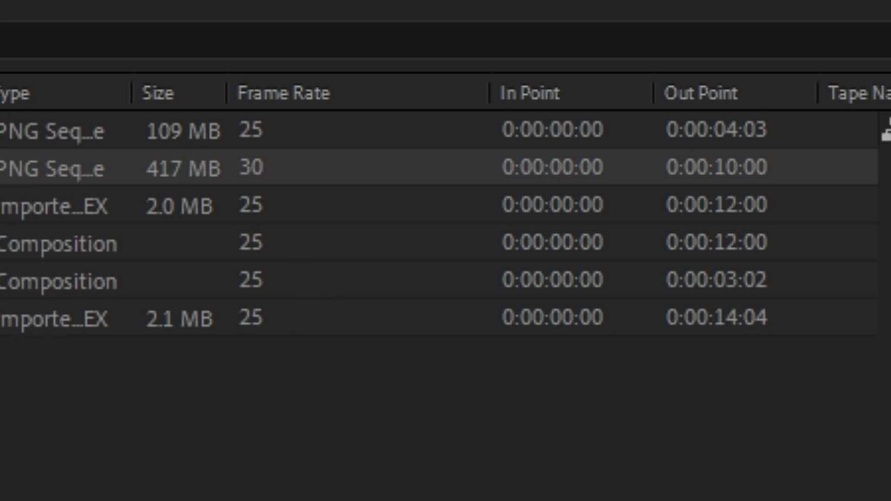
# Bring up Interpret Footage > Main for the imported PNG sequence to set it to 25 fps.
pyautogui.rightClick(116, 106)
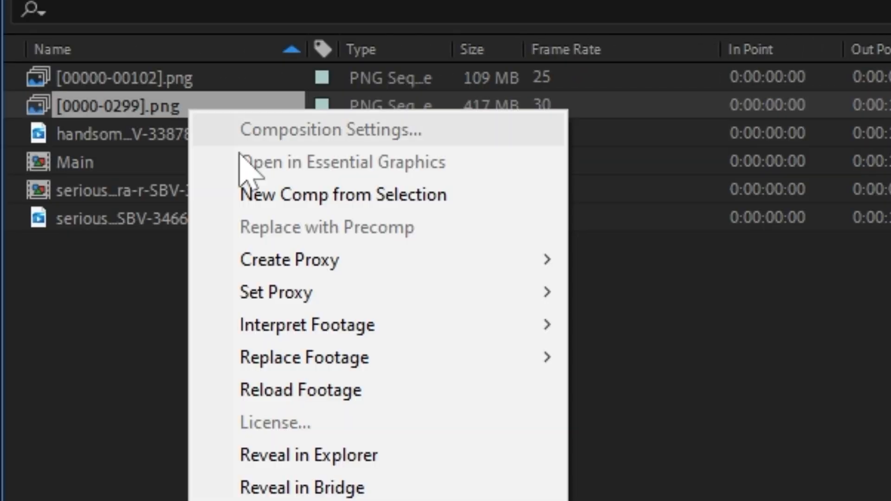
pyautogui.moveTo(307, 324)
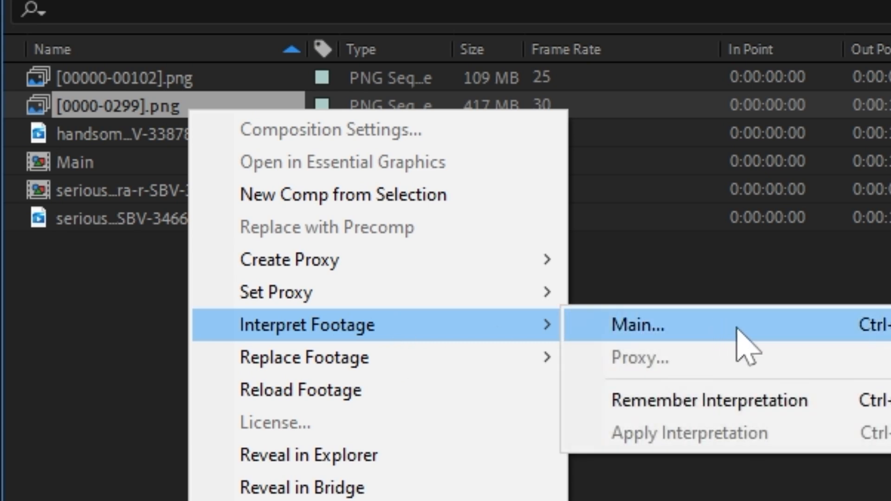
pyautogui.click(641, 326)
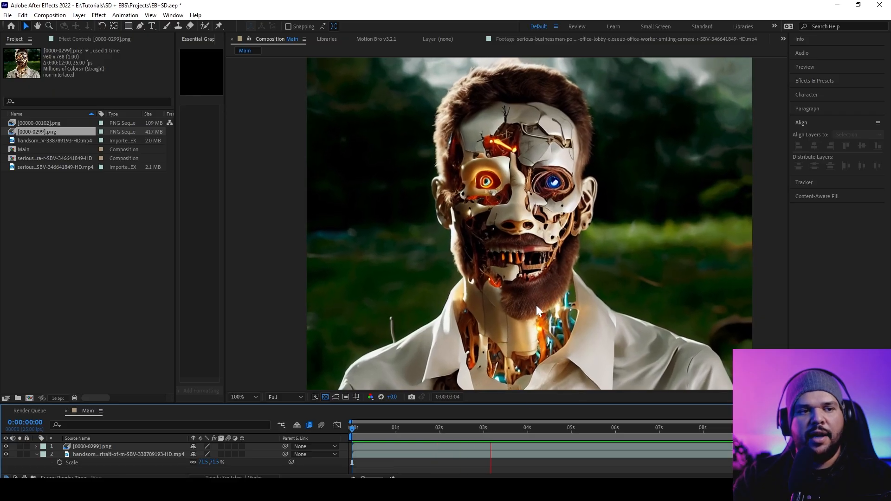
# Scrub the Main composition to about 3 seconds and then 4:23 to check the cyborg frames.
pyautogui.click(518, 440)
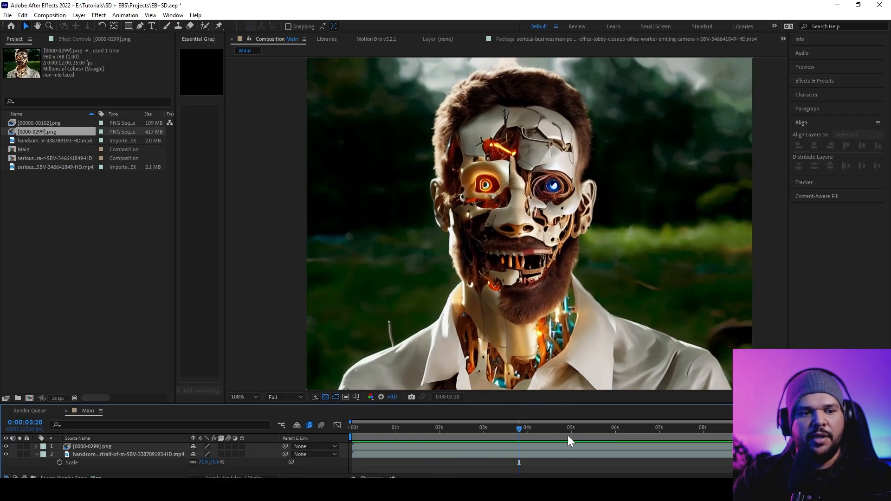
pyautogui.click(567, 439)
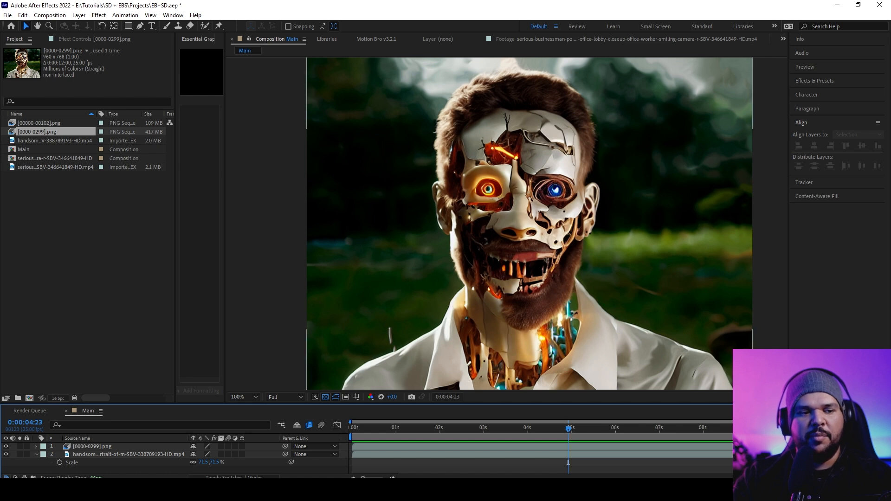
pyautogui.moveTo(542, 292)
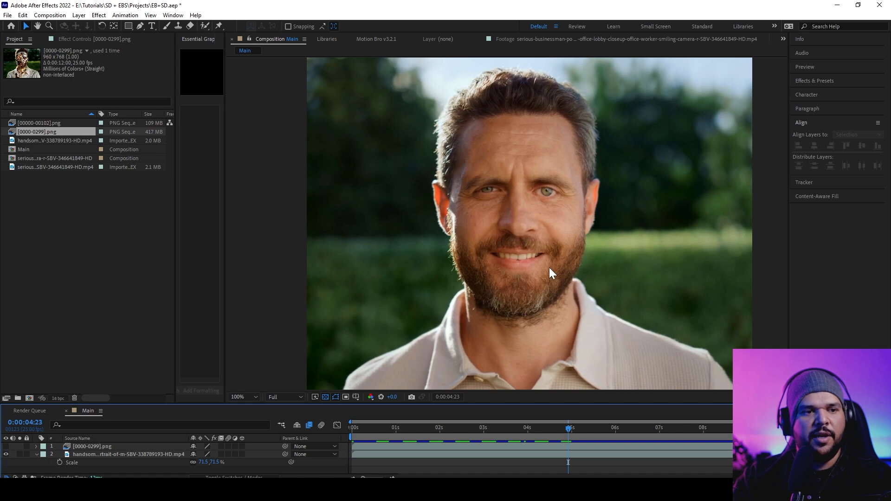
pyautogui.moveTo(493, 250)
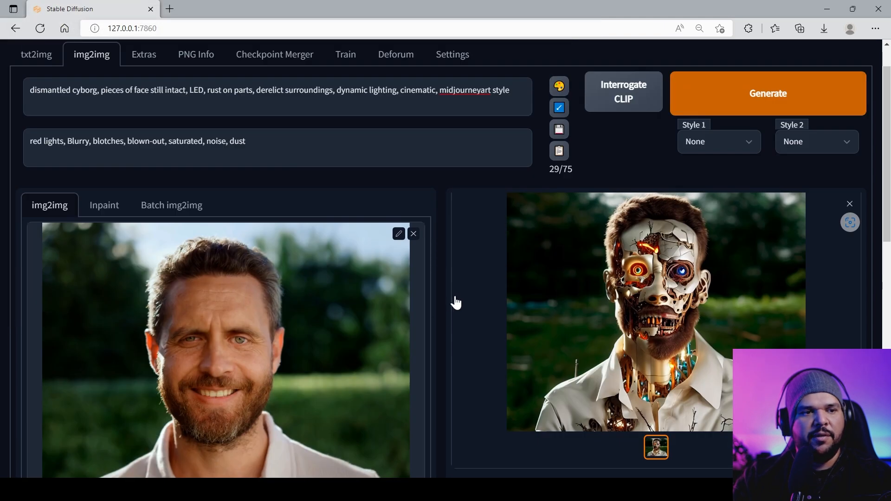
# Generate a new img2img cyborg render of the smiling frame and scroll to review it.
pyautogui.click(767, 92)
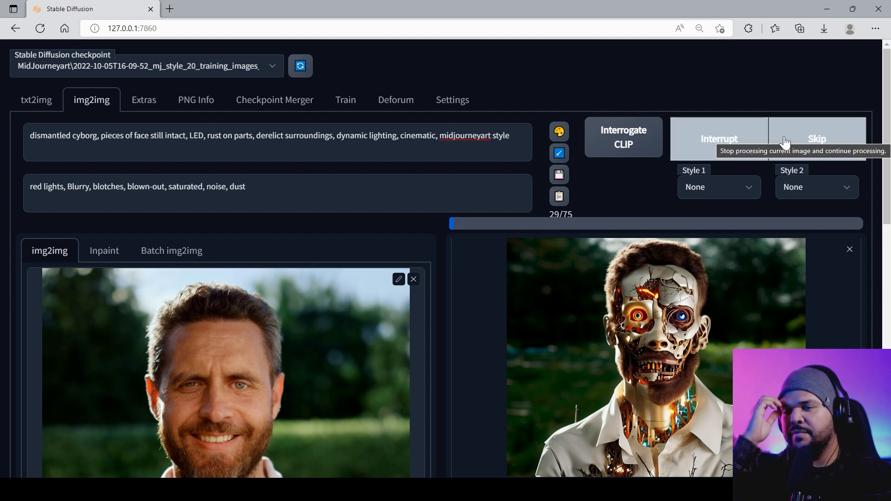
pyautogui.moveTo(619, 298)
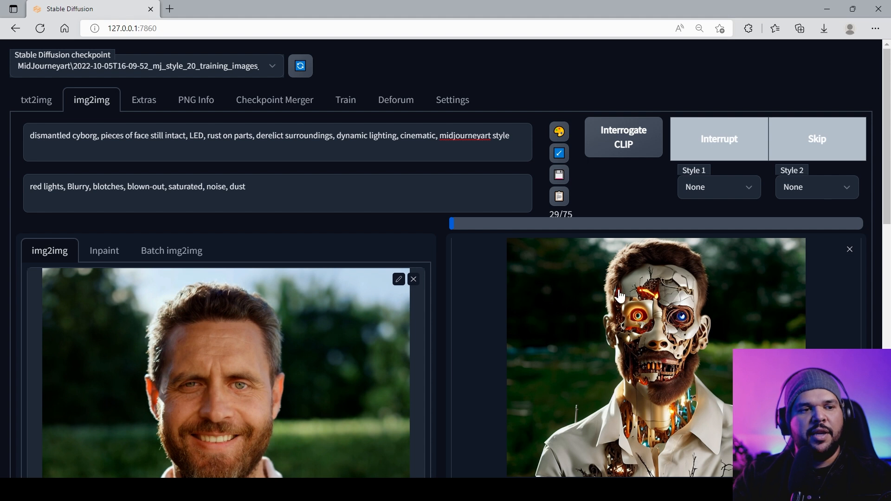
pyautogui.scroll(-3)
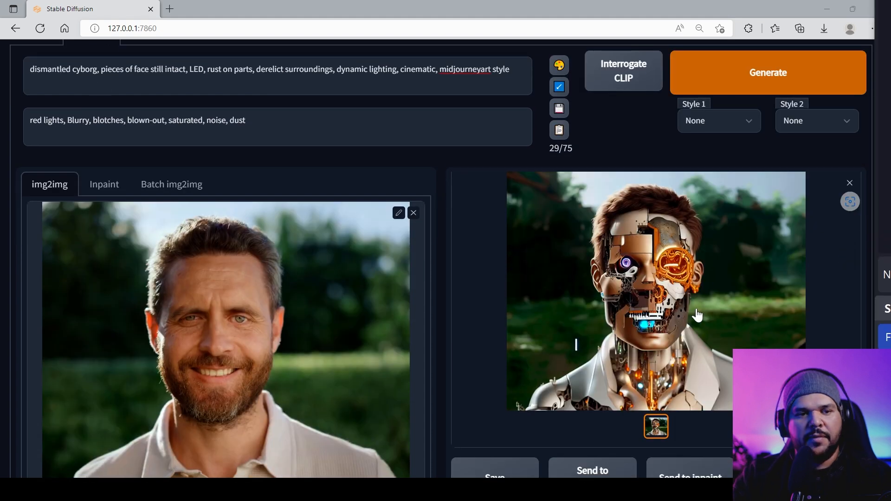
pyautogui.scroll(-3)
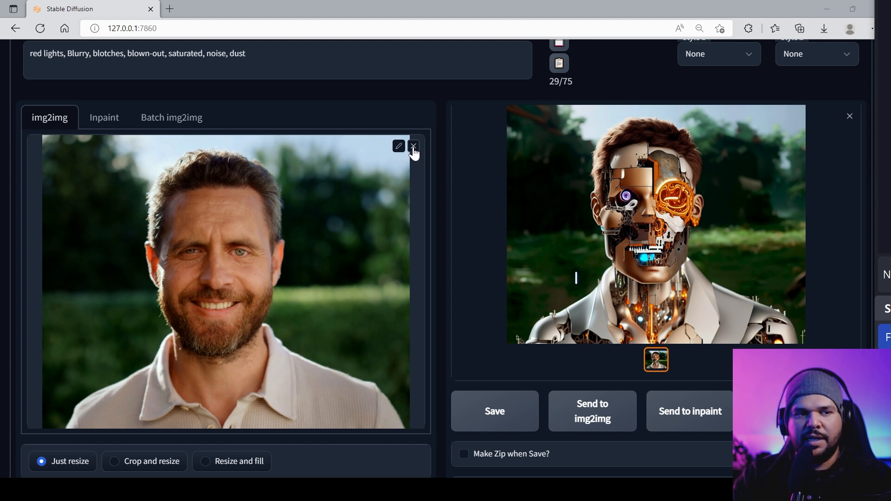
# Replace the img2img input with frame 0000.jpg and generate its cyborg version.
pyautogui.click(413, 147)
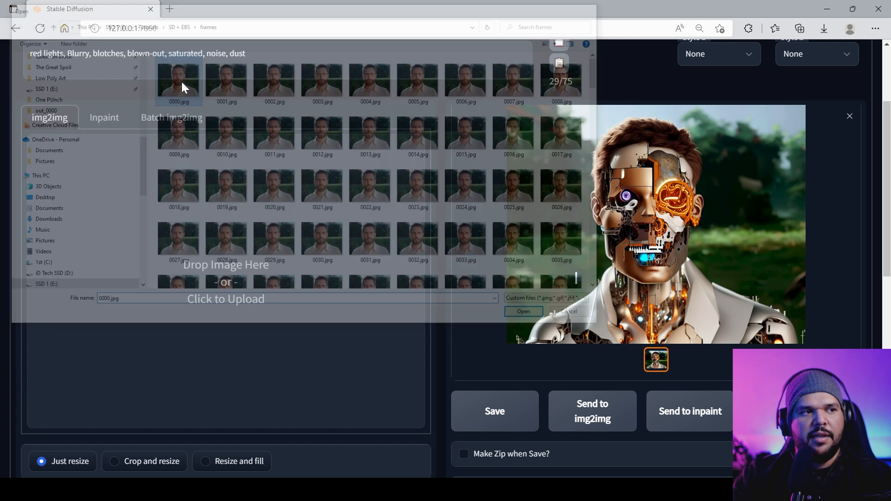
pyautogui.click(524, 311)
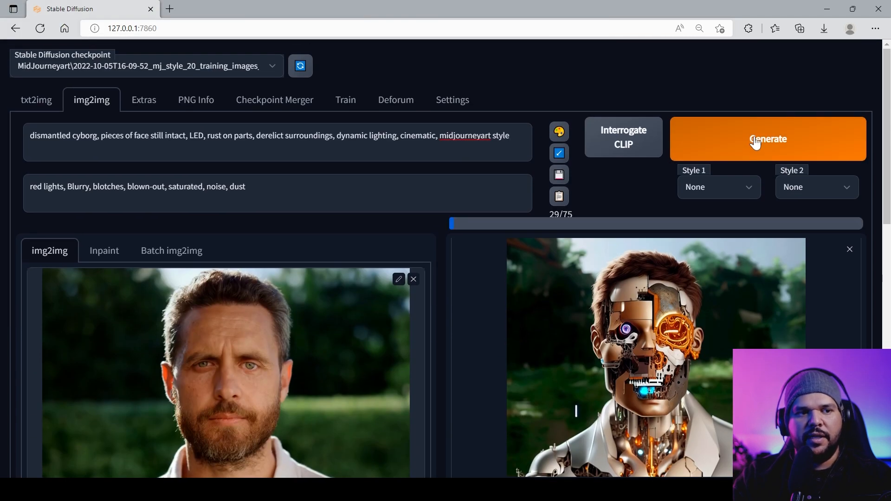
pyautogui.click(769, 139)
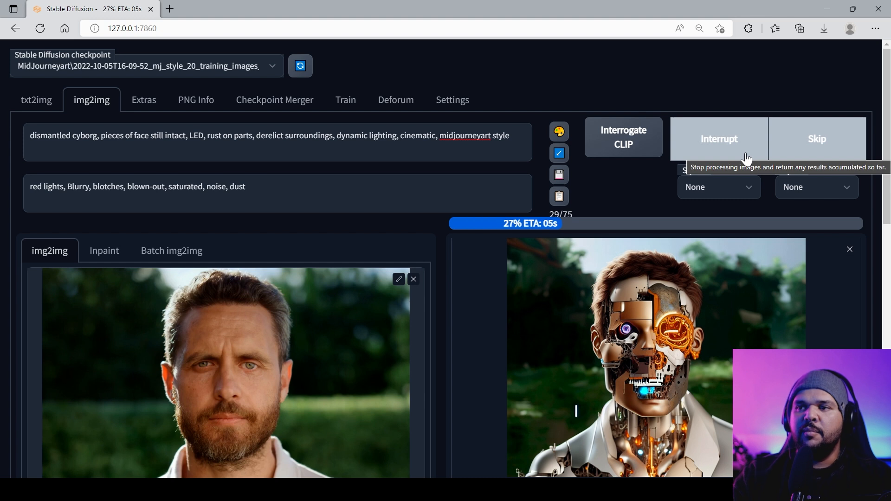
pyautogui.scroll(-3)
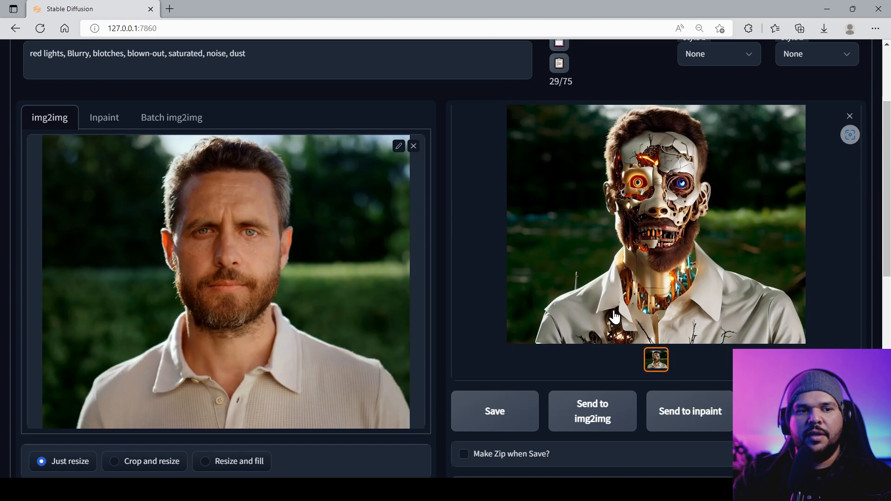
pyautogui.moveTo(747, 278)
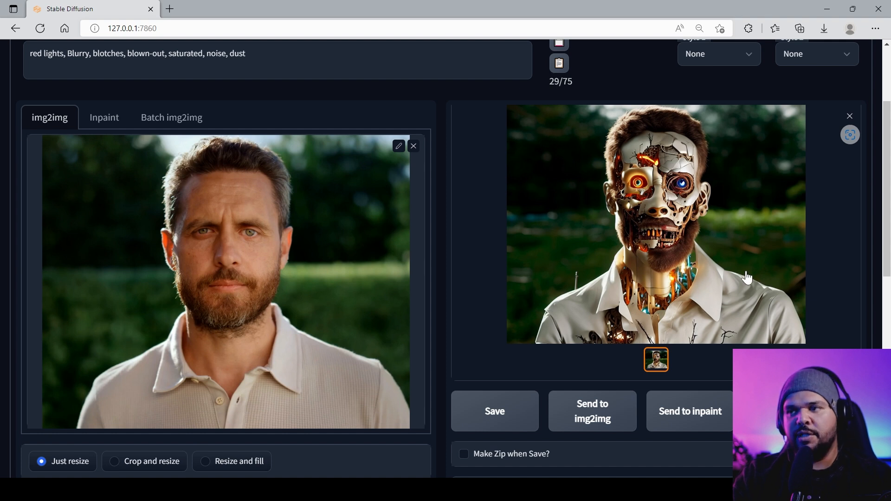
pyautogui.moveTo(473, 367)
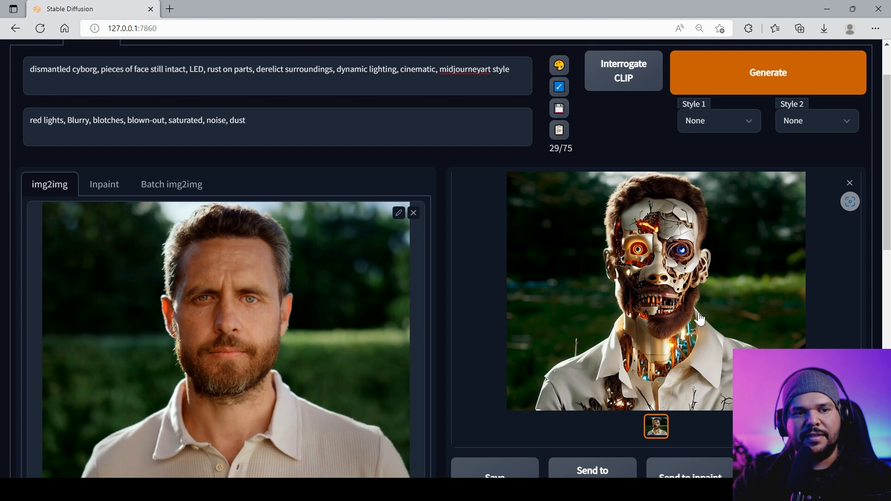
pyautogui.moveTo(659, 342)
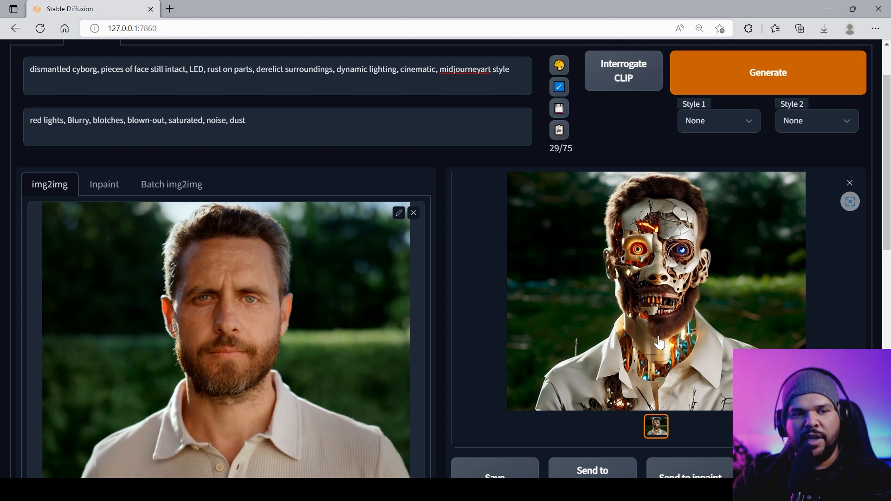
pyautogui.moveTo(413, 213)
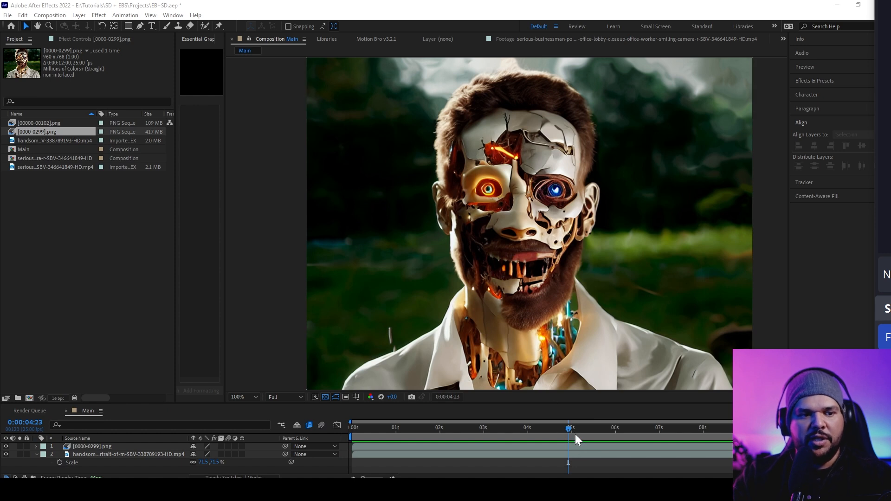
# Scrub to about four seconds, start a preview, then return to the first frame.
pyautogui.click(513, 440)
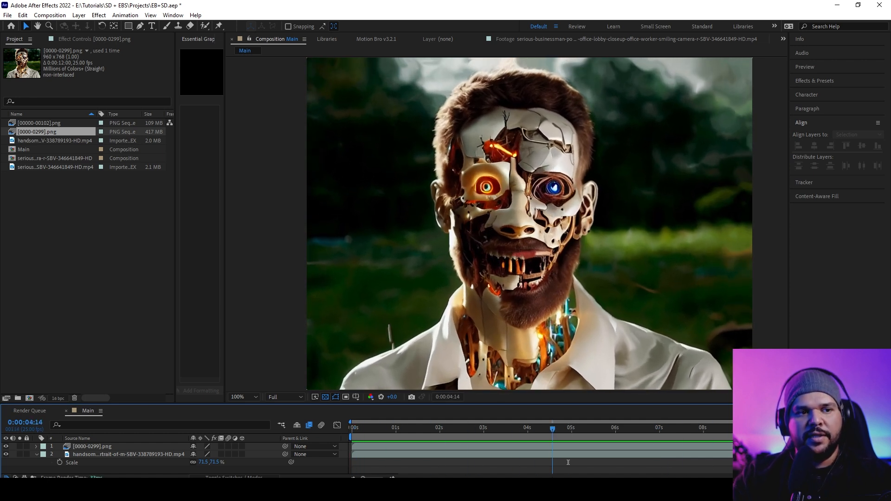
pyautogui.click(397, 427)
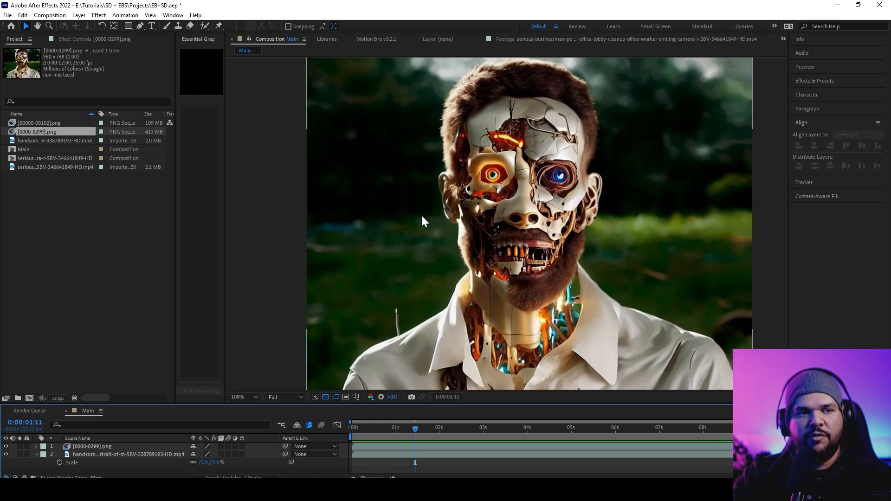
pyautogui.click(350, 429)
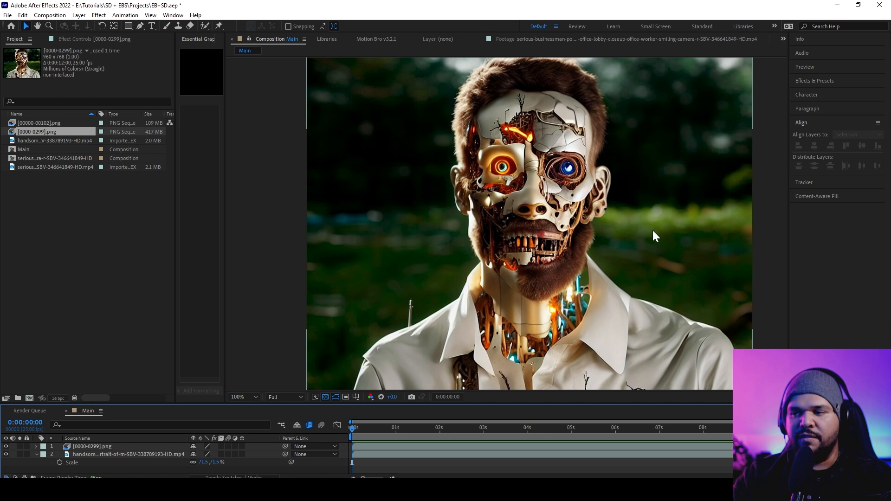
pyautogui.moveTo(581, 216)
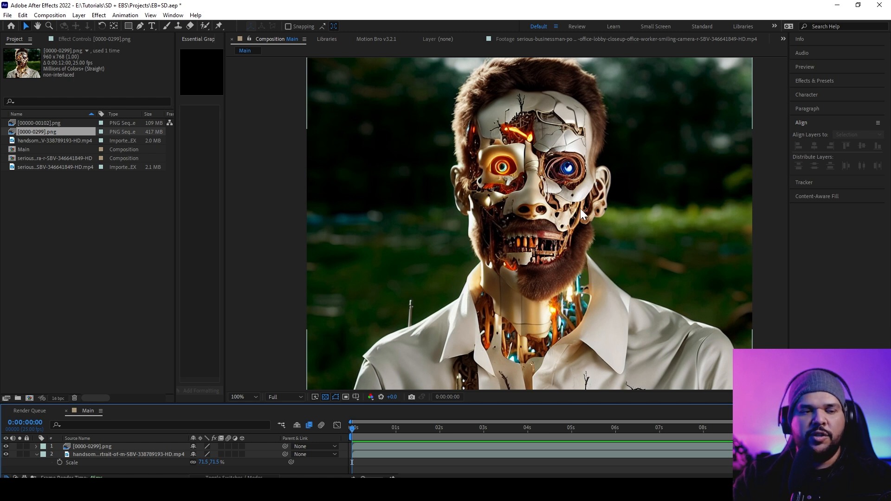
pyautogui.moveTo(551, 238)
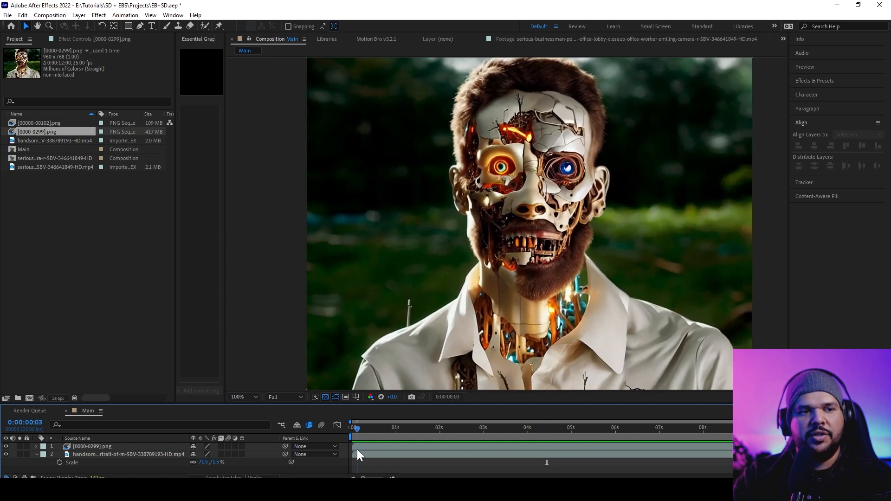
pyautogui.click(362, 427)
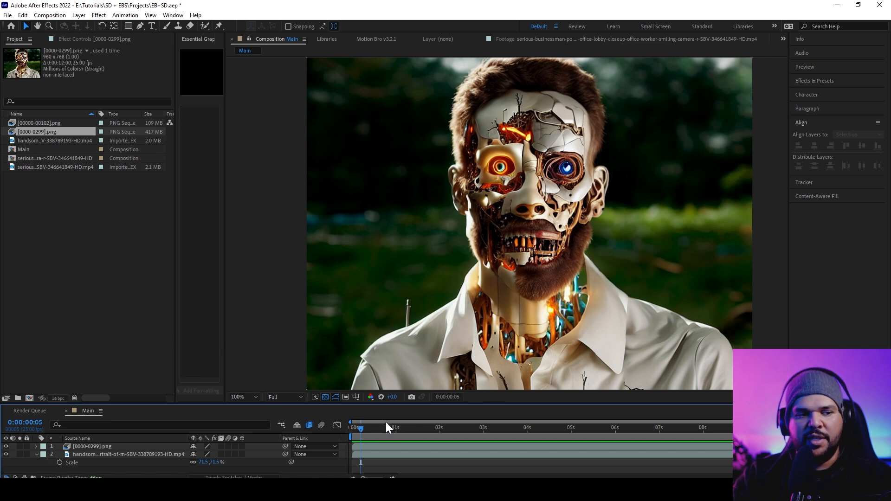
# Play the Main composition from the beginning twice, stopping the preview each time.
pyautogui.click(503, 428)
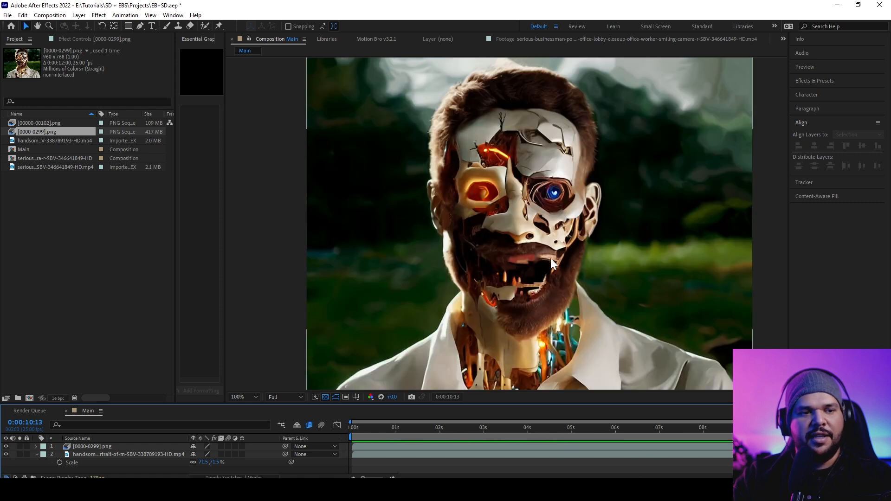
pyautogui.moveTo(535, 273)
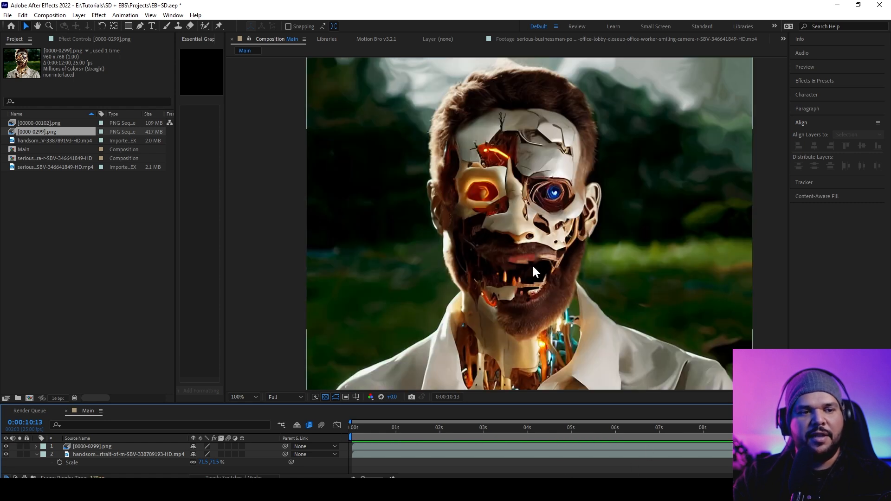
pyautogui.moveTo(557, 277)
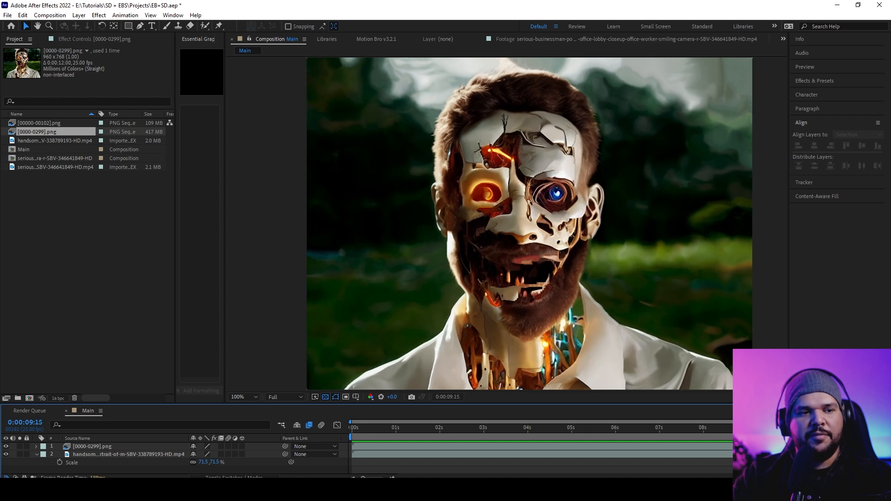
pyautogui.click(541, 441)
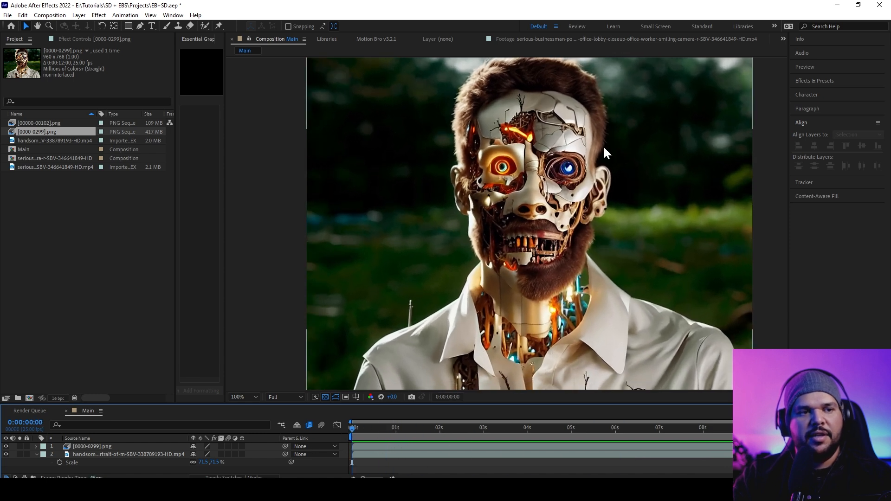
pyautogui.moveTo(643, 271)
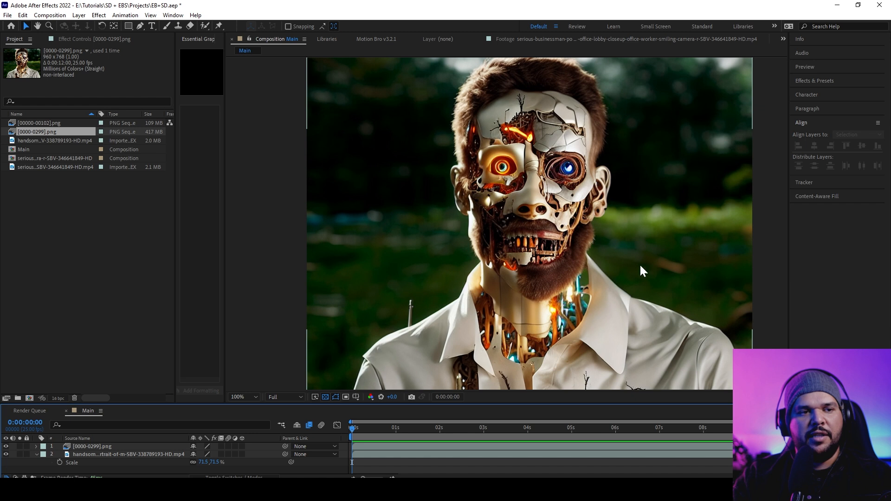
pyautogui.click(468, 428)
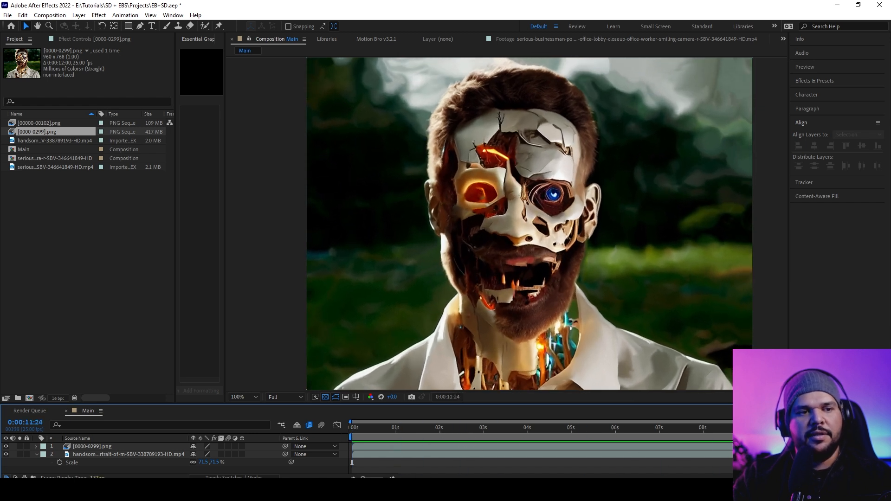
pyautogui.click(481, 438)
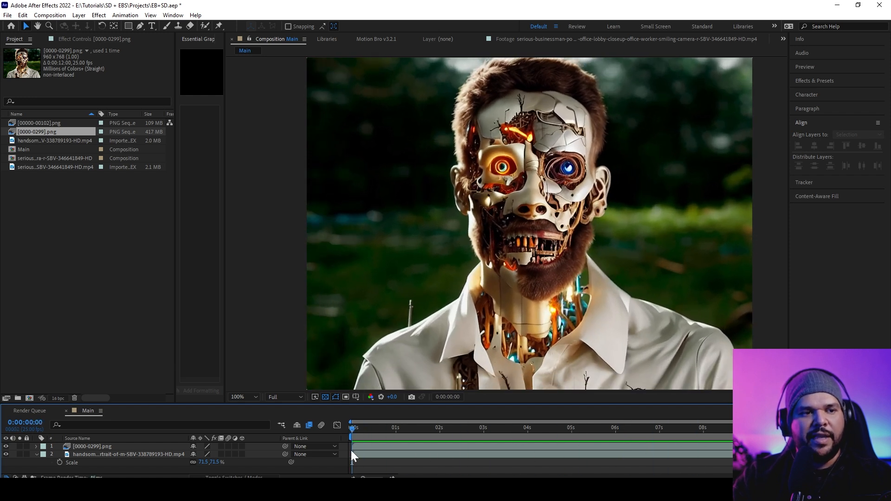
# Return to the first frame, step through to about seven seconds and play the composition preview.
pyautogui.click(652, 427)
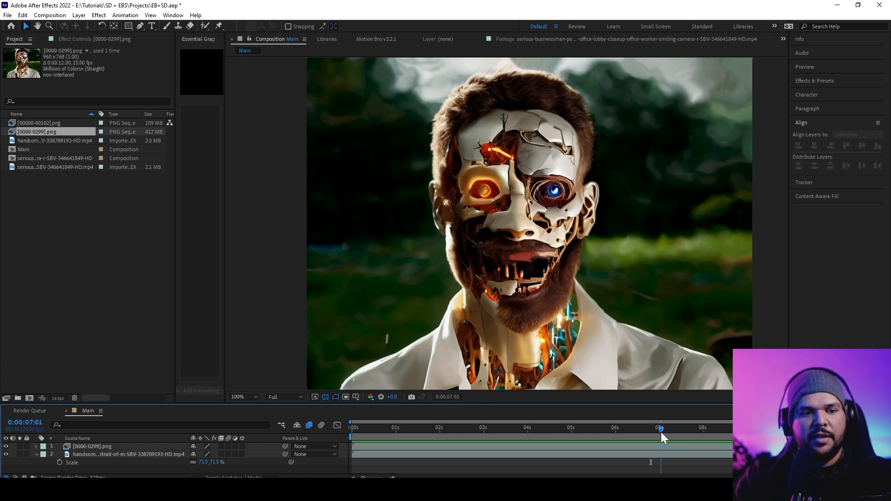
pyautogui.moveTo(659, 427); pyautogui.dragTo(699, 427)
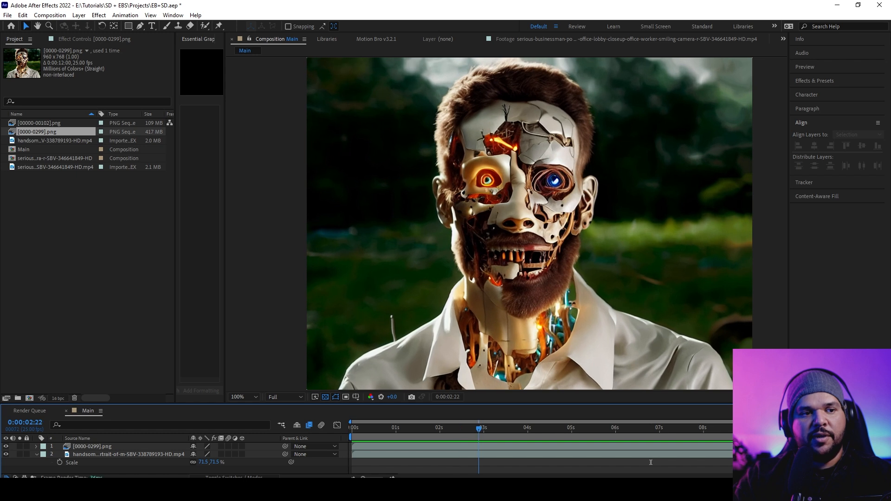
pyautogui.click(397, 427)
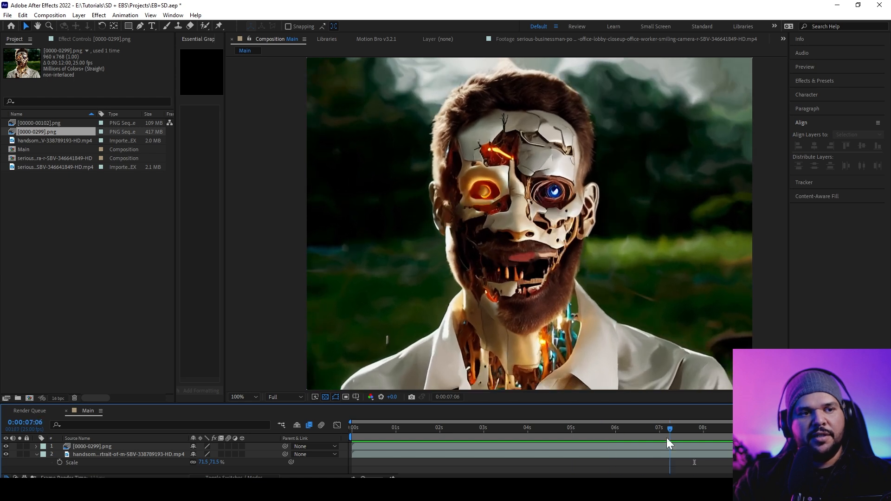
pyautogui.moveTo(670, 427); pyautogui.dragTo(624, 427)
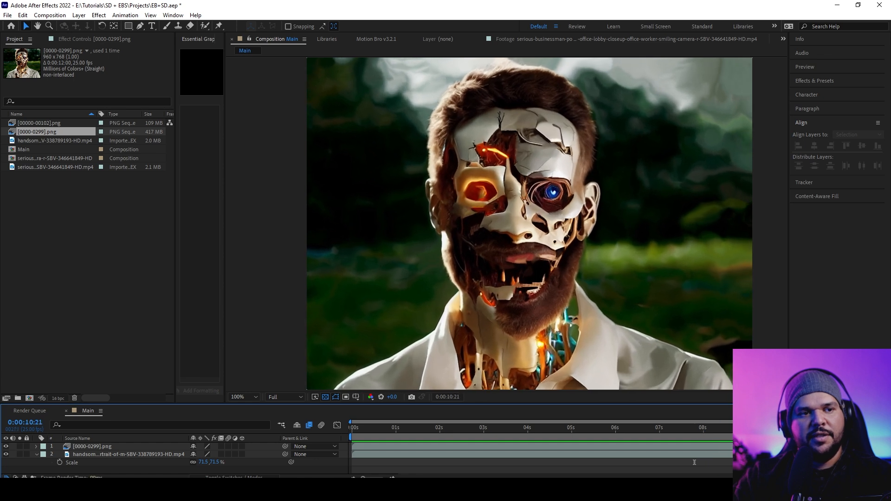
pyautogui.click(550, 438)
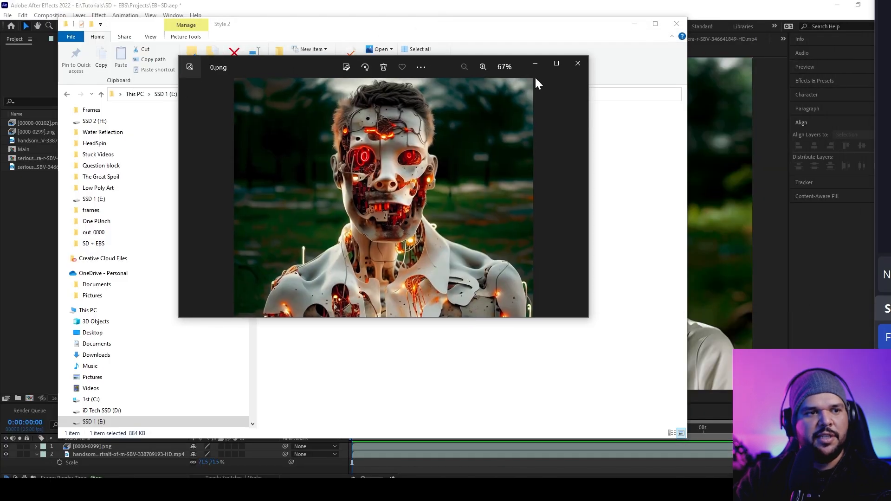
# Close the Photos preview and view the Style 4 reference image 01.png.
pyautogui.click(577, 64)
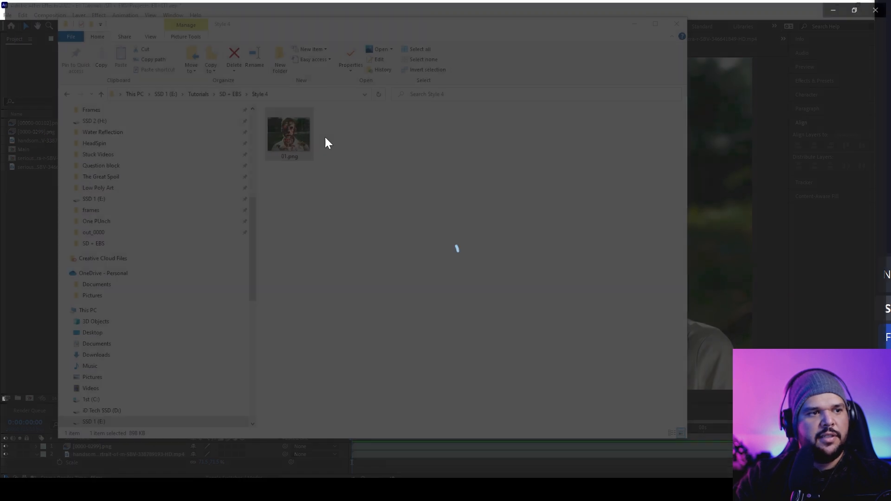
pyautogui.doubleClick(290, 133)
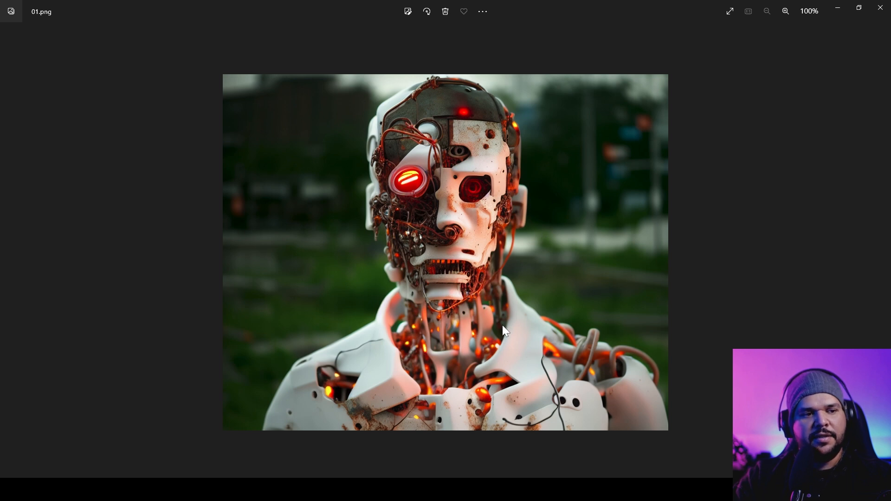
pyautogui.moveTo(477, 361)
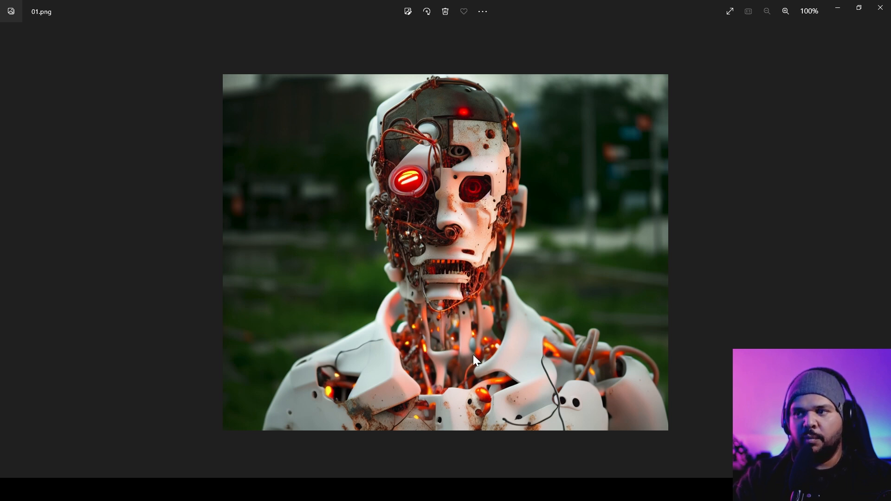
pyautogui.moveTo(442, 260)
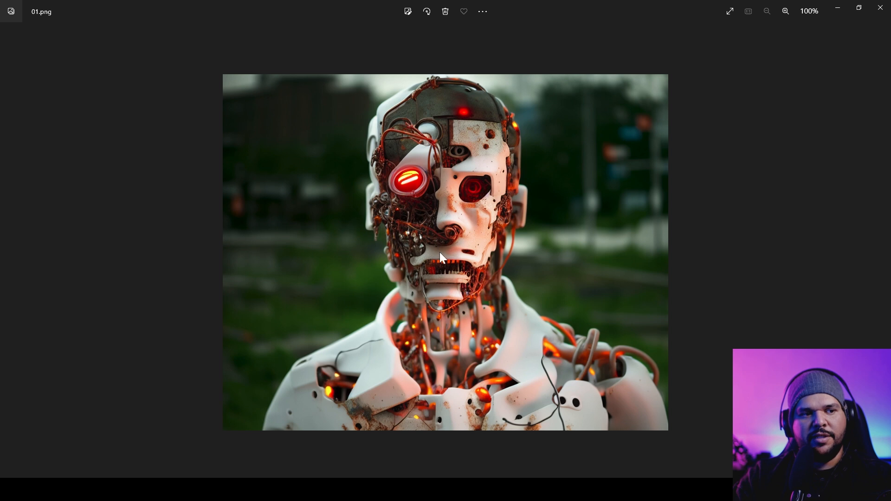
pyautogui.moveTo(467, 198)
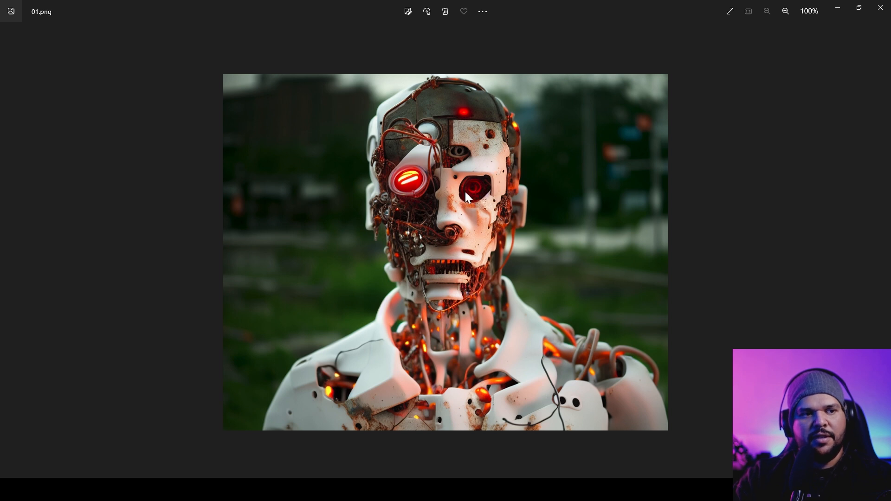
pyautogui.moveTo(427, 200)
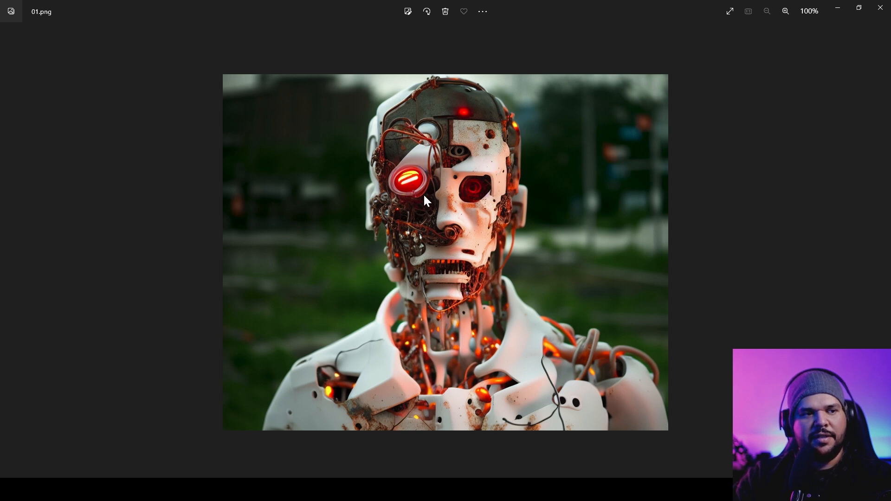
pyautogui.moveTo(437, 205)
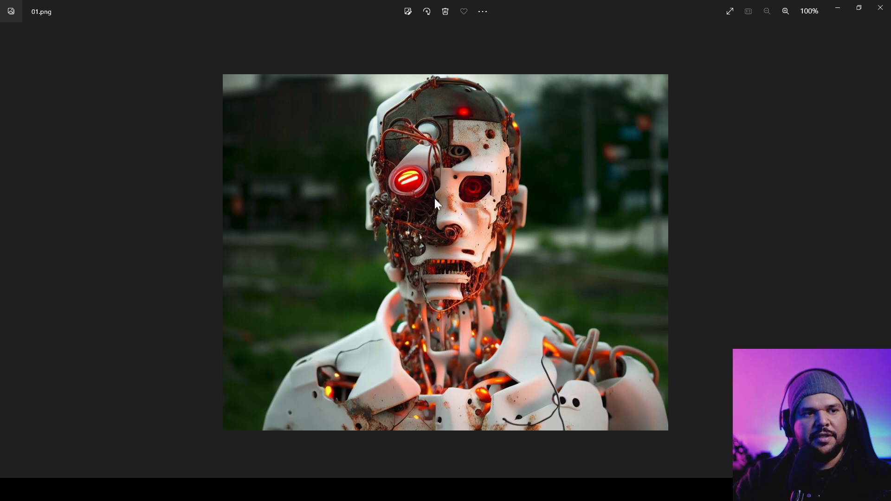
pyautogui.moveTo(429, 231)
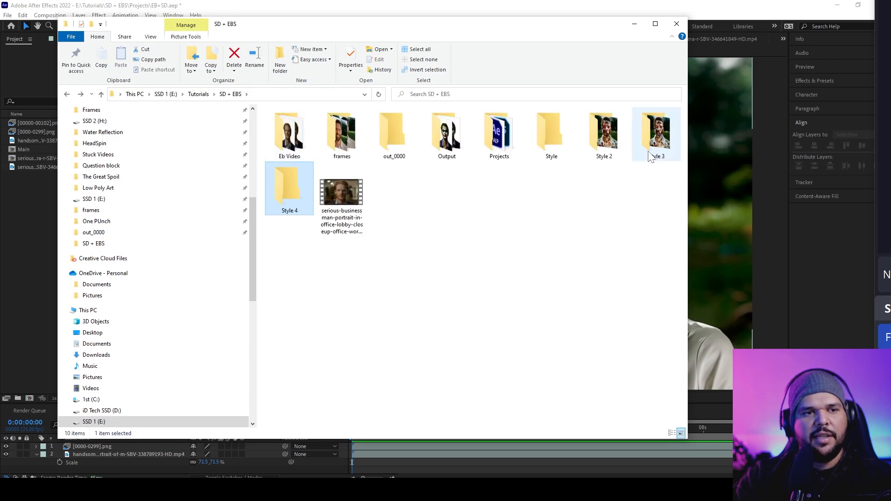
# Import the first frame of the Out 2 folder as a PNG sequence.
pyautogui.doubleClick(603, 130)
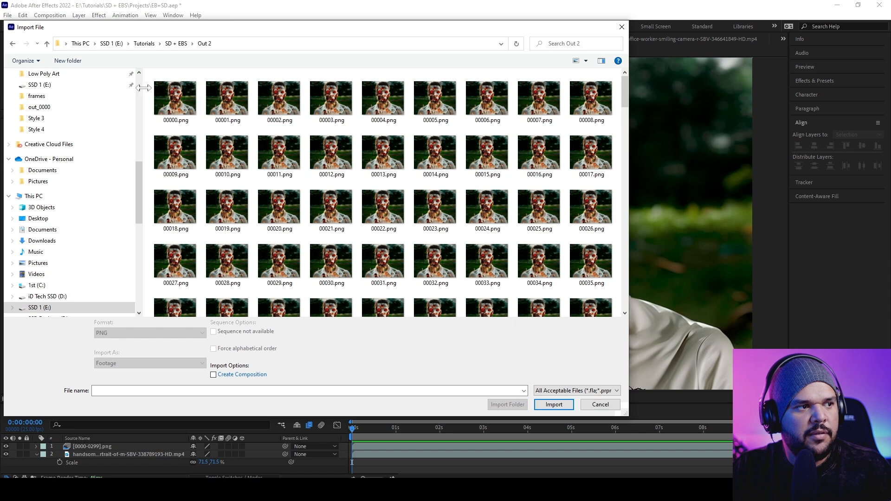
pyautogui.click(553, 404)
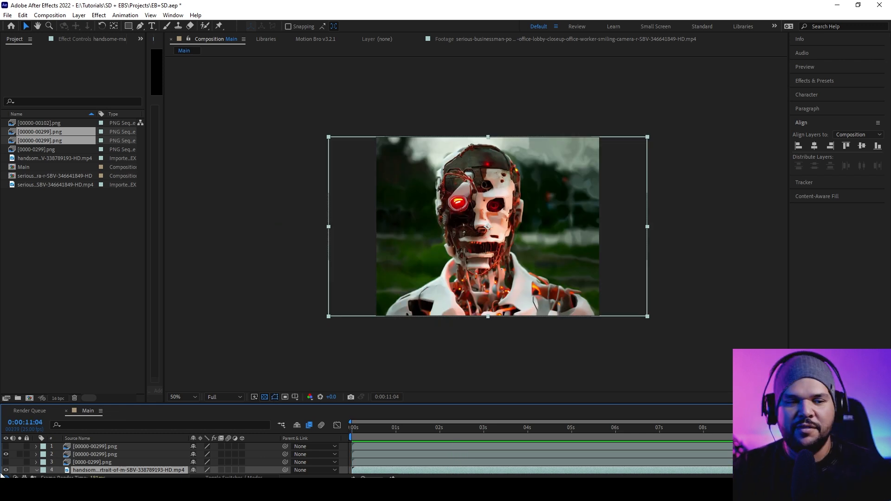
pyautogui.click(182, 397)
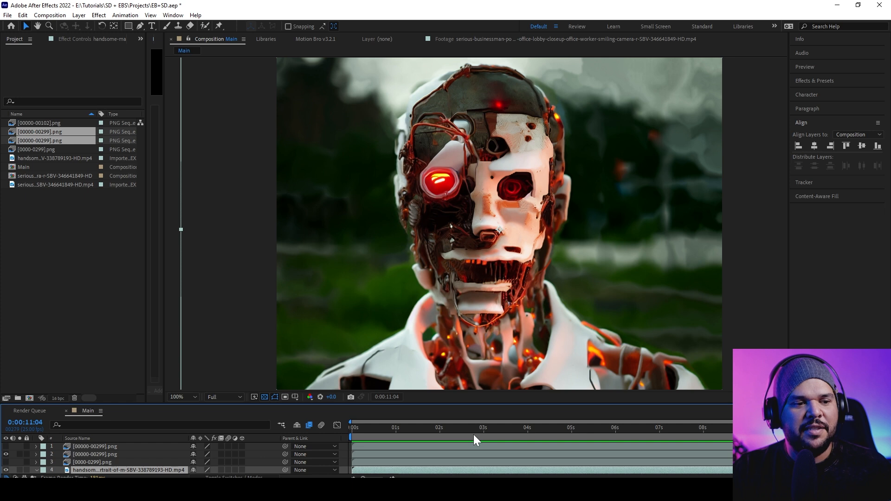
pyautogui.click(612, 441)
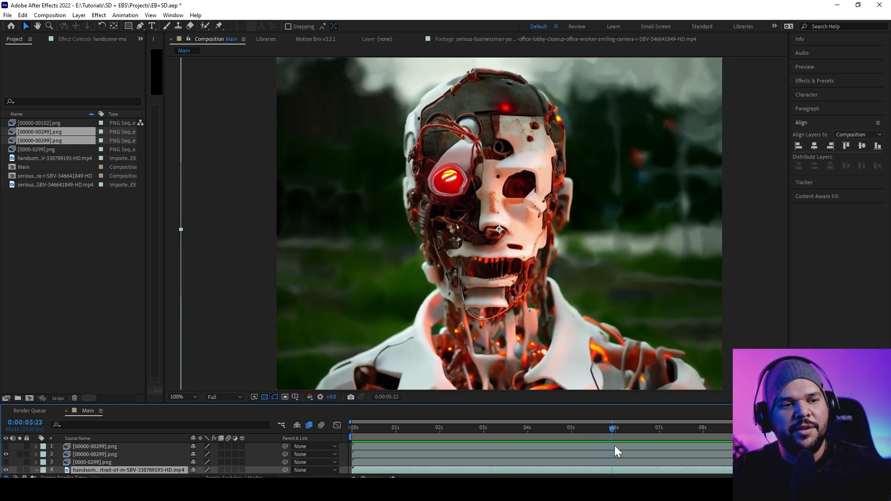
pyautogui.click(408, 436)
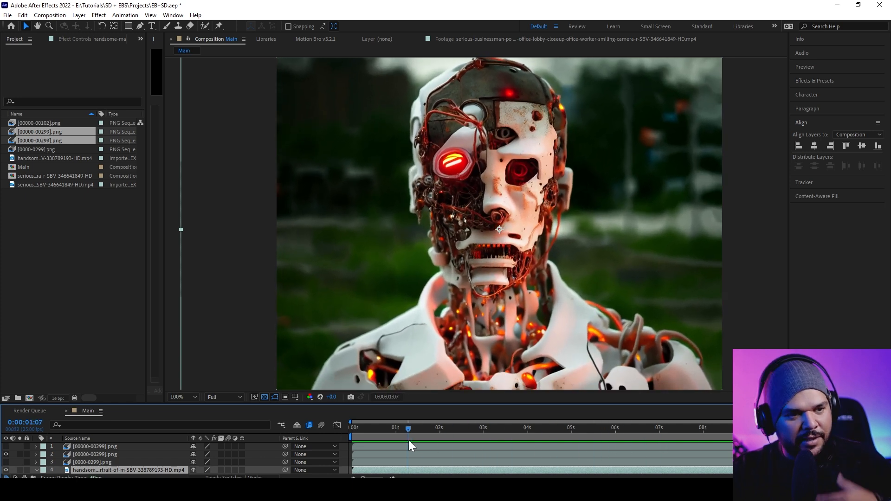
pyautogui.click(431, 428)
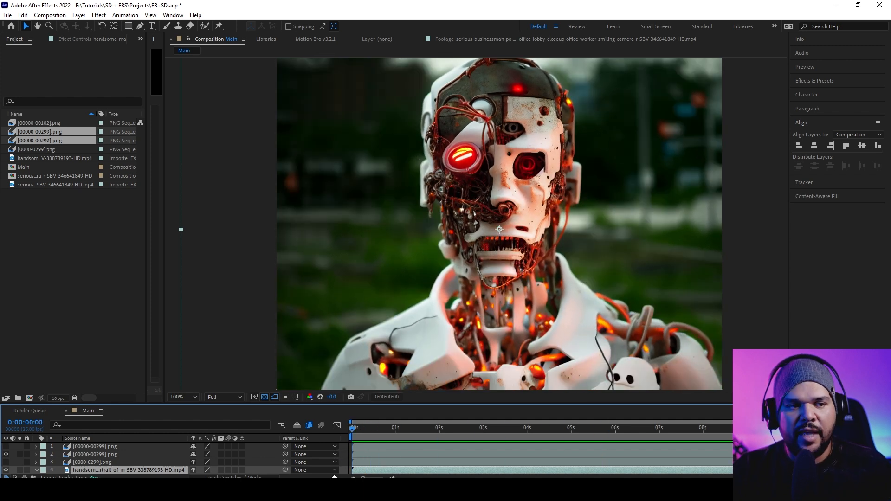
pyautogui.moveTo(473, 269)
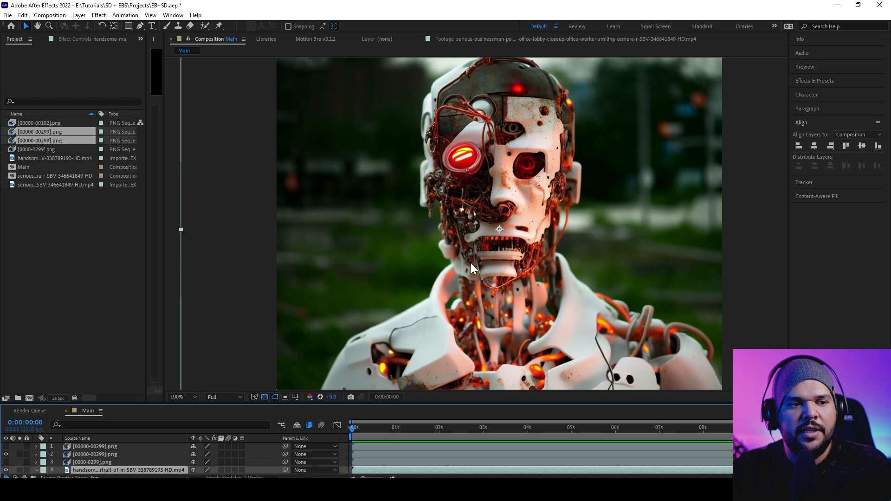
pyautogui.click(353, 427)
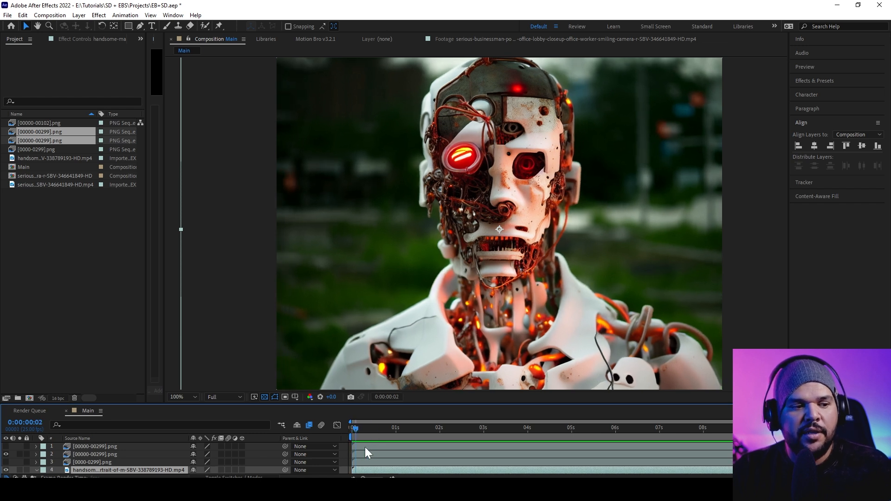
pyautogui.click(529, 438)
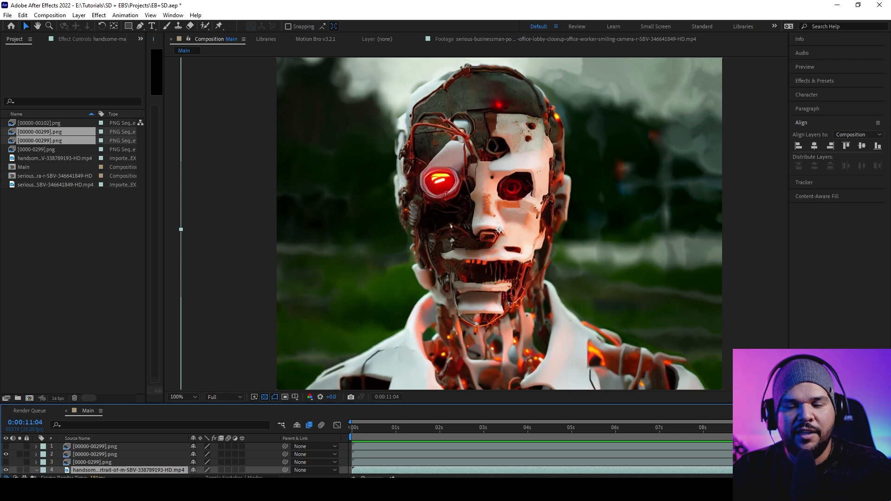
pyautogui.click(369, 440)
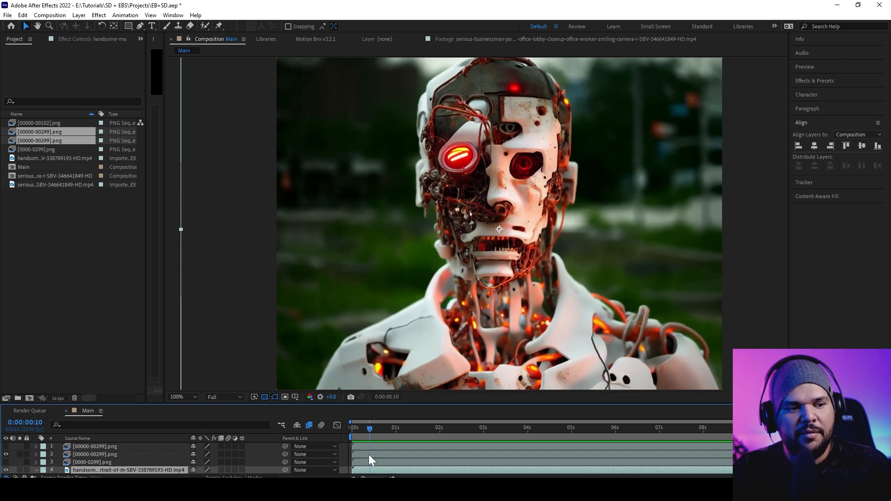
pyautogui.click(566, 441)
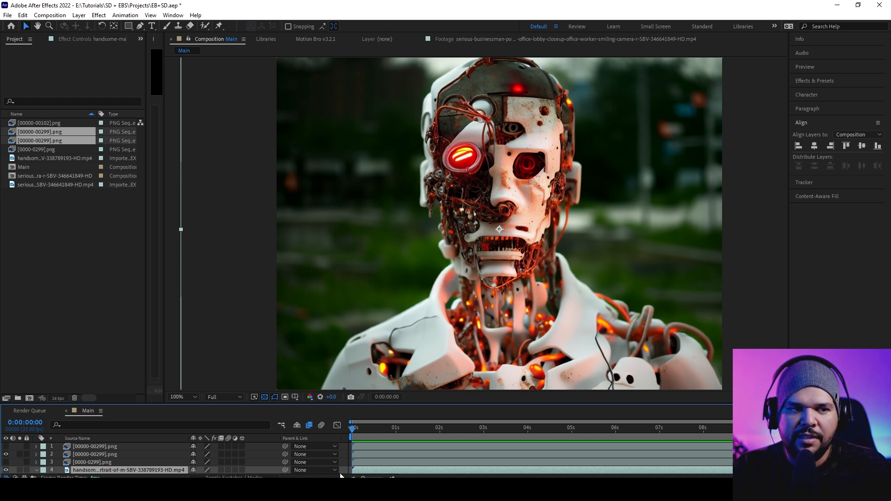
pyautogui.moveTo(396, 462)
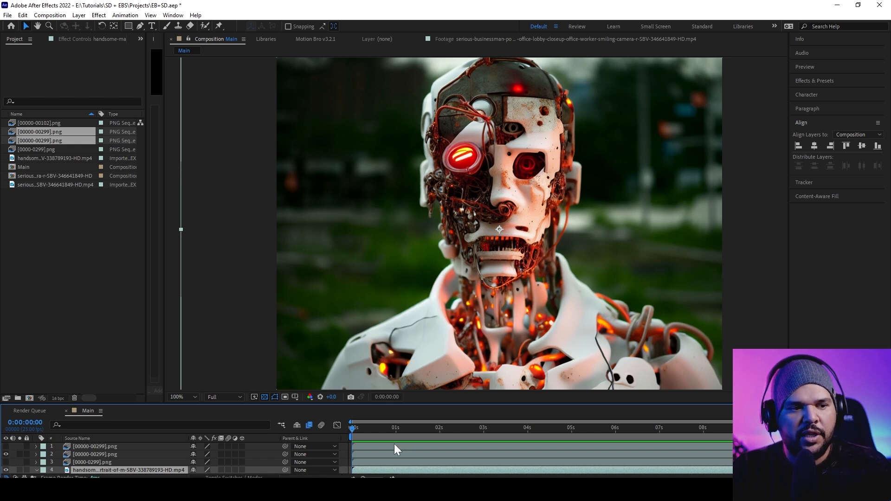
pyautogui.moveTo(375, 435)
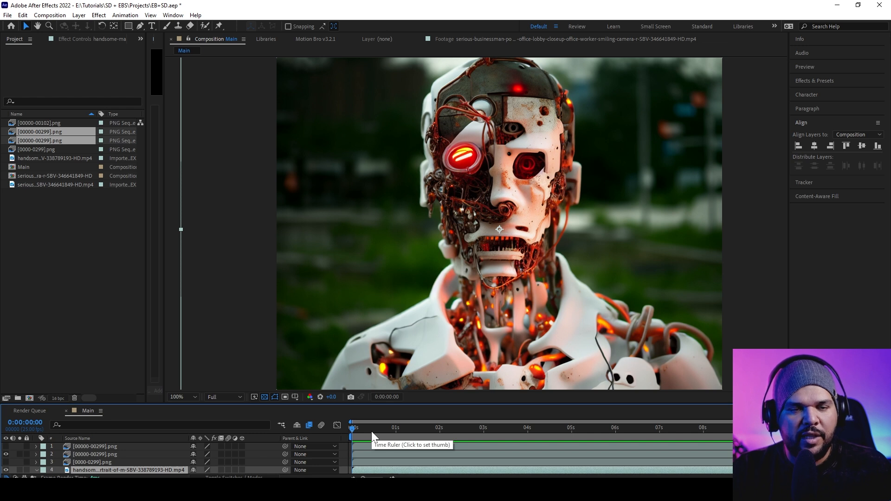